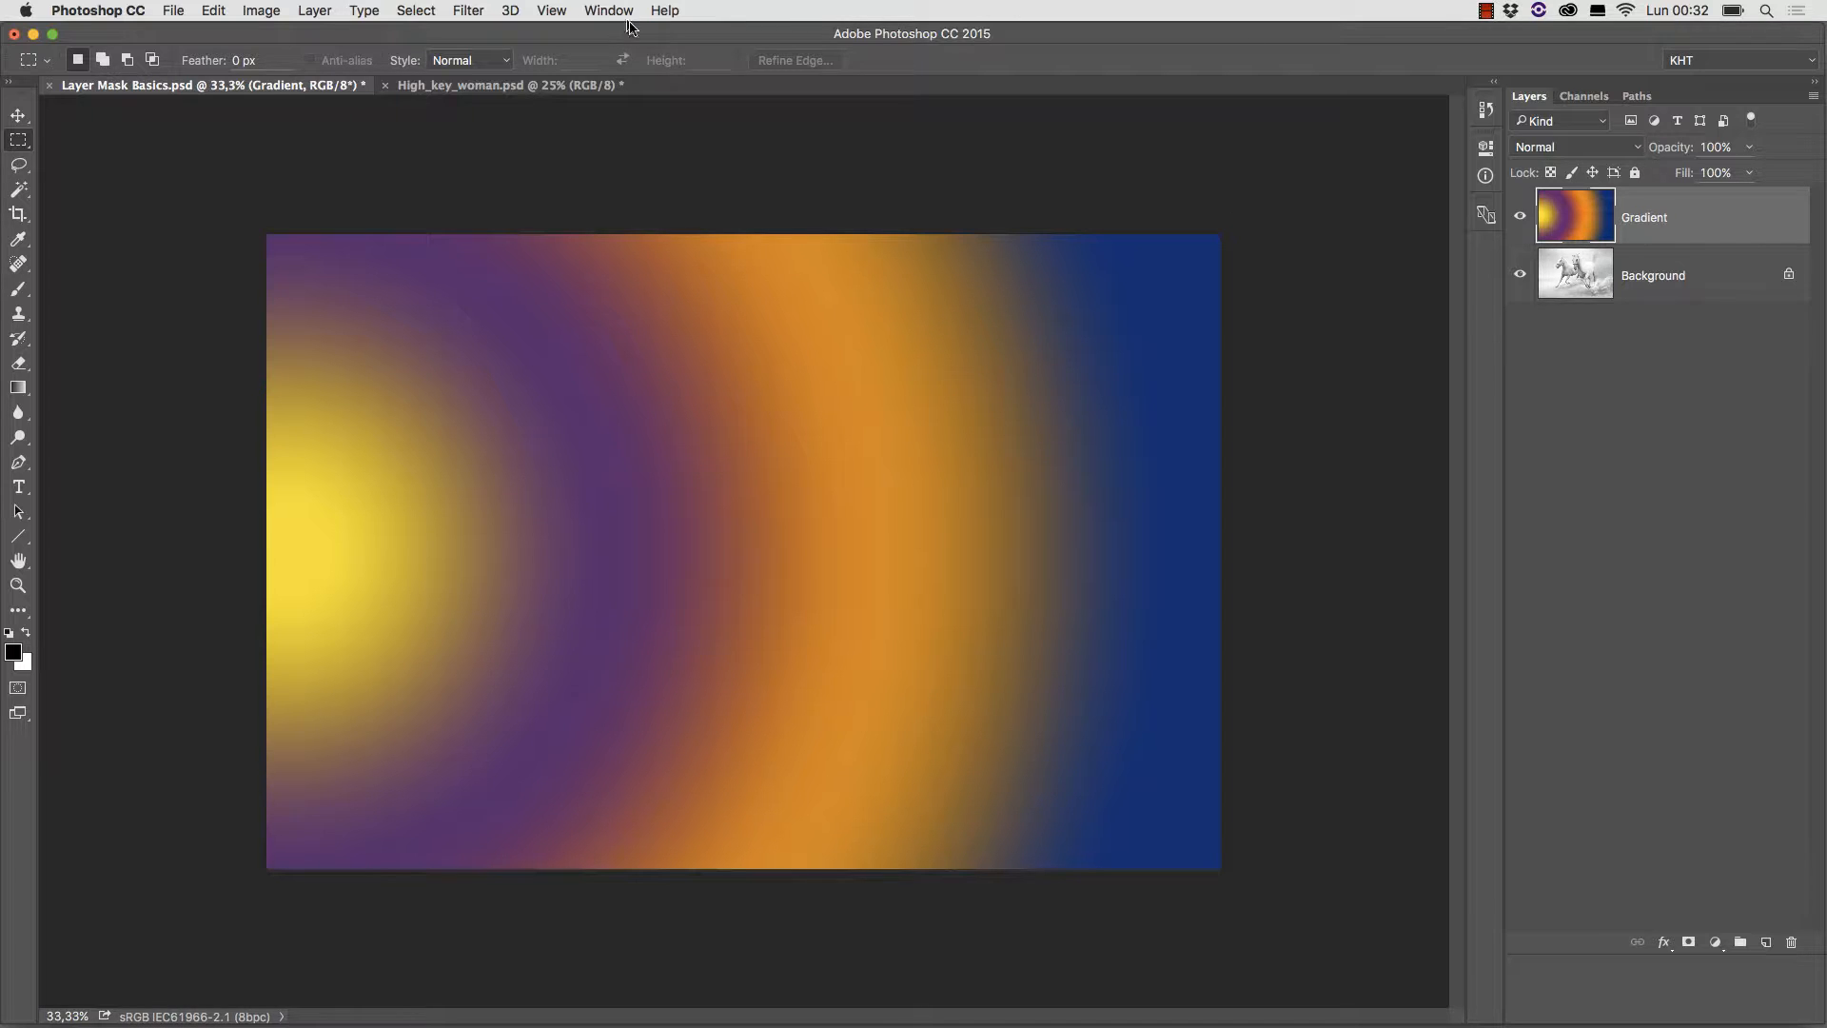
Open Mask Equalizer from Window > Extensions and move the panel to the top-right of the canvas.
left_click(609, 12)
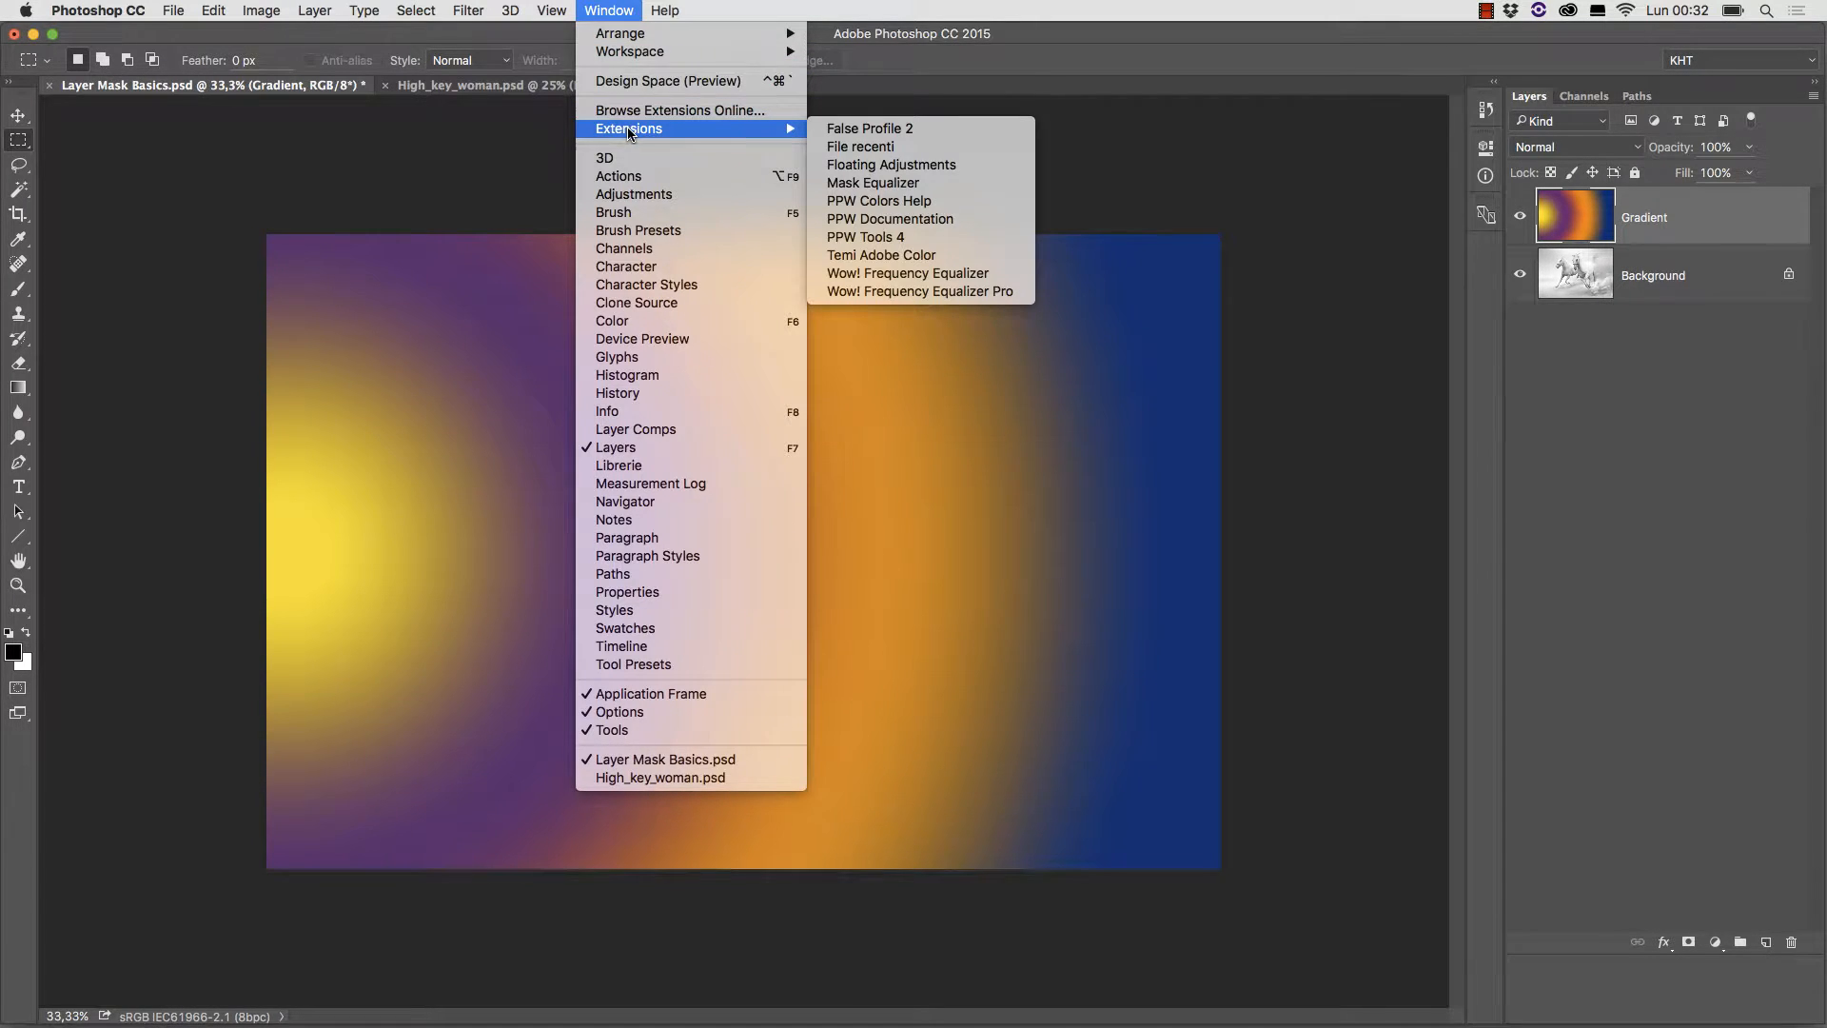
mouse_move(874, 182)
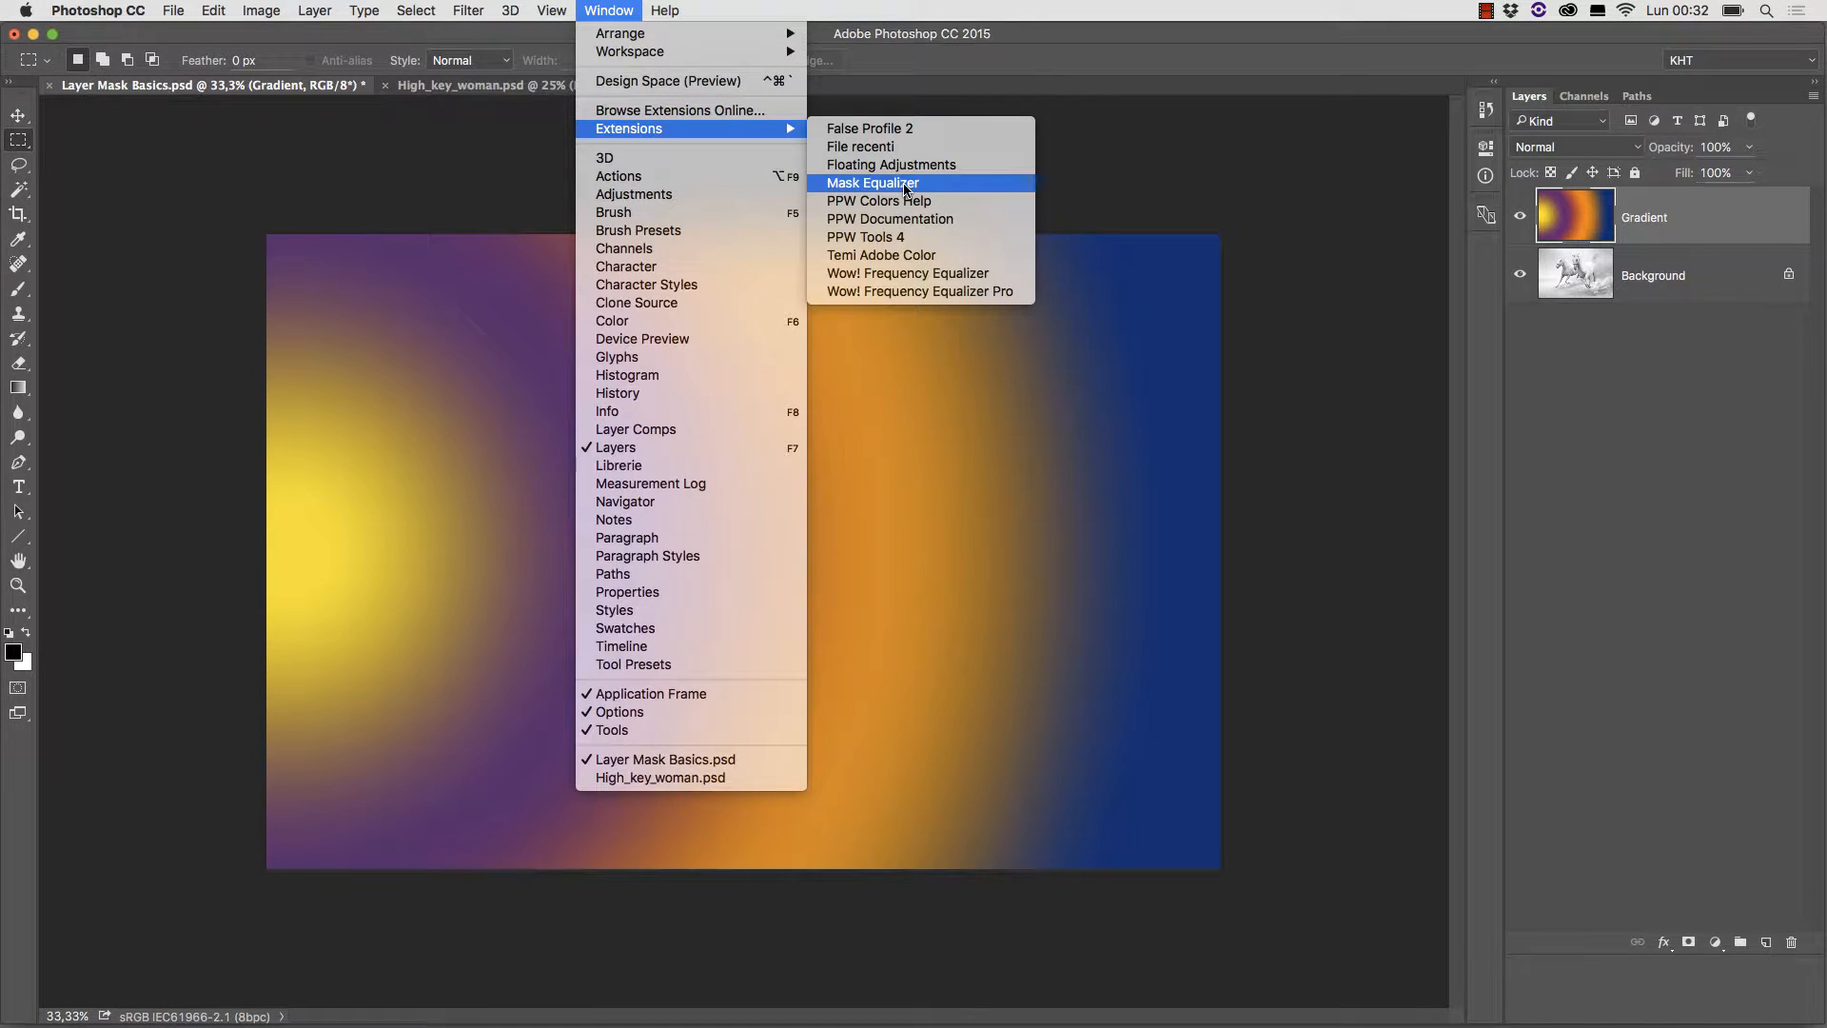
left_click(872, 182)
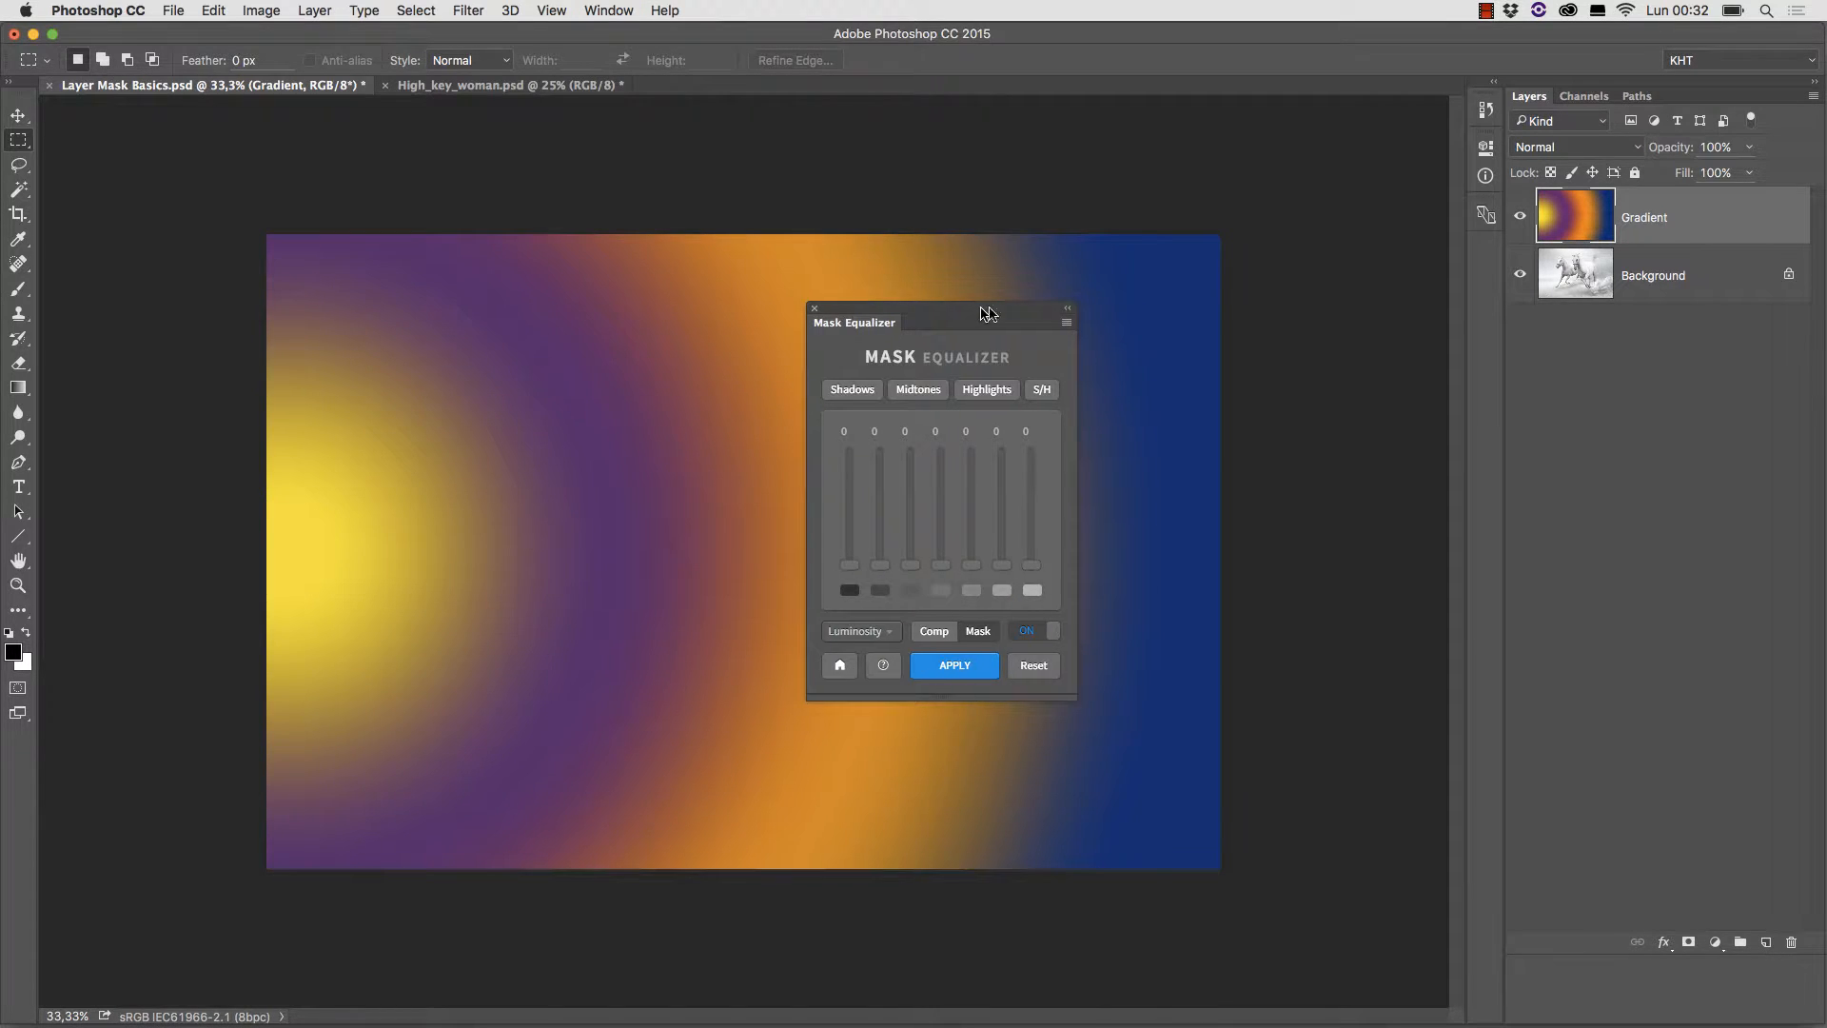
left_click_drag(987, 314, 1334, 138)
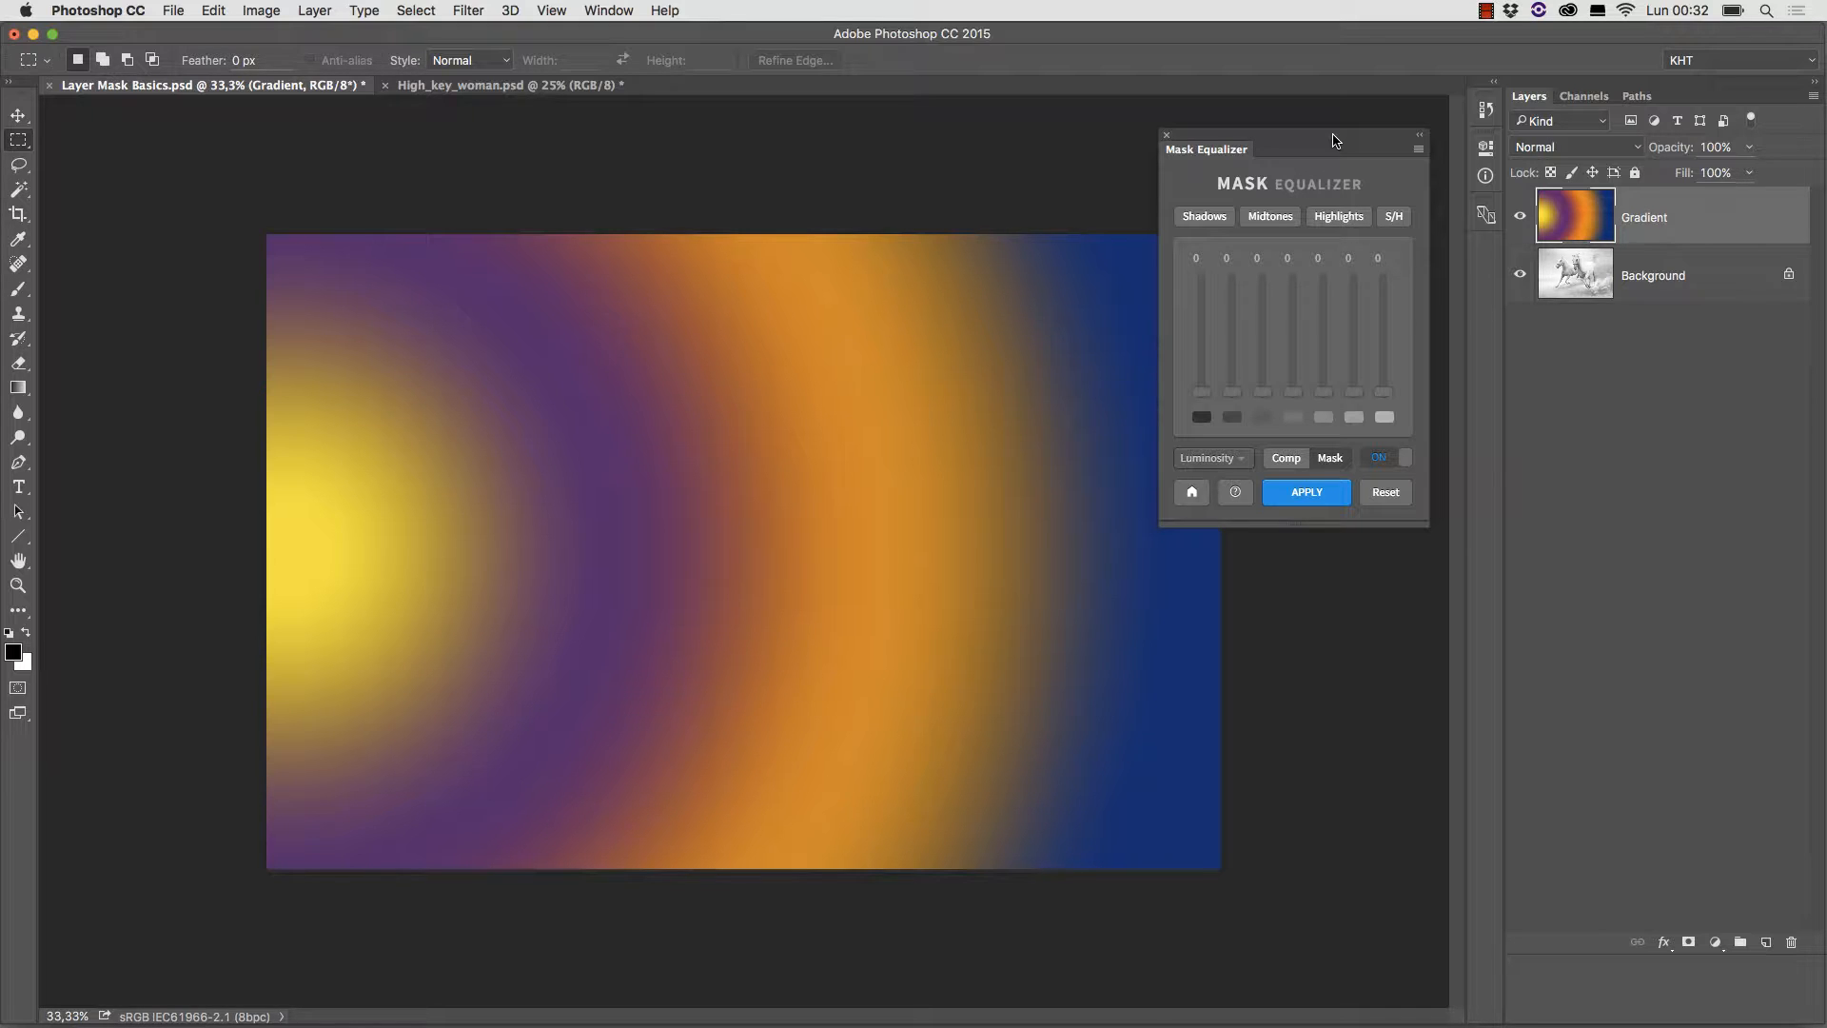
Collapse Mask Equalizer to its icon and toggle the Gradient layer's visibility to compare with the horses.
left_click(1165, 135)
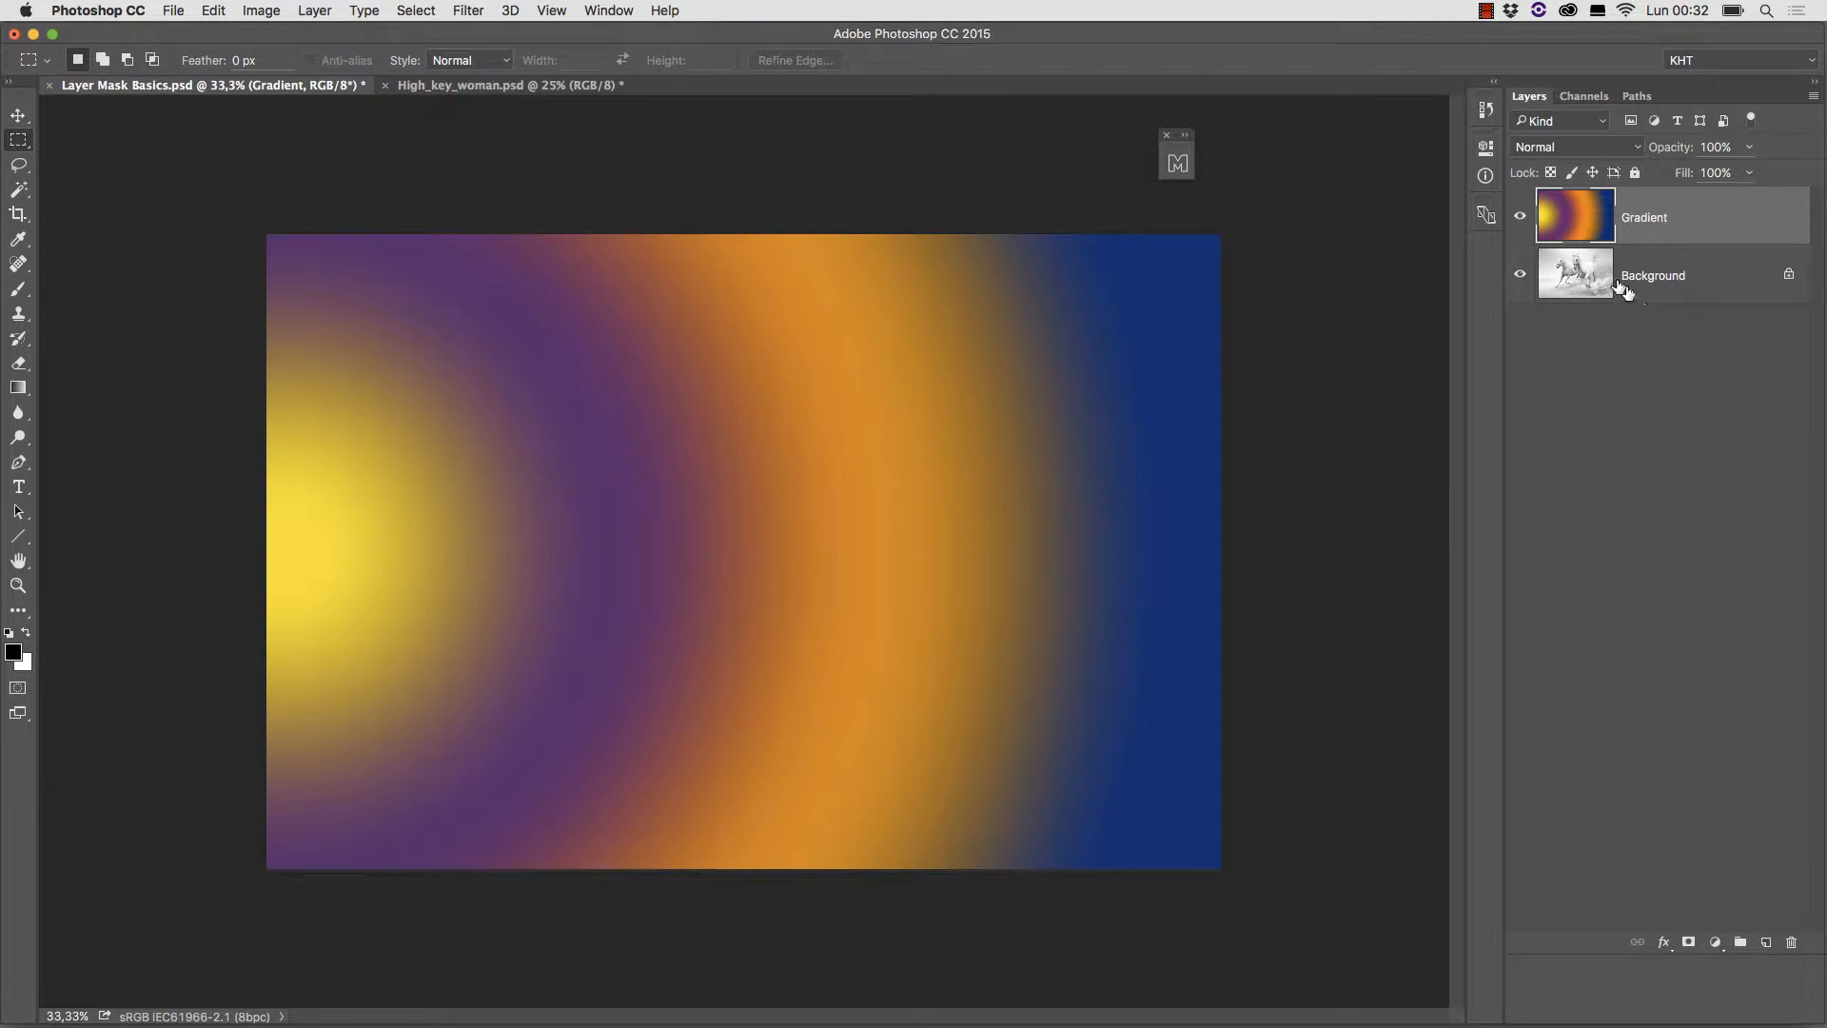
left_click(1518, 215)
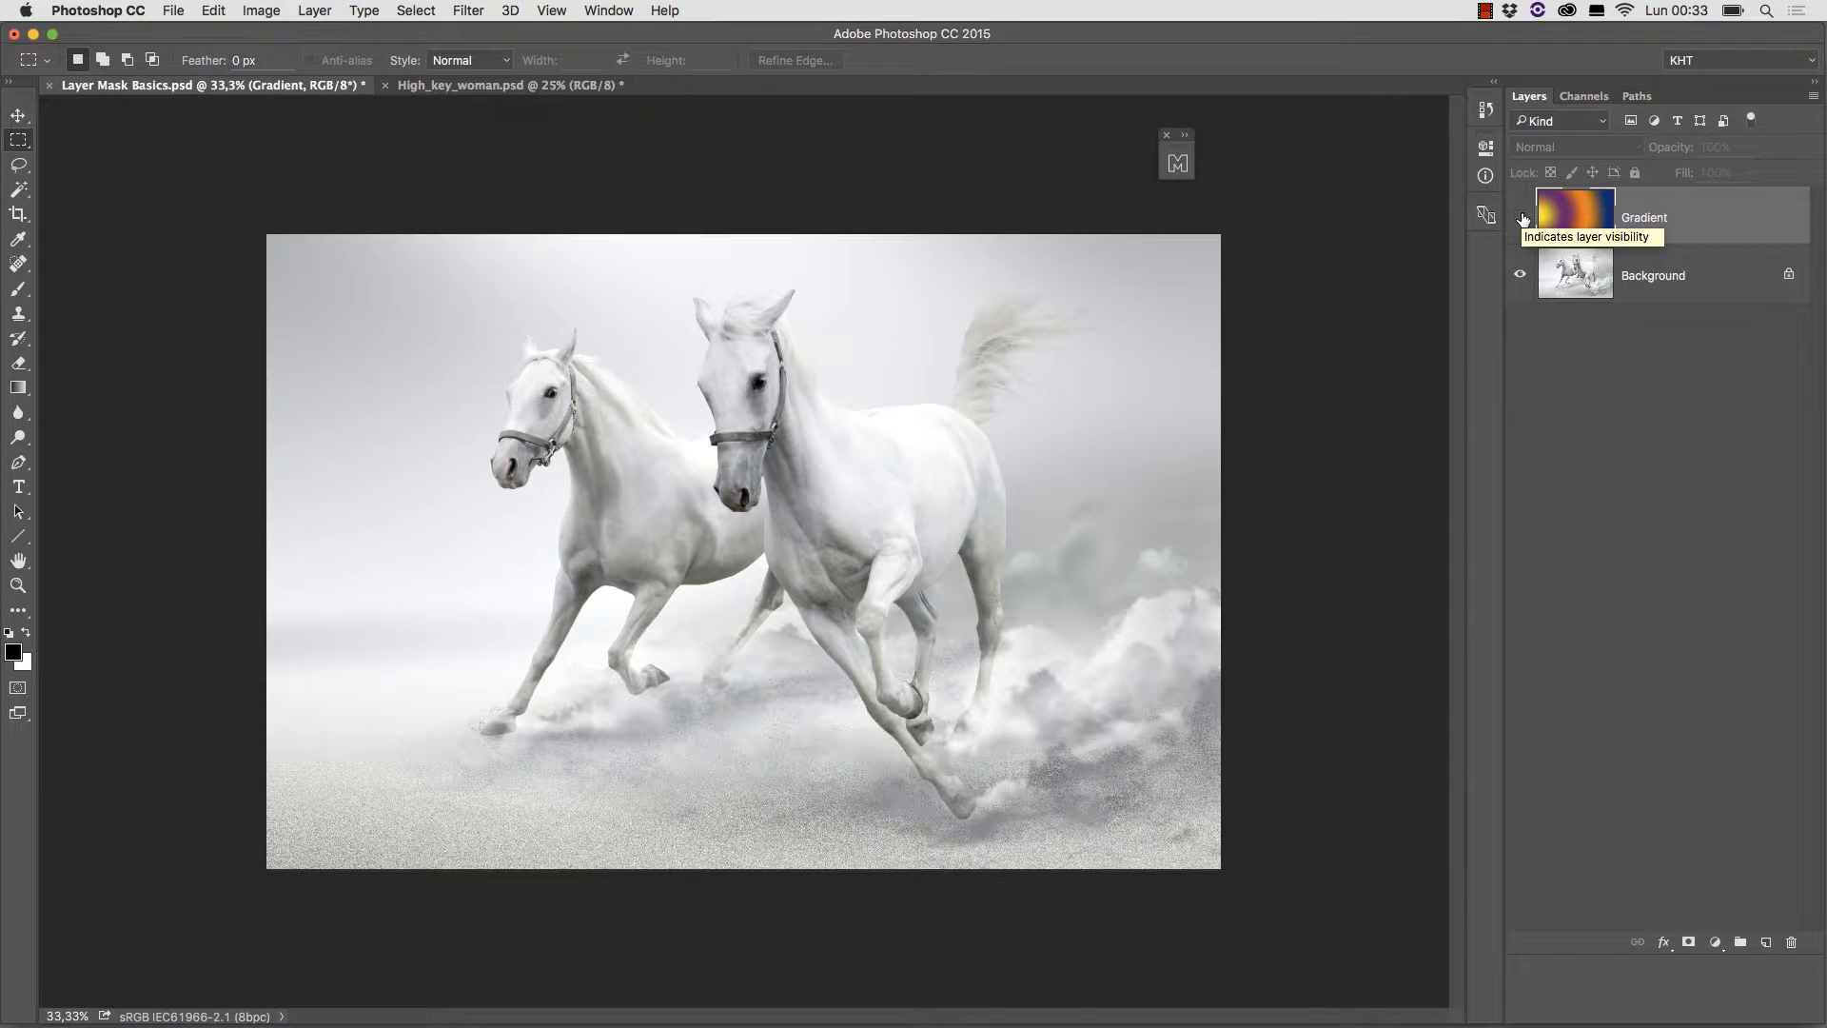
left_click(1520, 218)
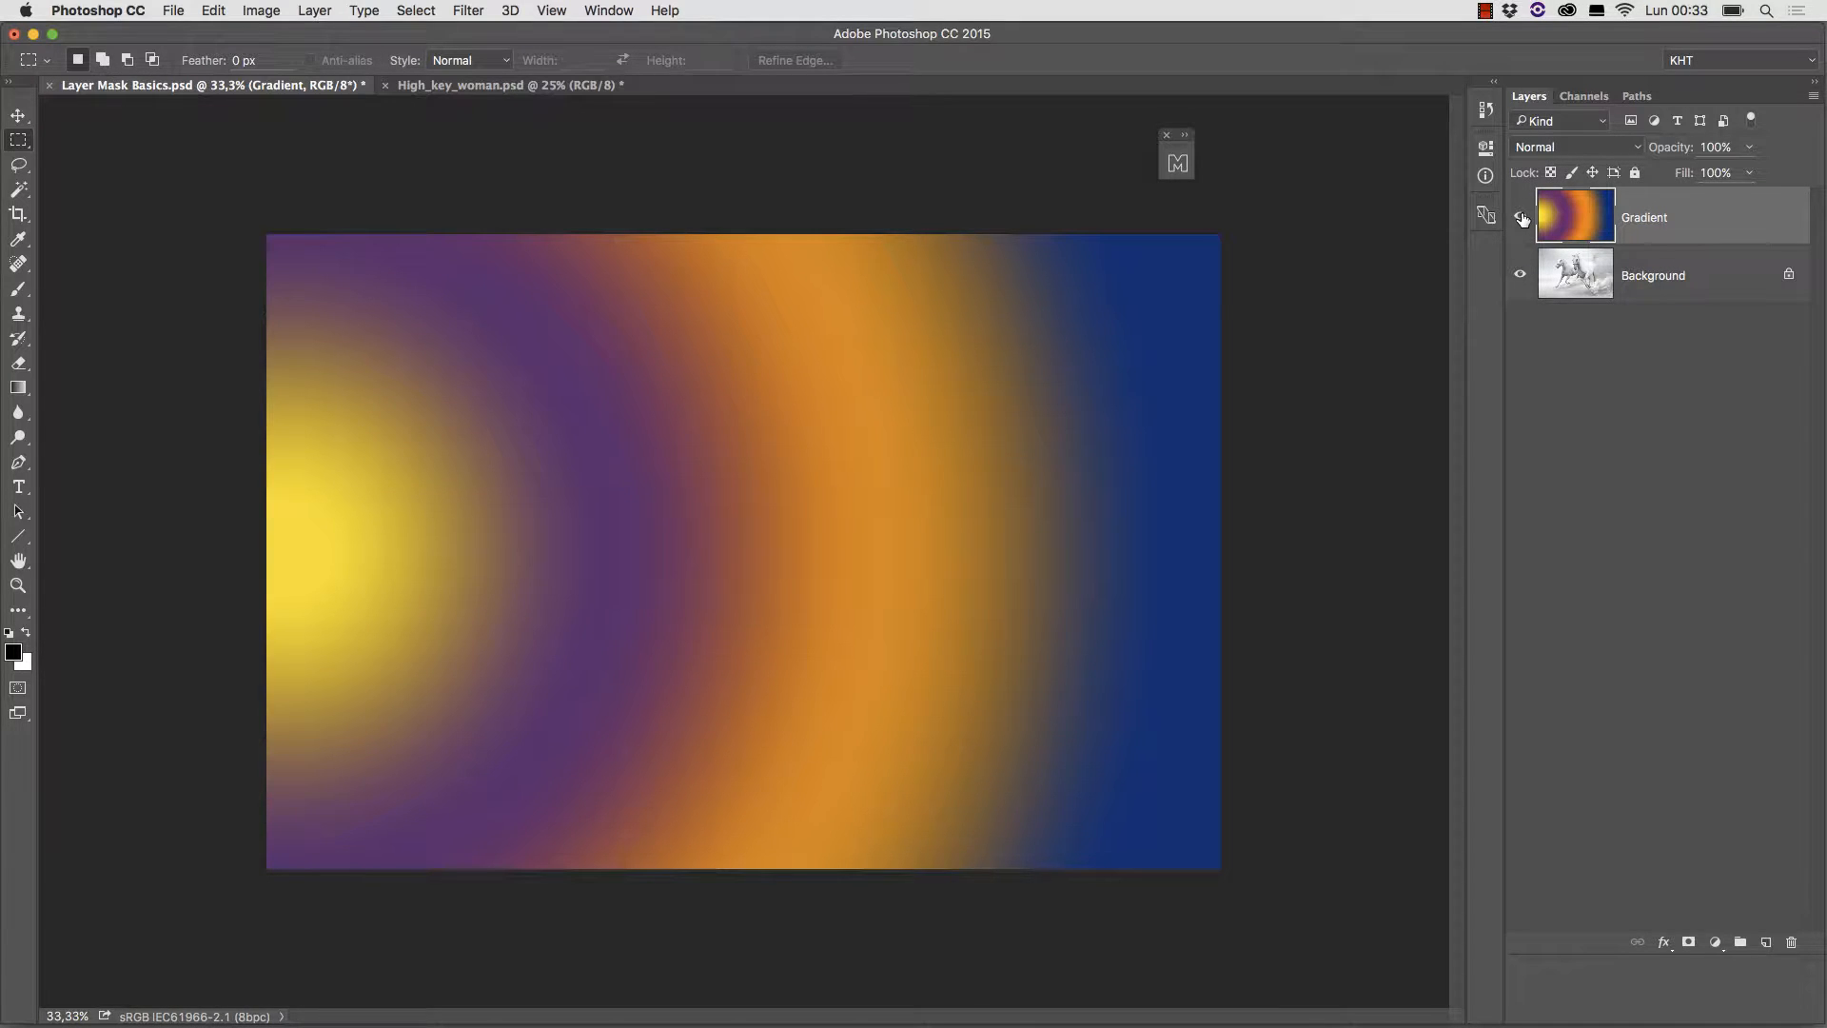
left_click(1521, 217)
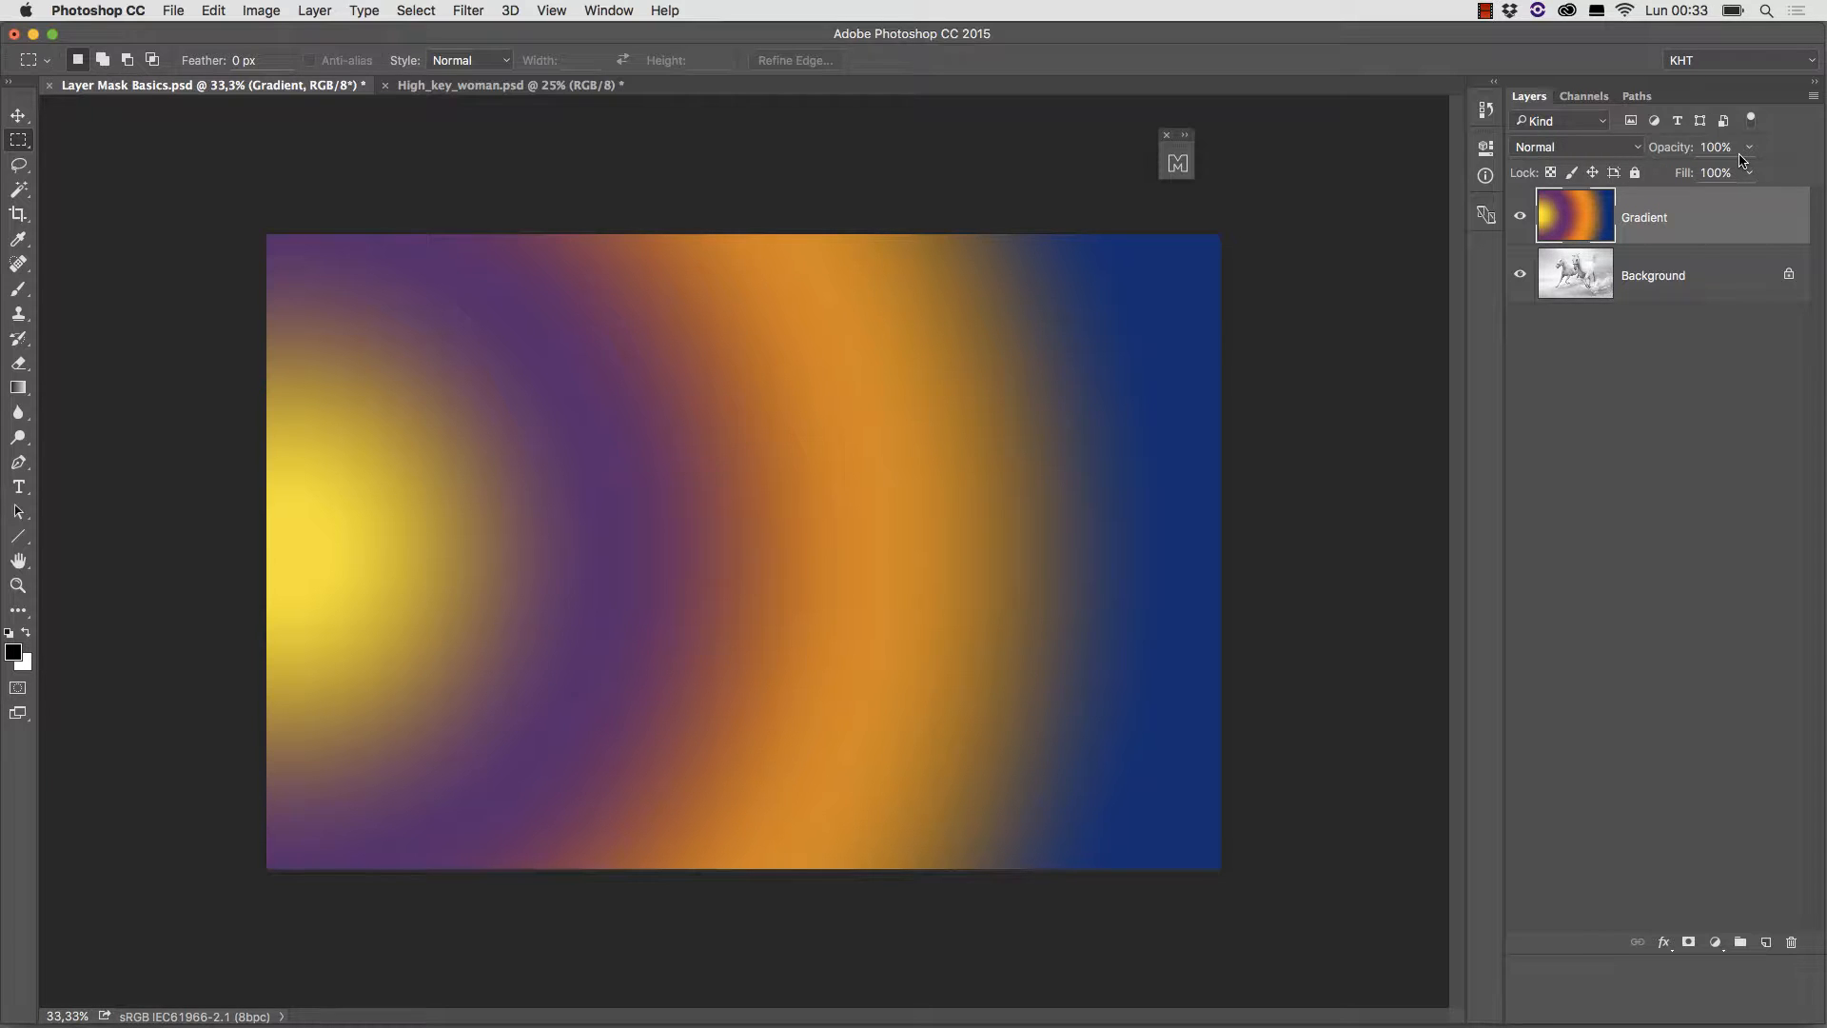
mouse_move(1742, 160)
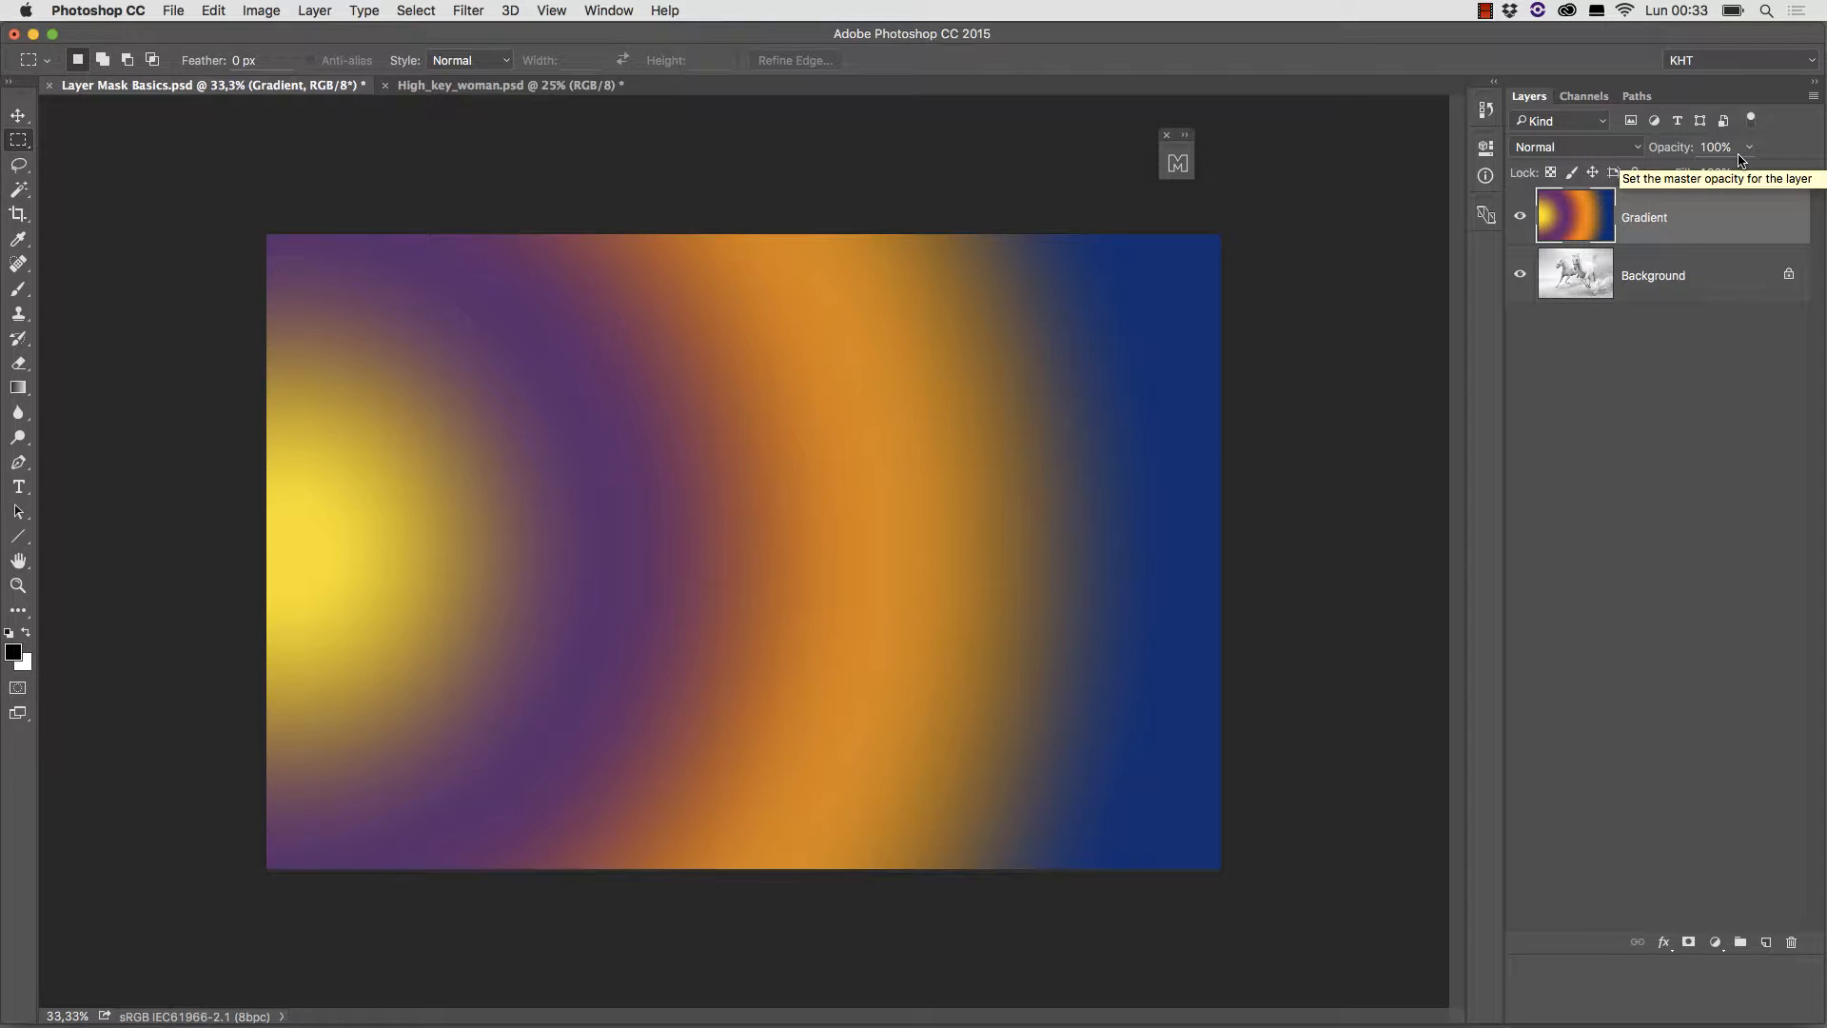
left_click(1519, 215)
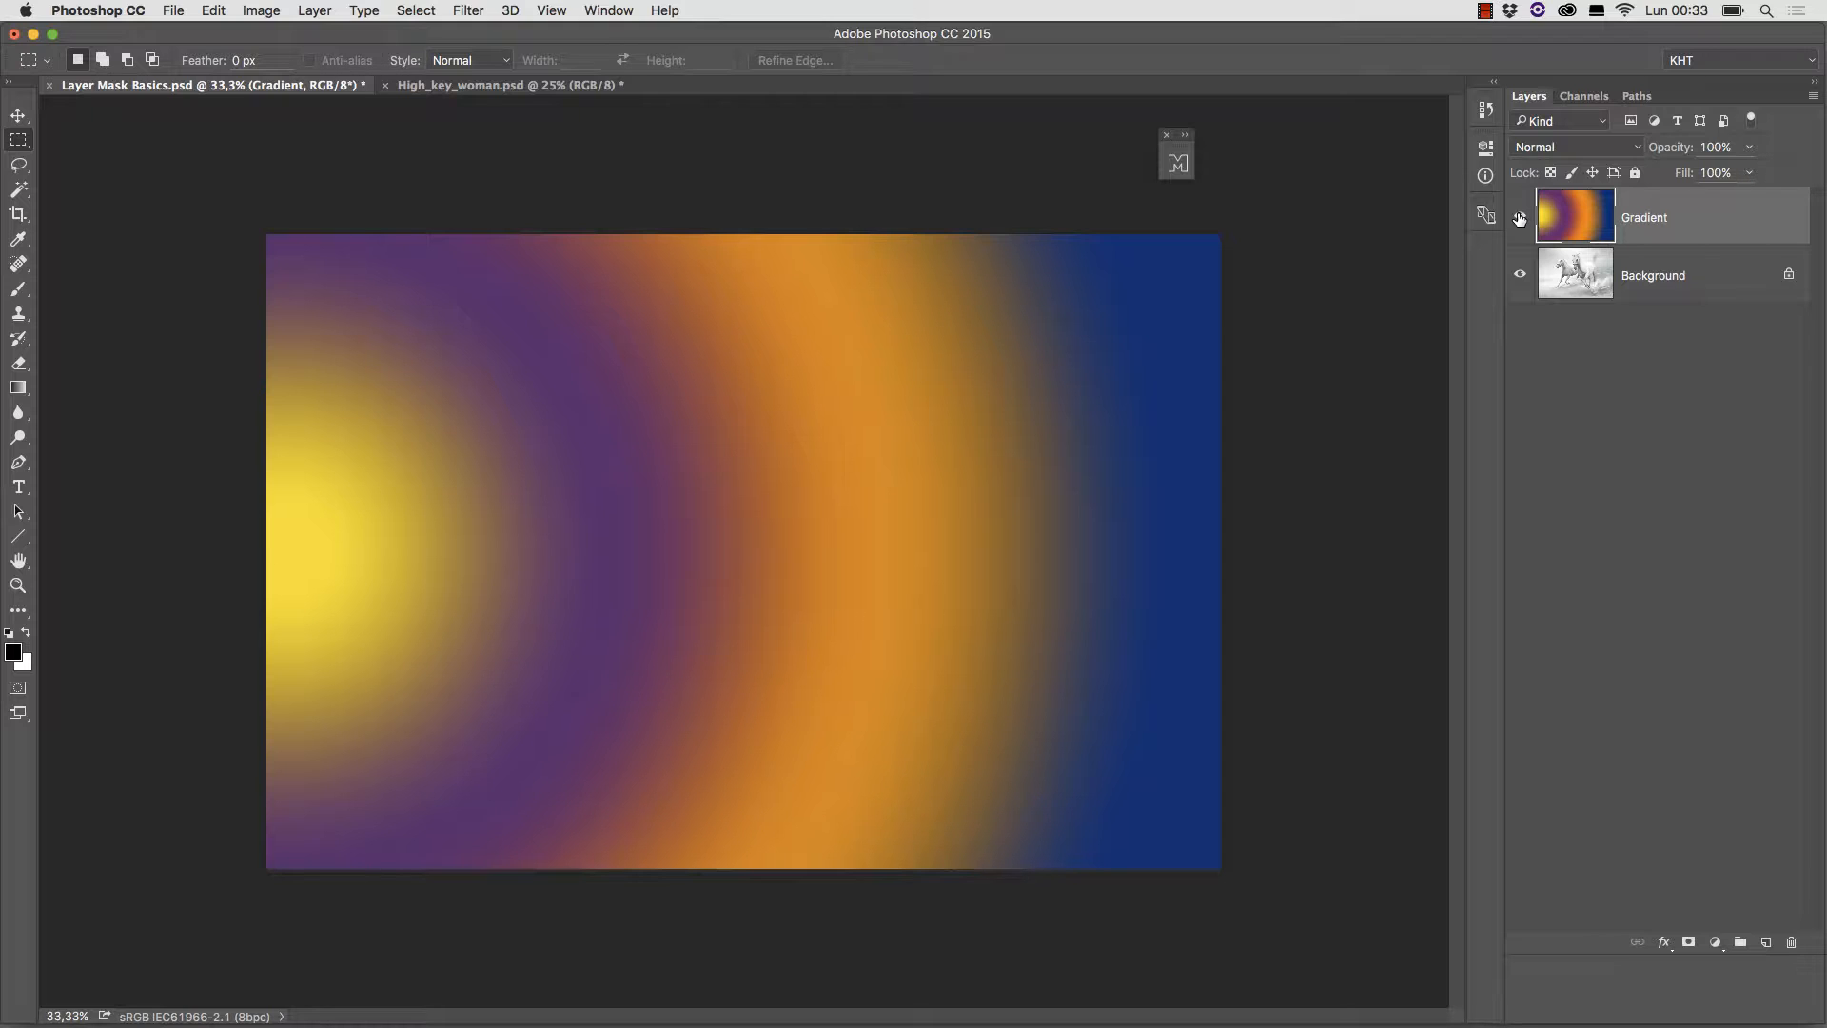
Add a white layer mask to the selected Gradient layer.
left_click(1518, 215)
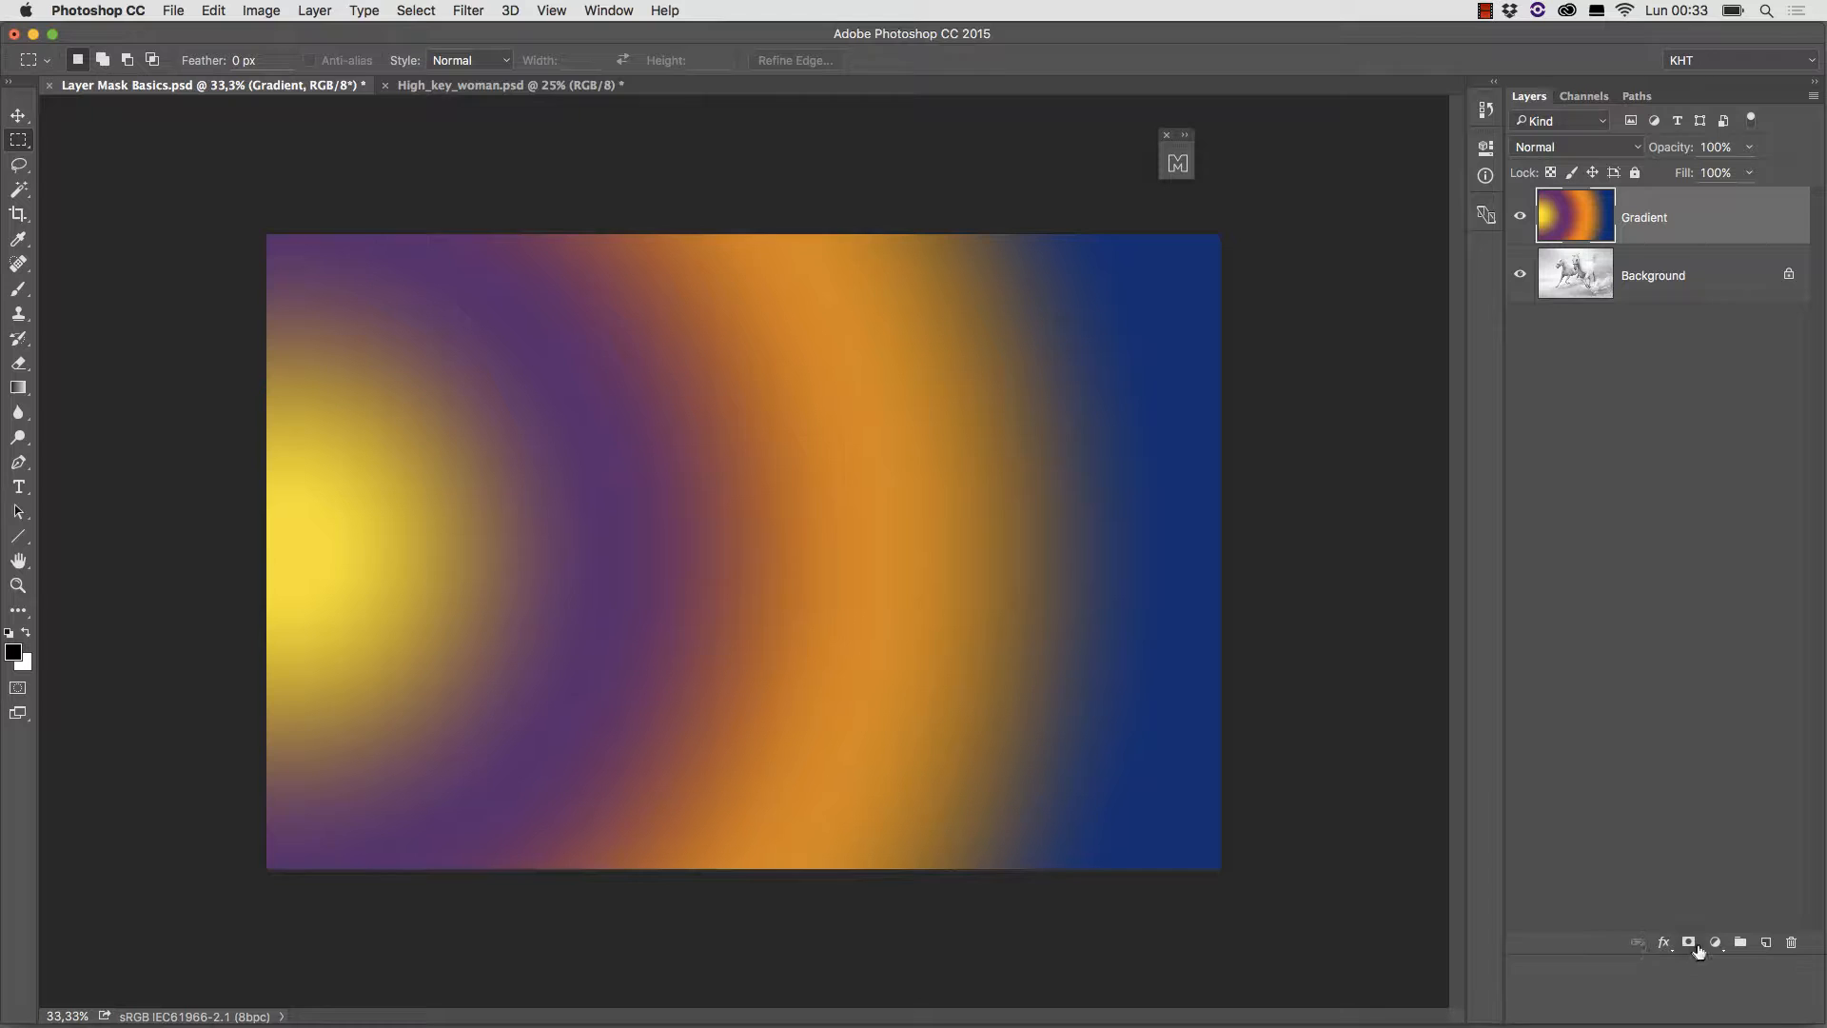
mouse_move(1689, 942)
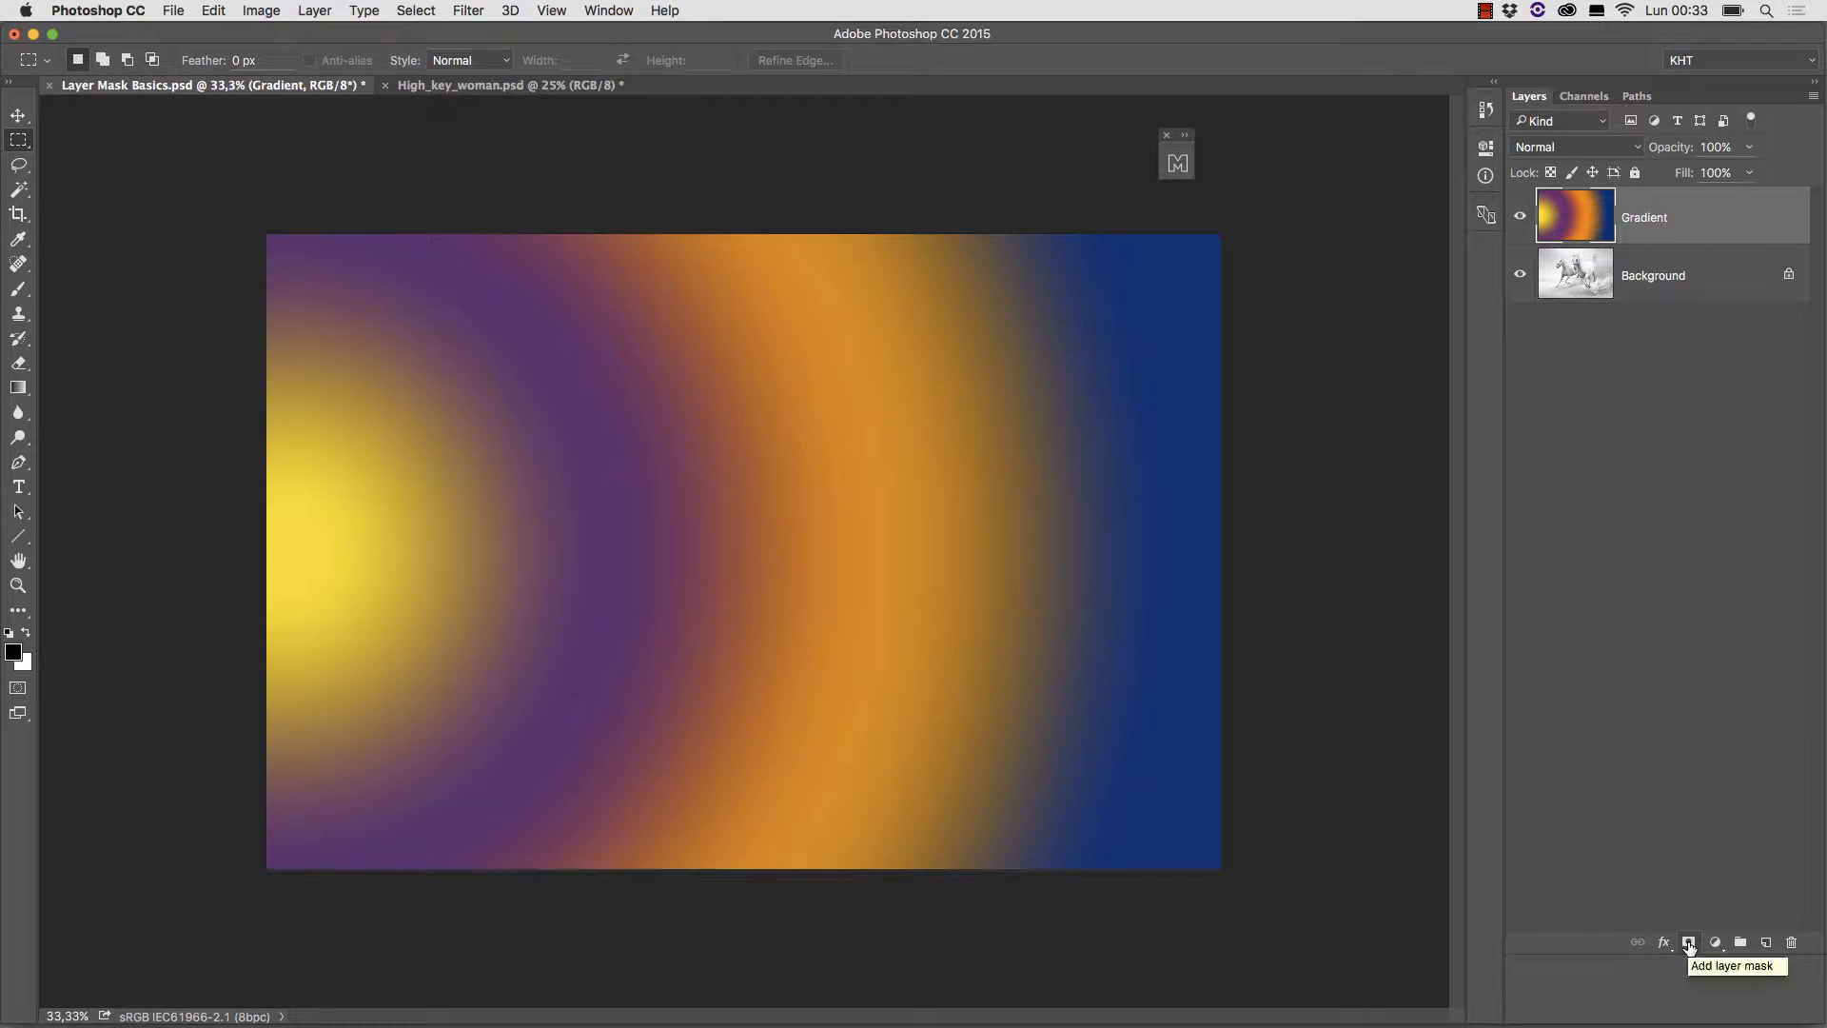
left_click(1688, 942)
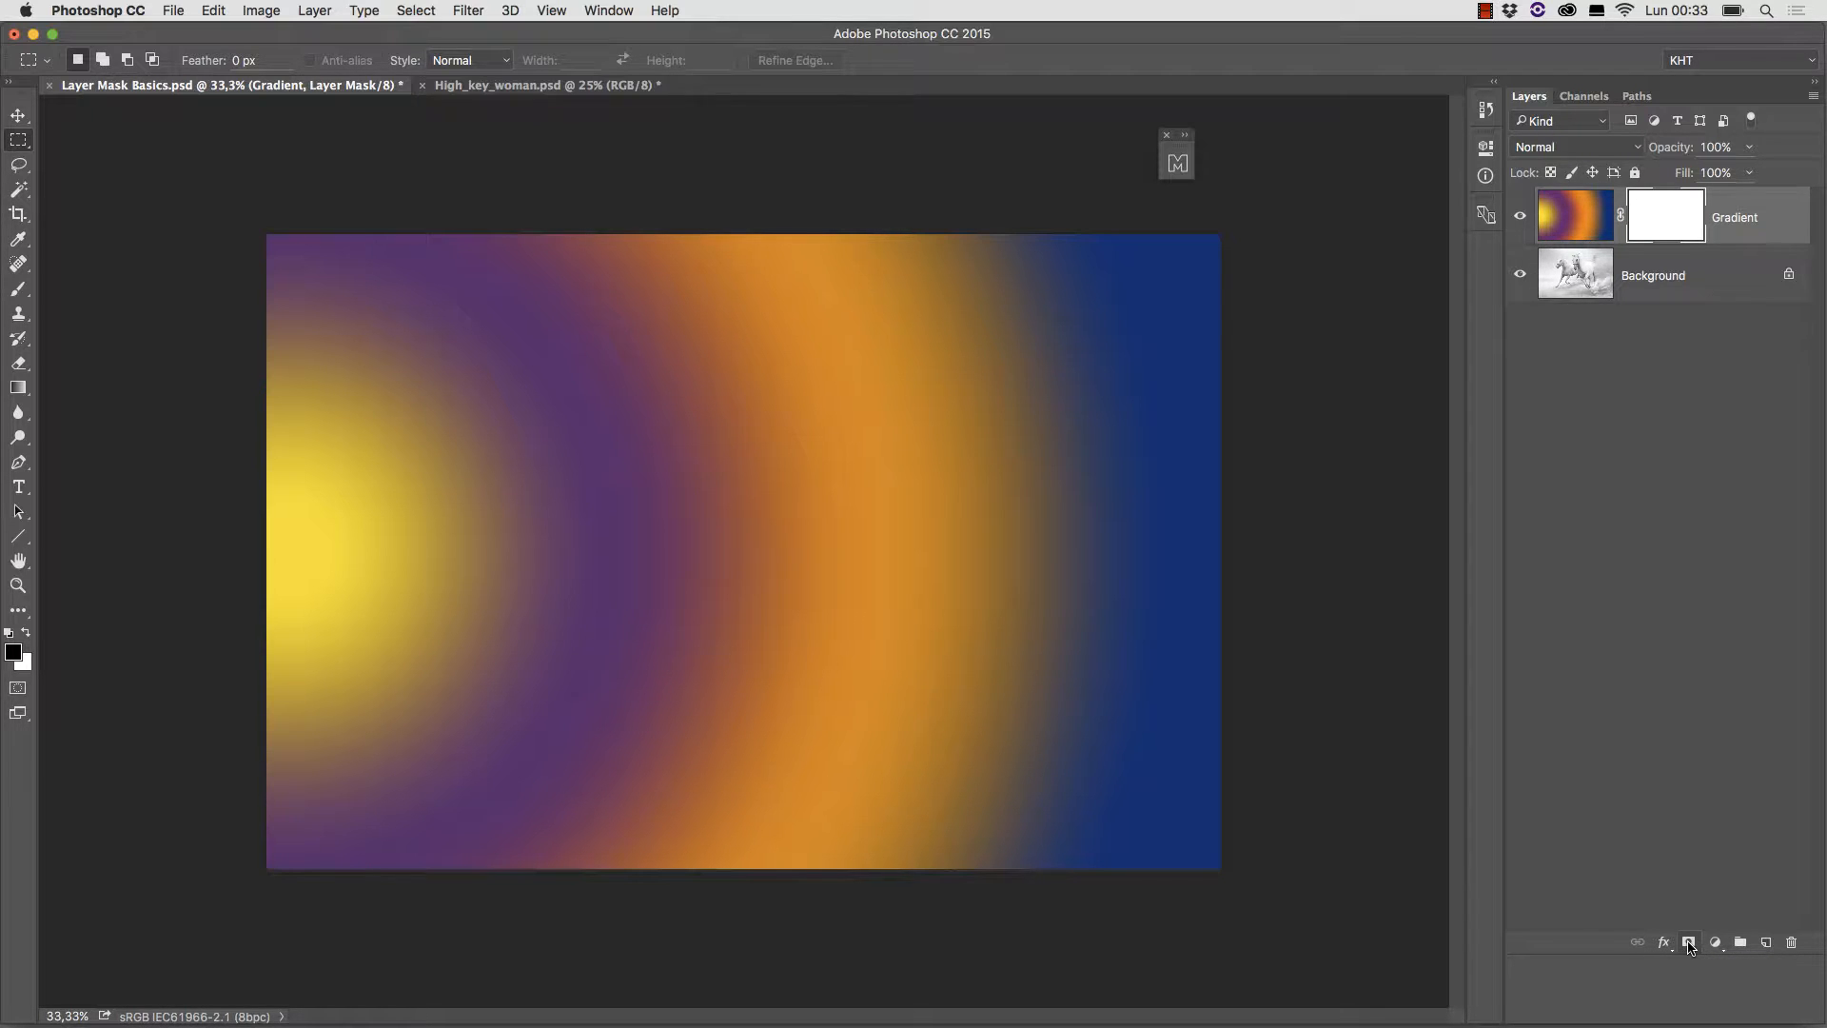
mouse_move(1688, 943)
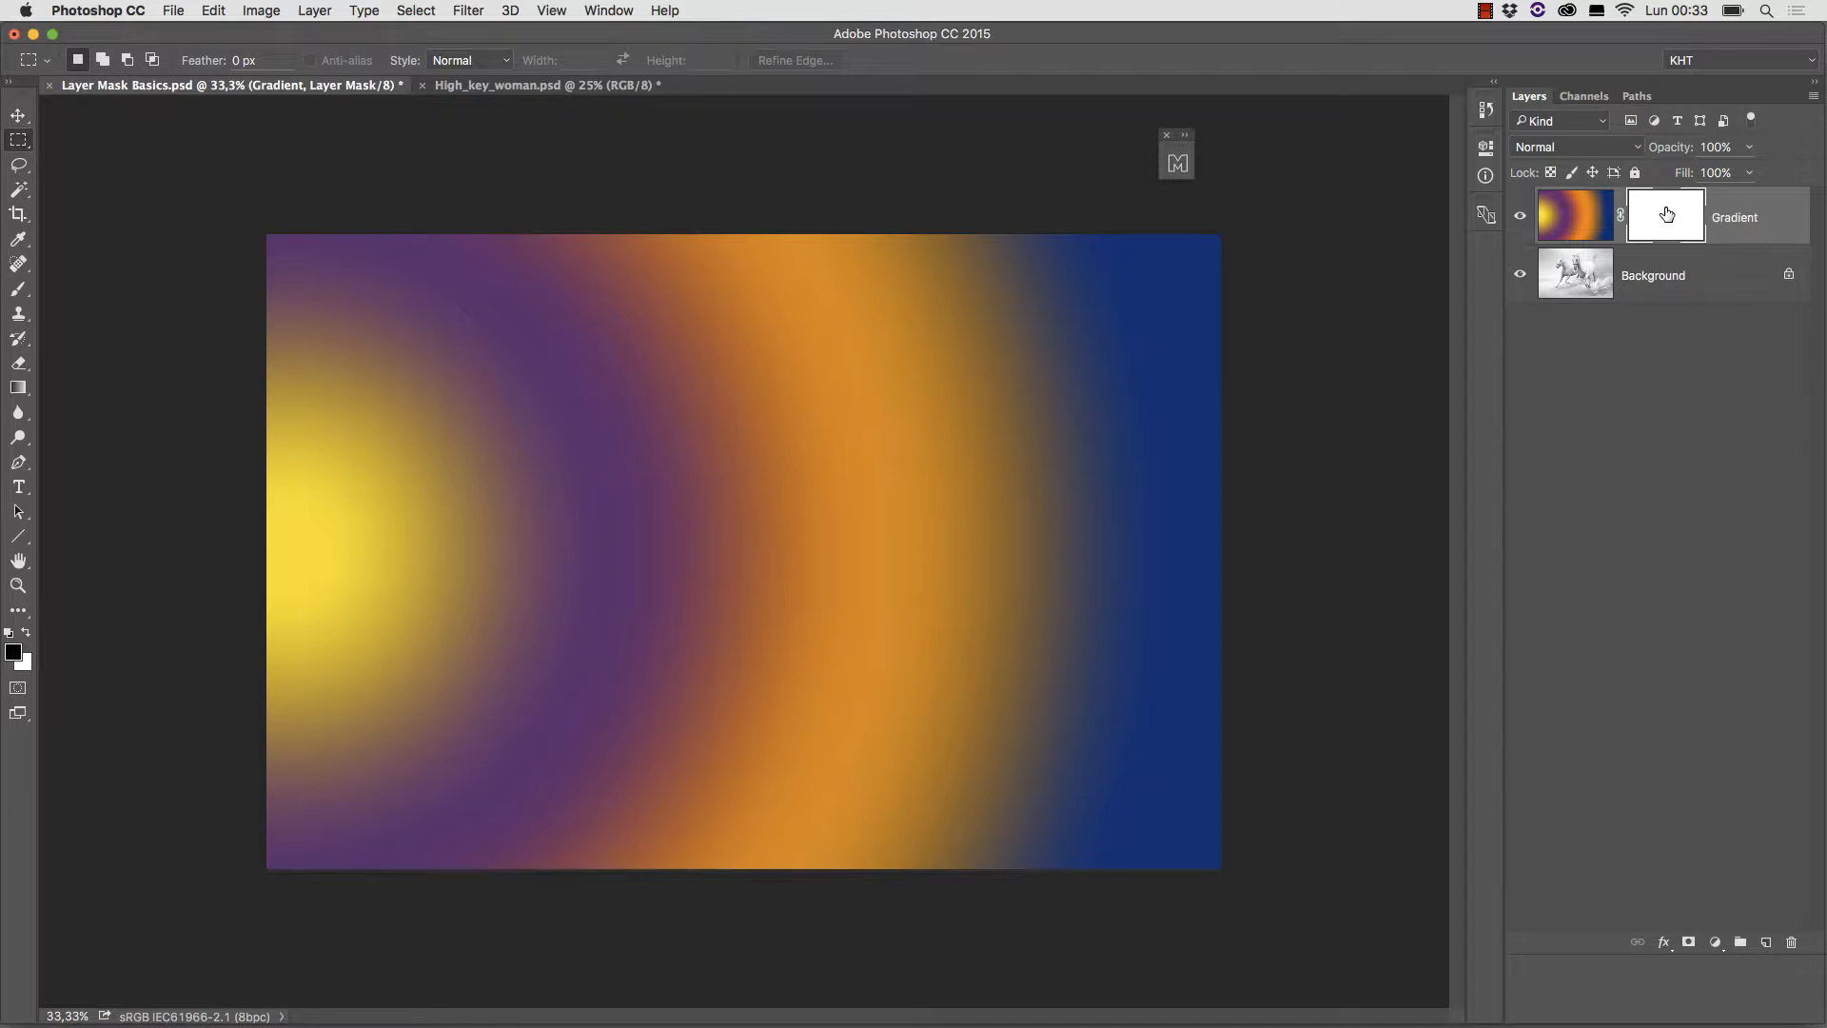
mouse_move(1665, 216)
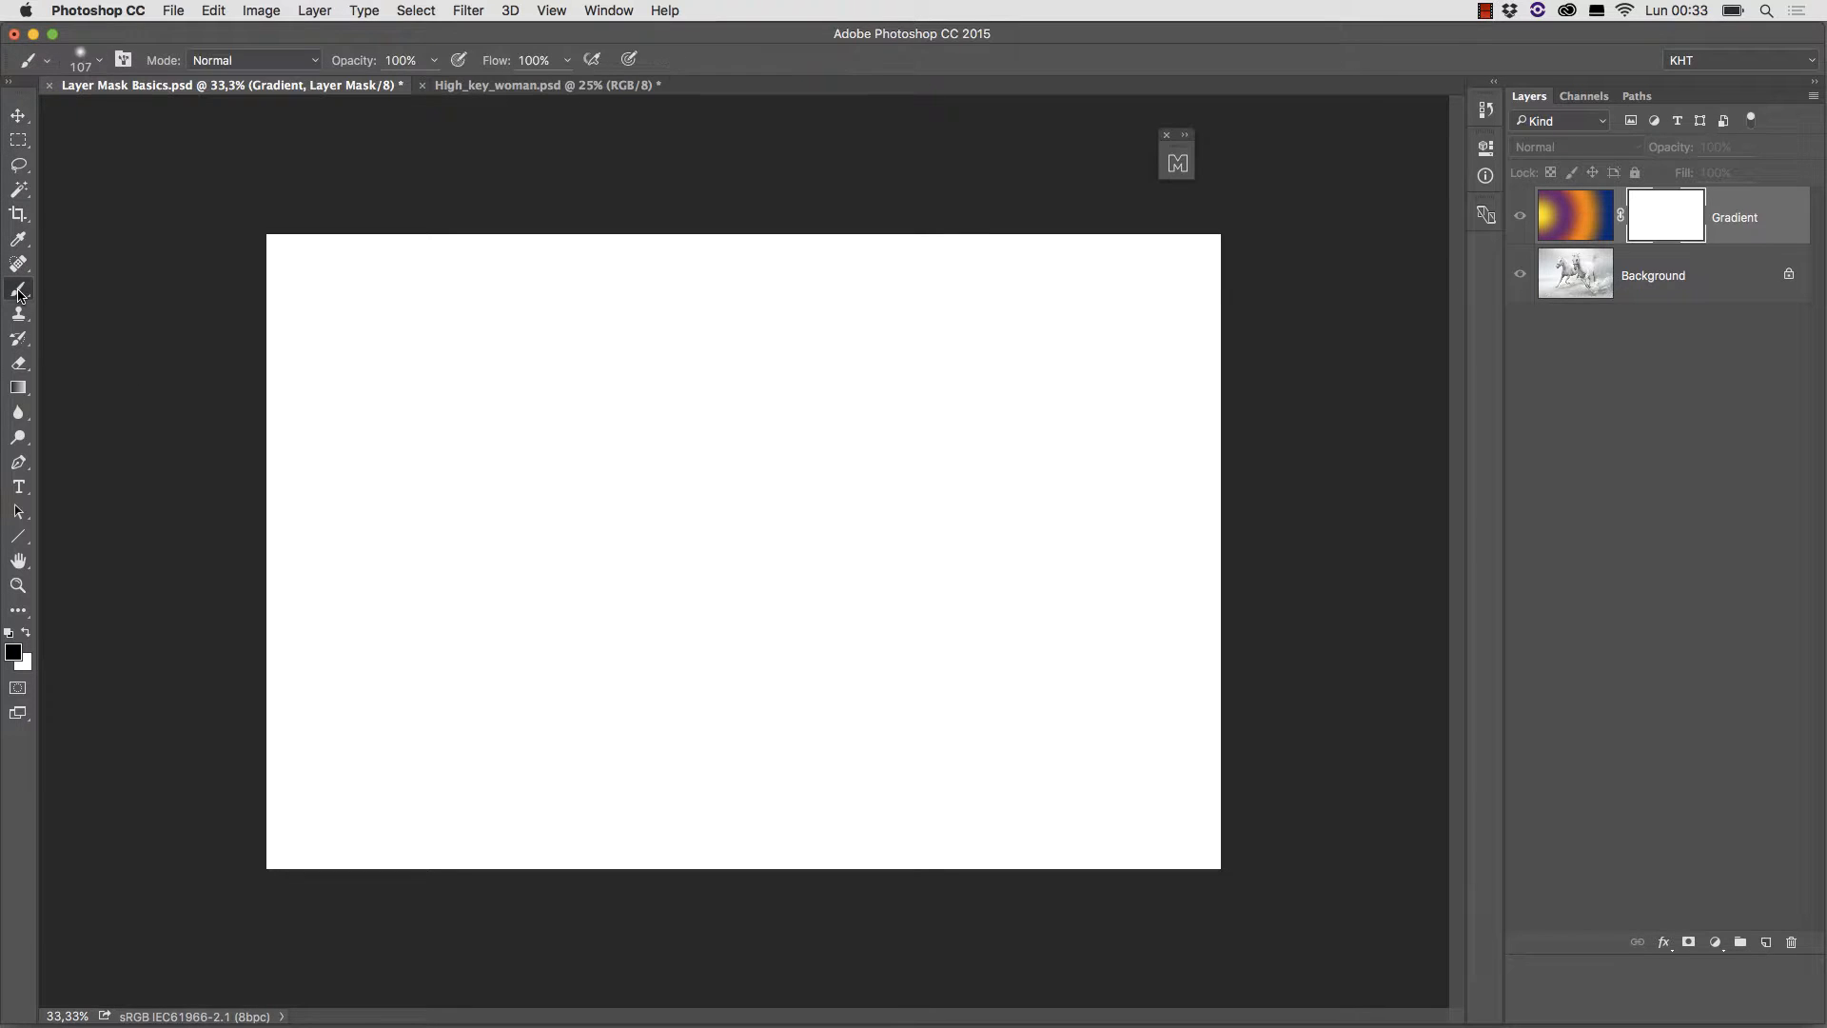
mouse_move(19, 292)
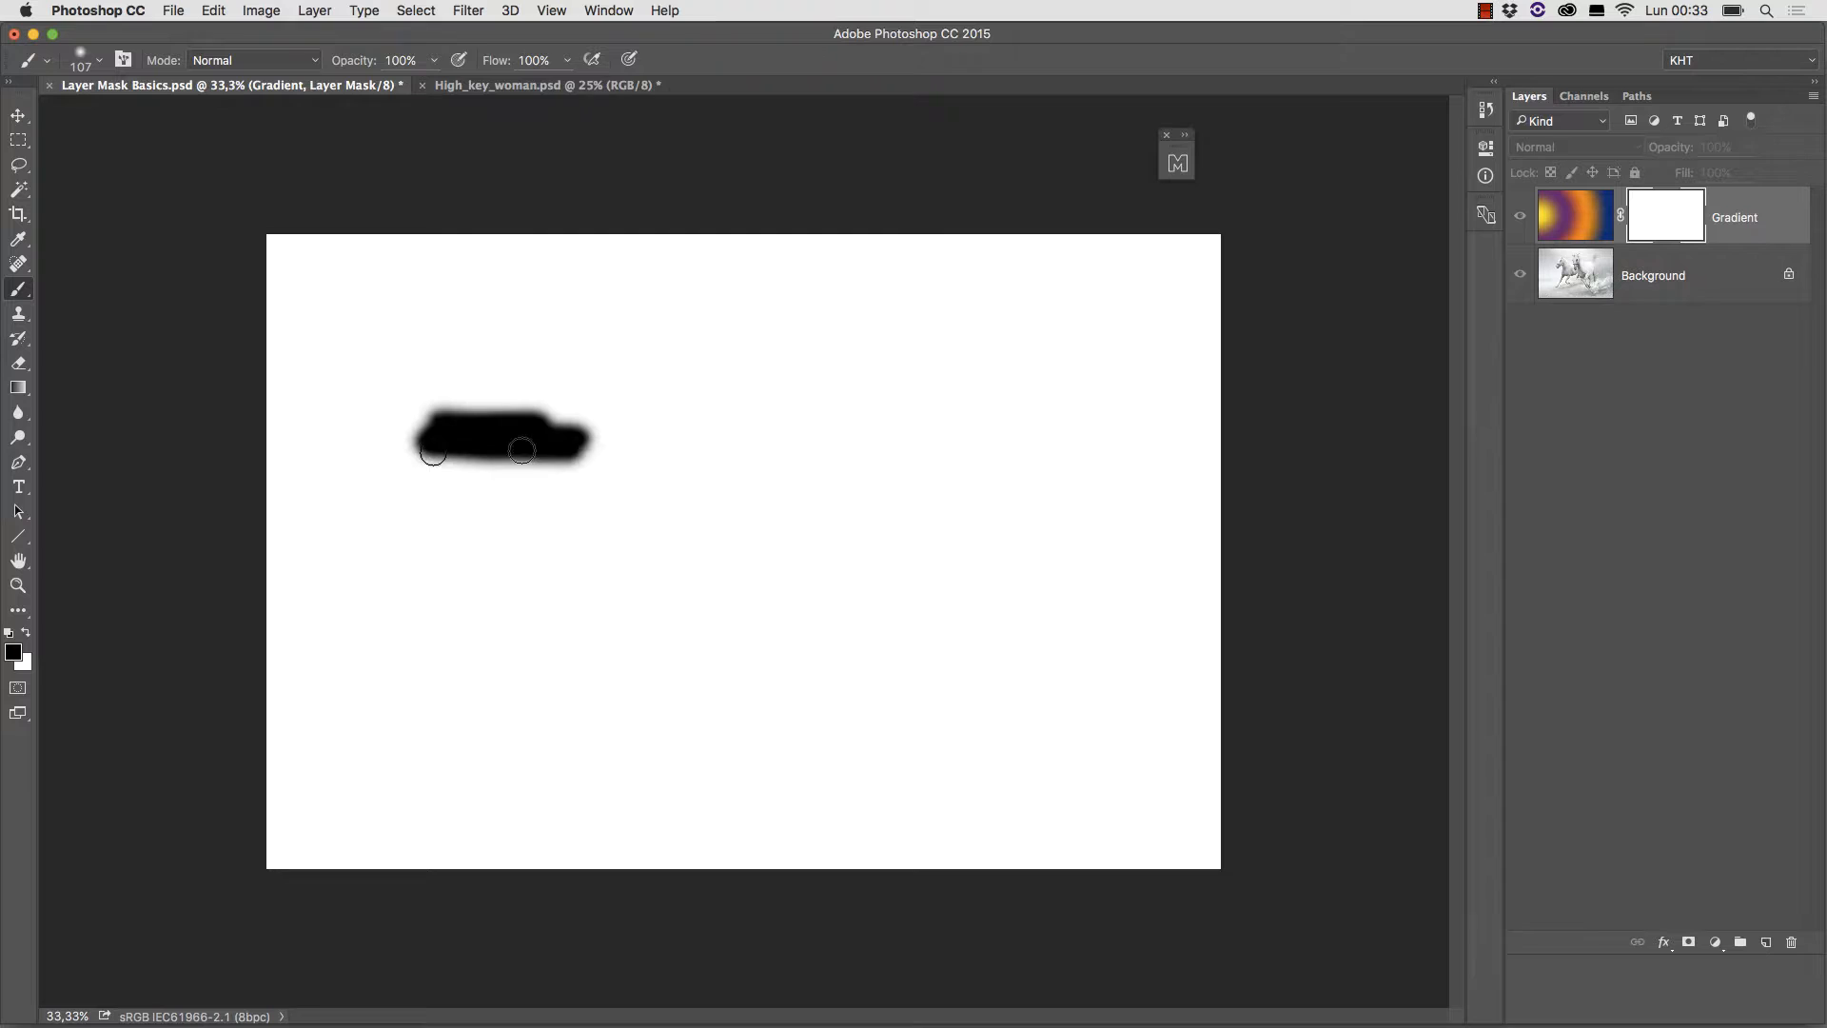
Paint black into the mask's upper-left area, then set the foreground colour to mid grey for a zigzag.
left_click_drag(489, 449, 593, 466)
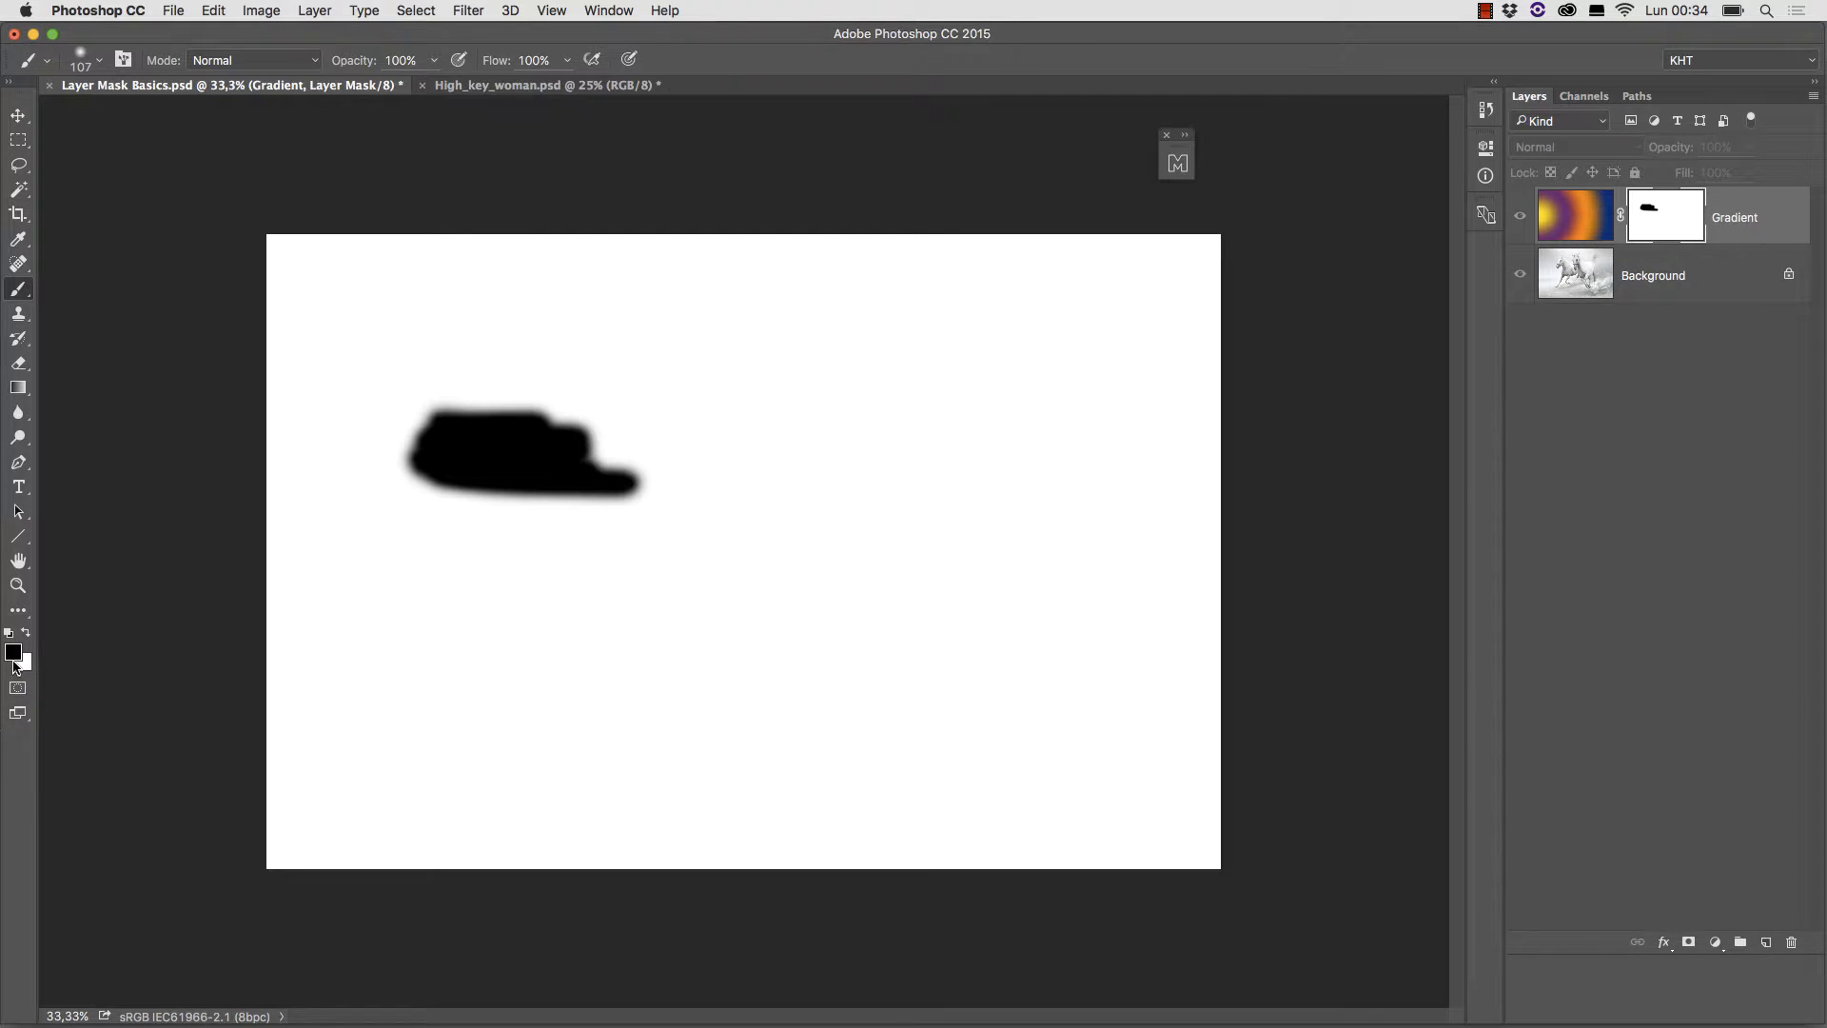
left_click(13, 649)
type("12")
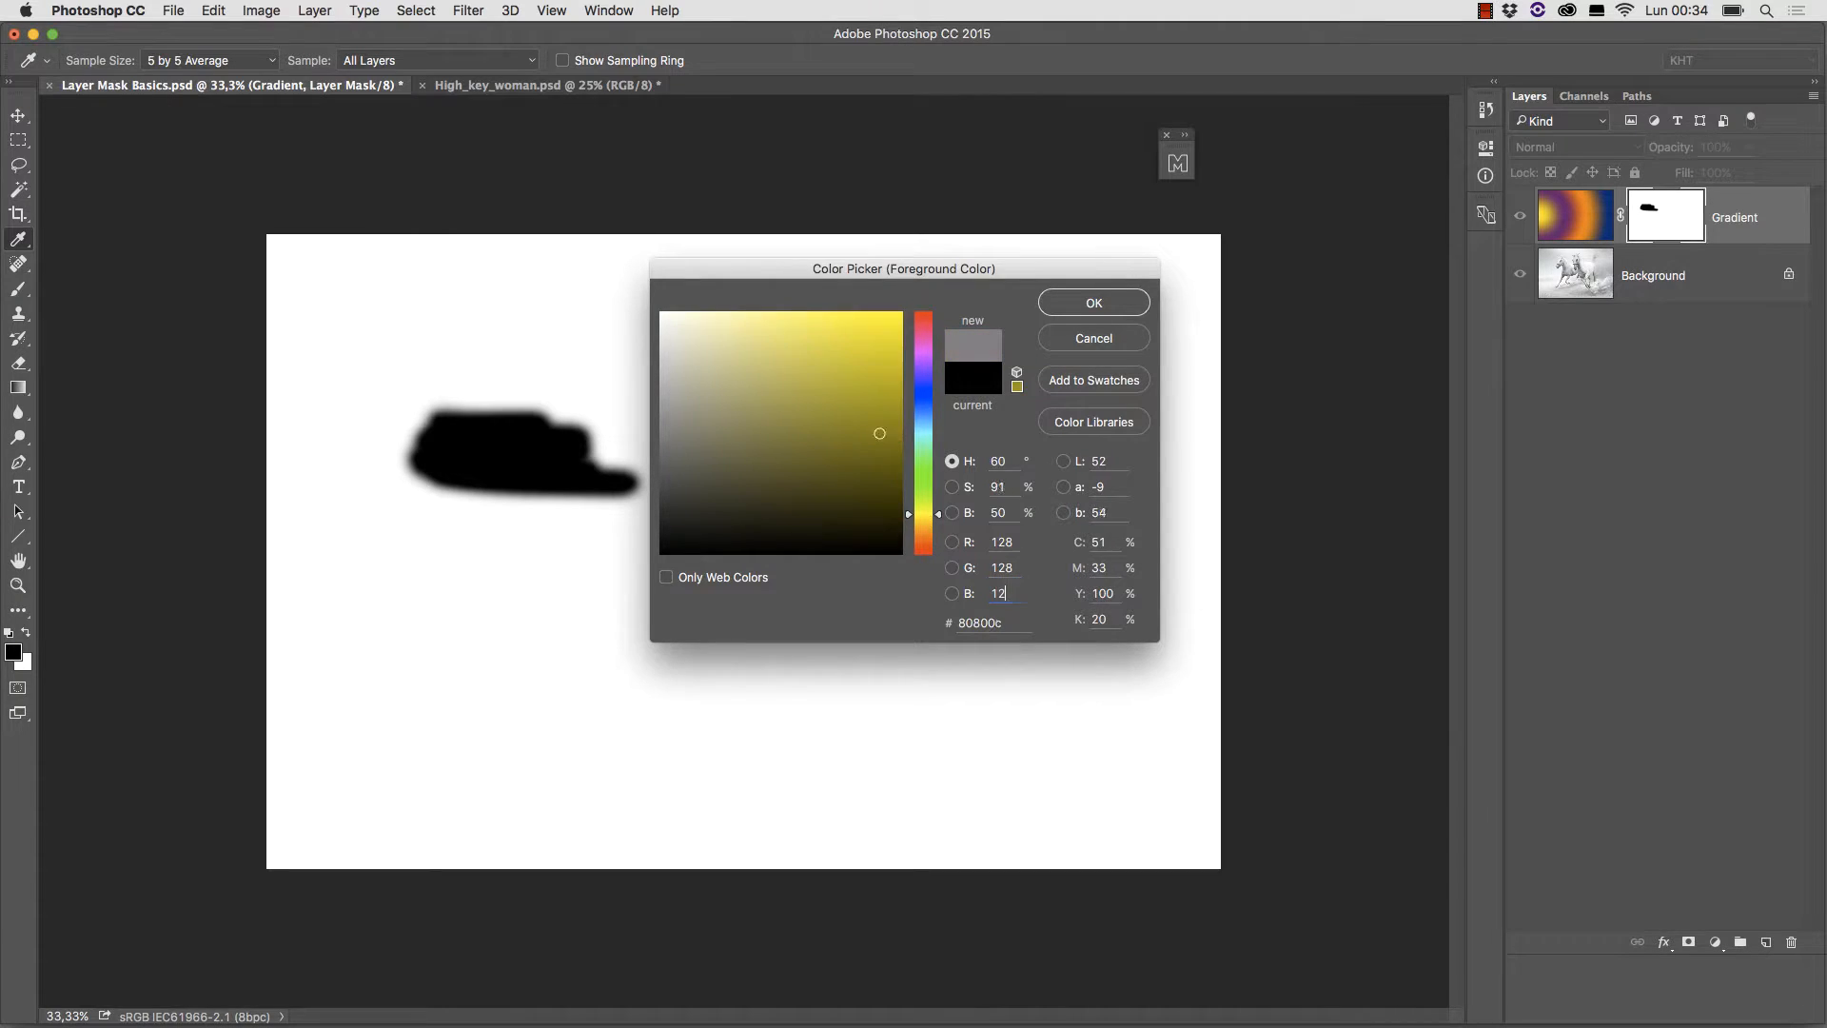
left_click(1092, 303)
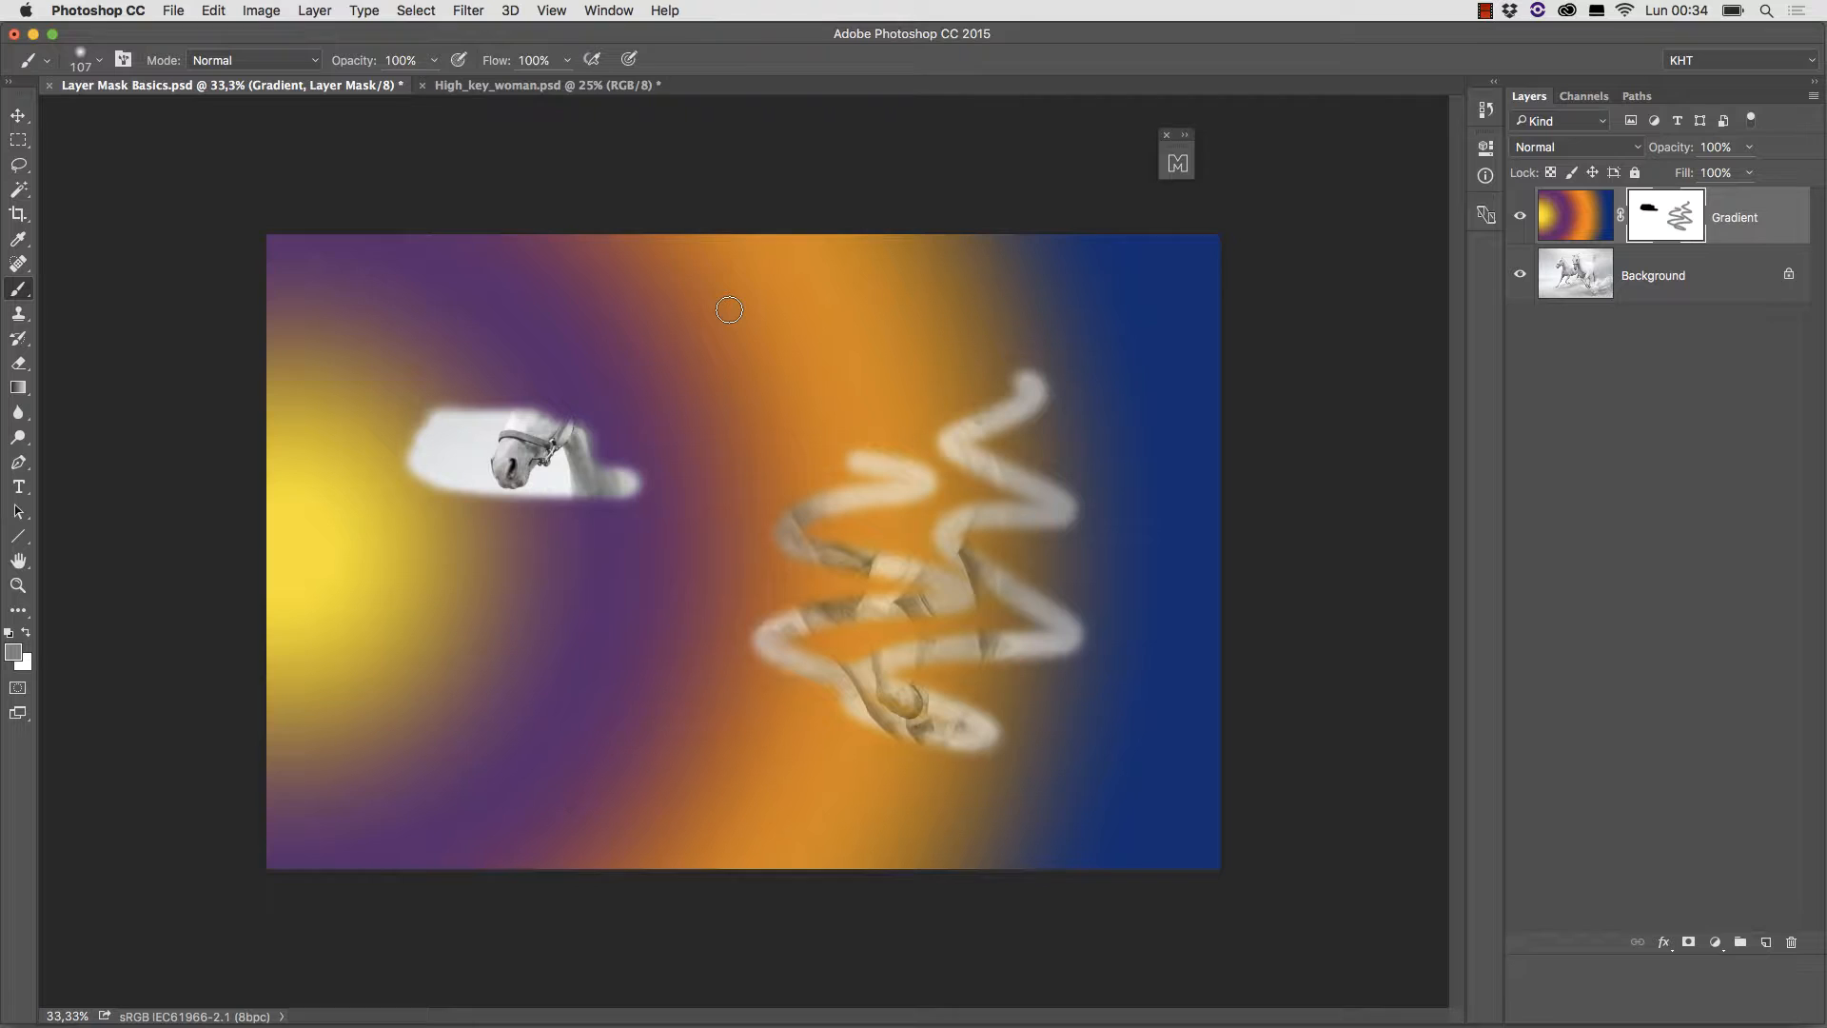
Switch to the High_key_woman.psd document and duplicate its Background layer.
left_click_drag(729, 309, 583, 449)
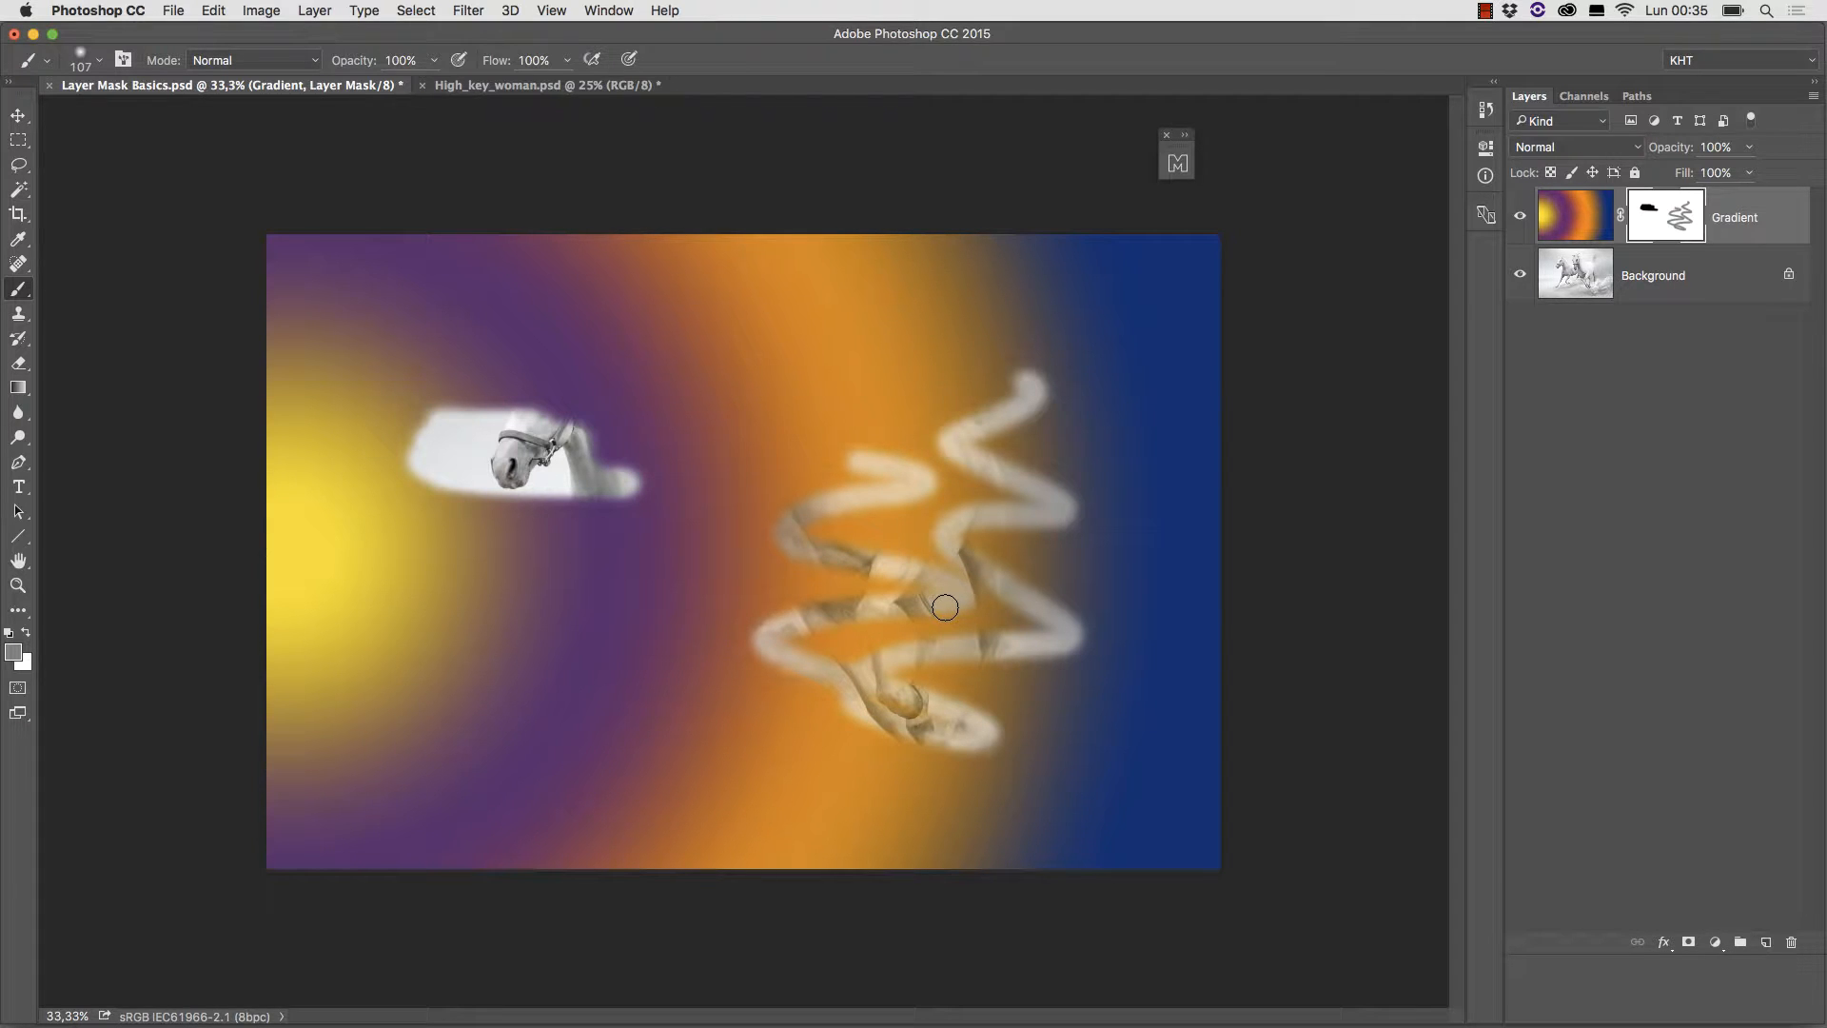
mouse_move(922, 567)
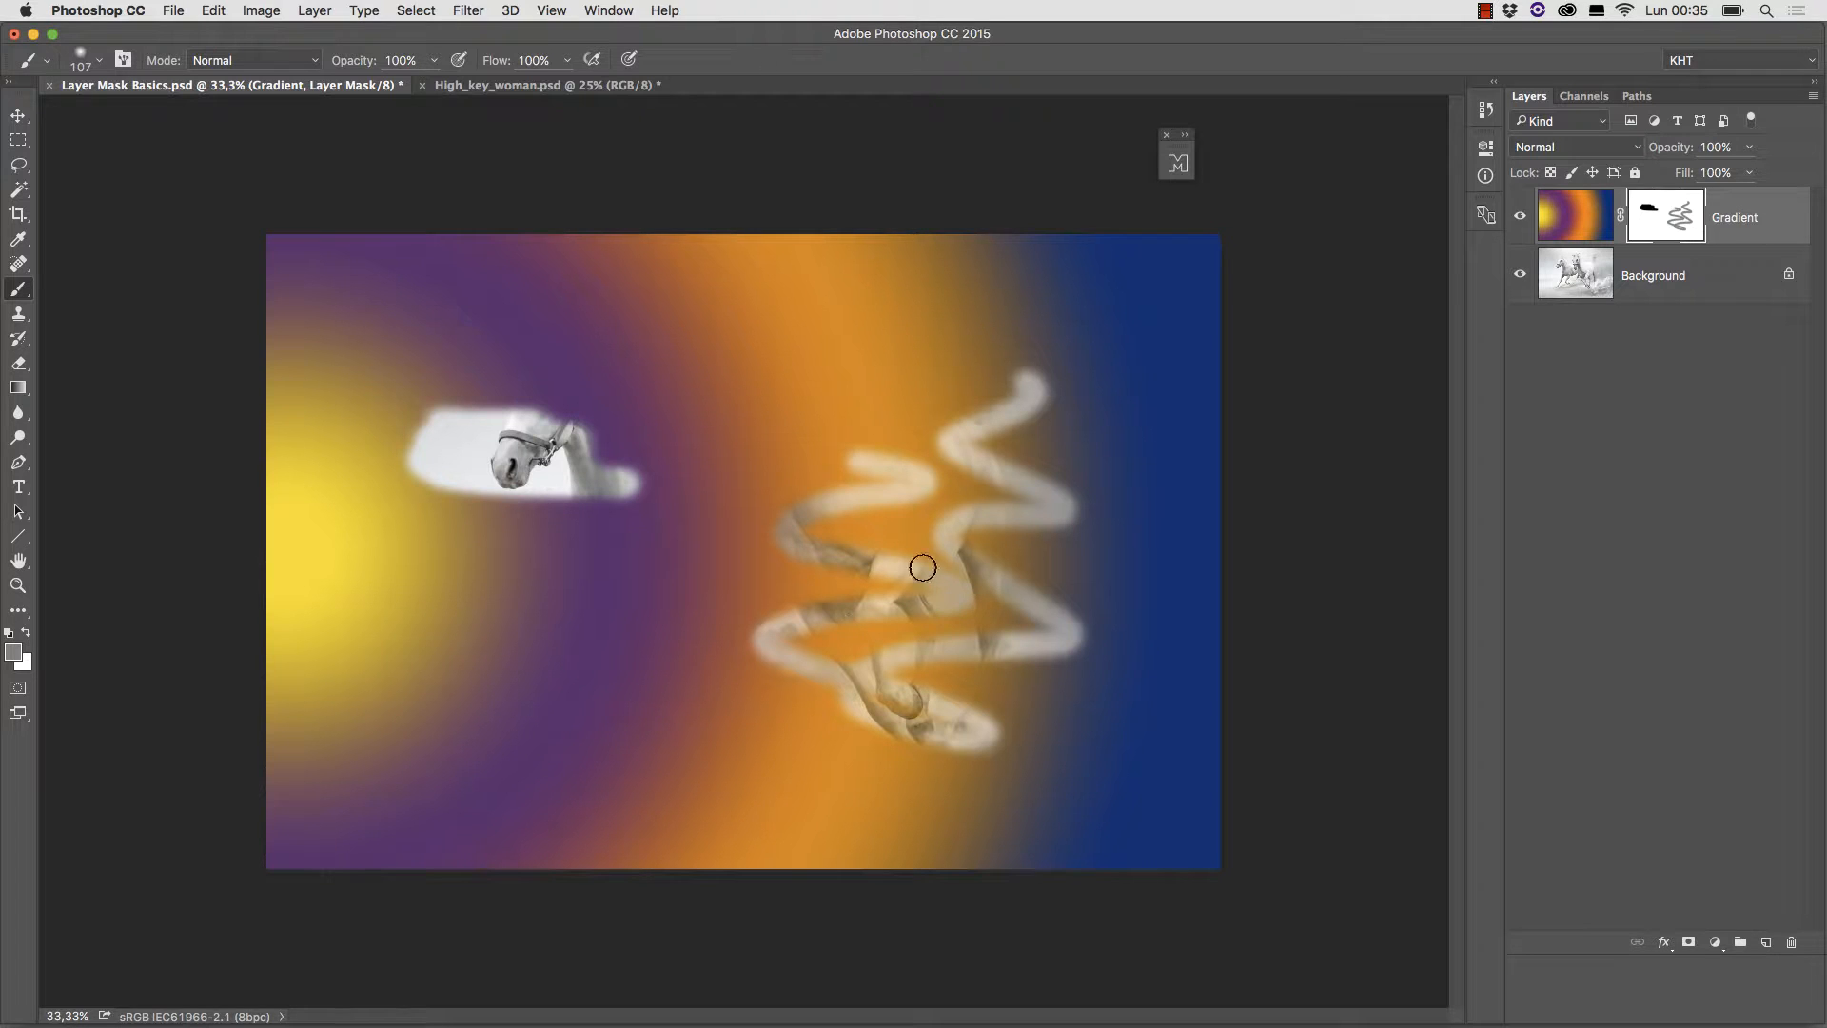
left_click(543, 84)
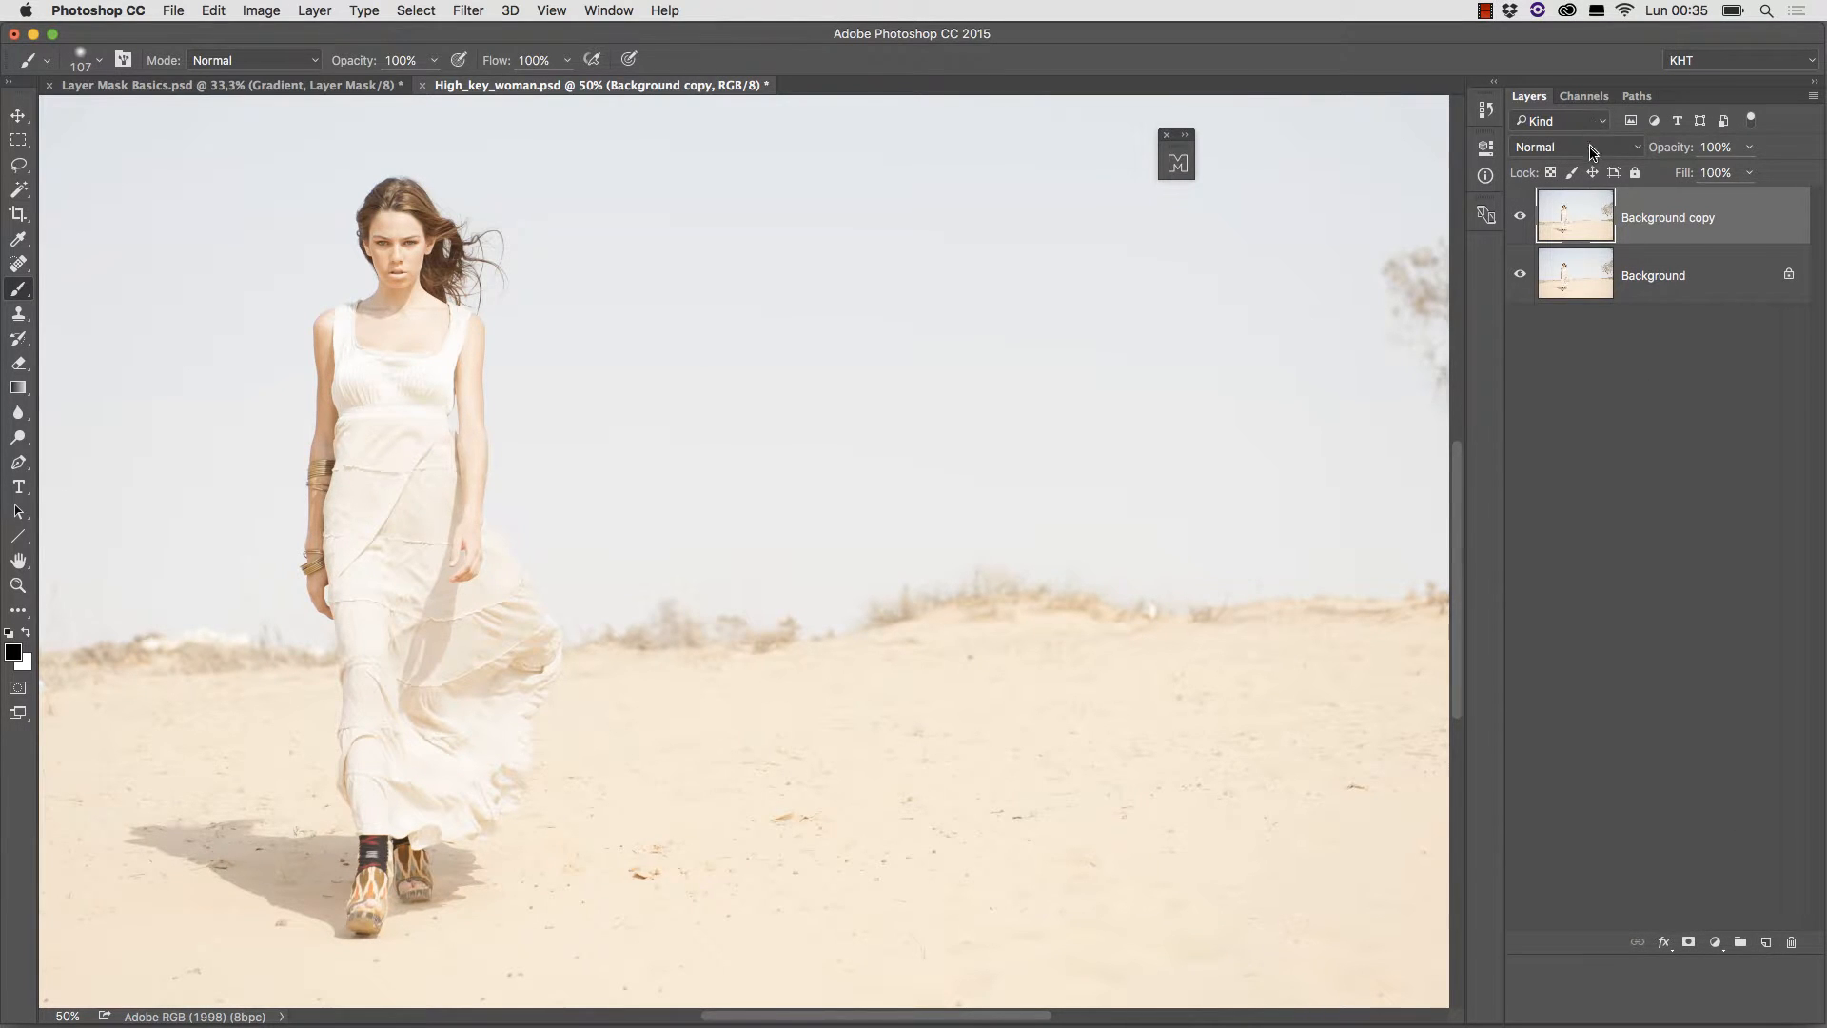
Set the Background copy layer to Multiply blending and load a brightness selection from its channels.
left_click(1574, 146)
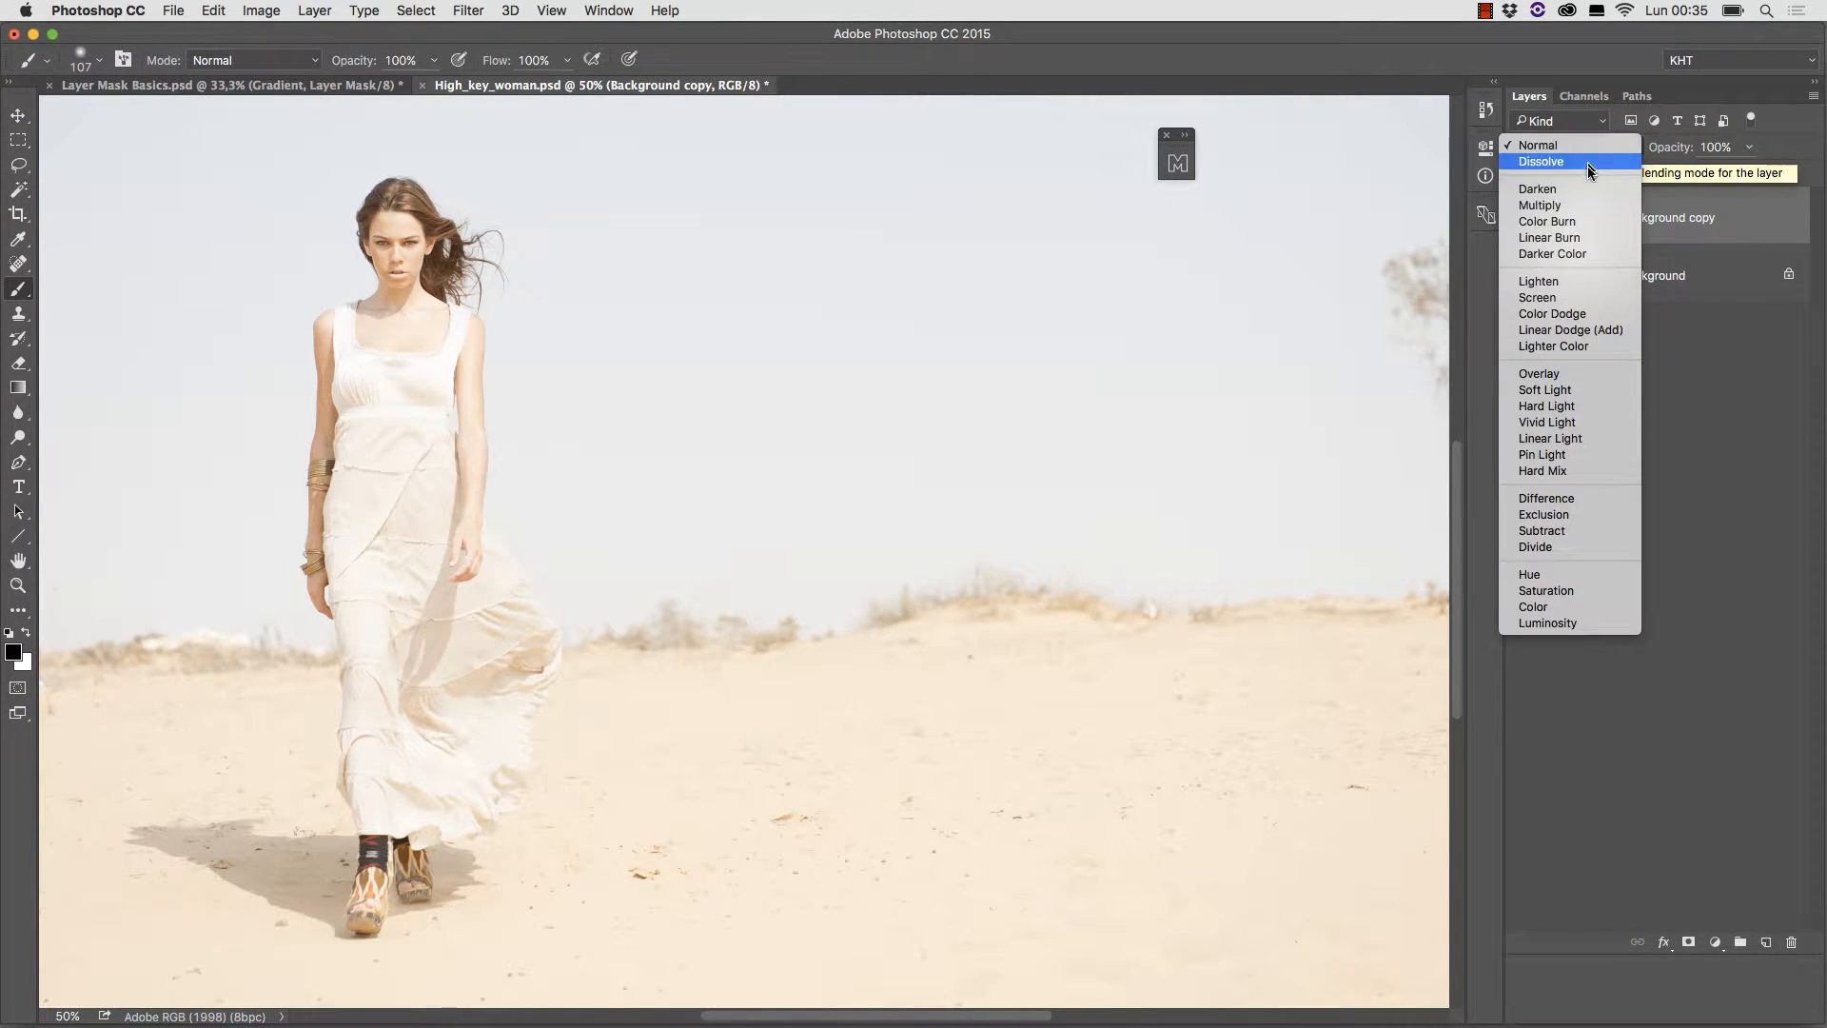
left_click(1540, 206)
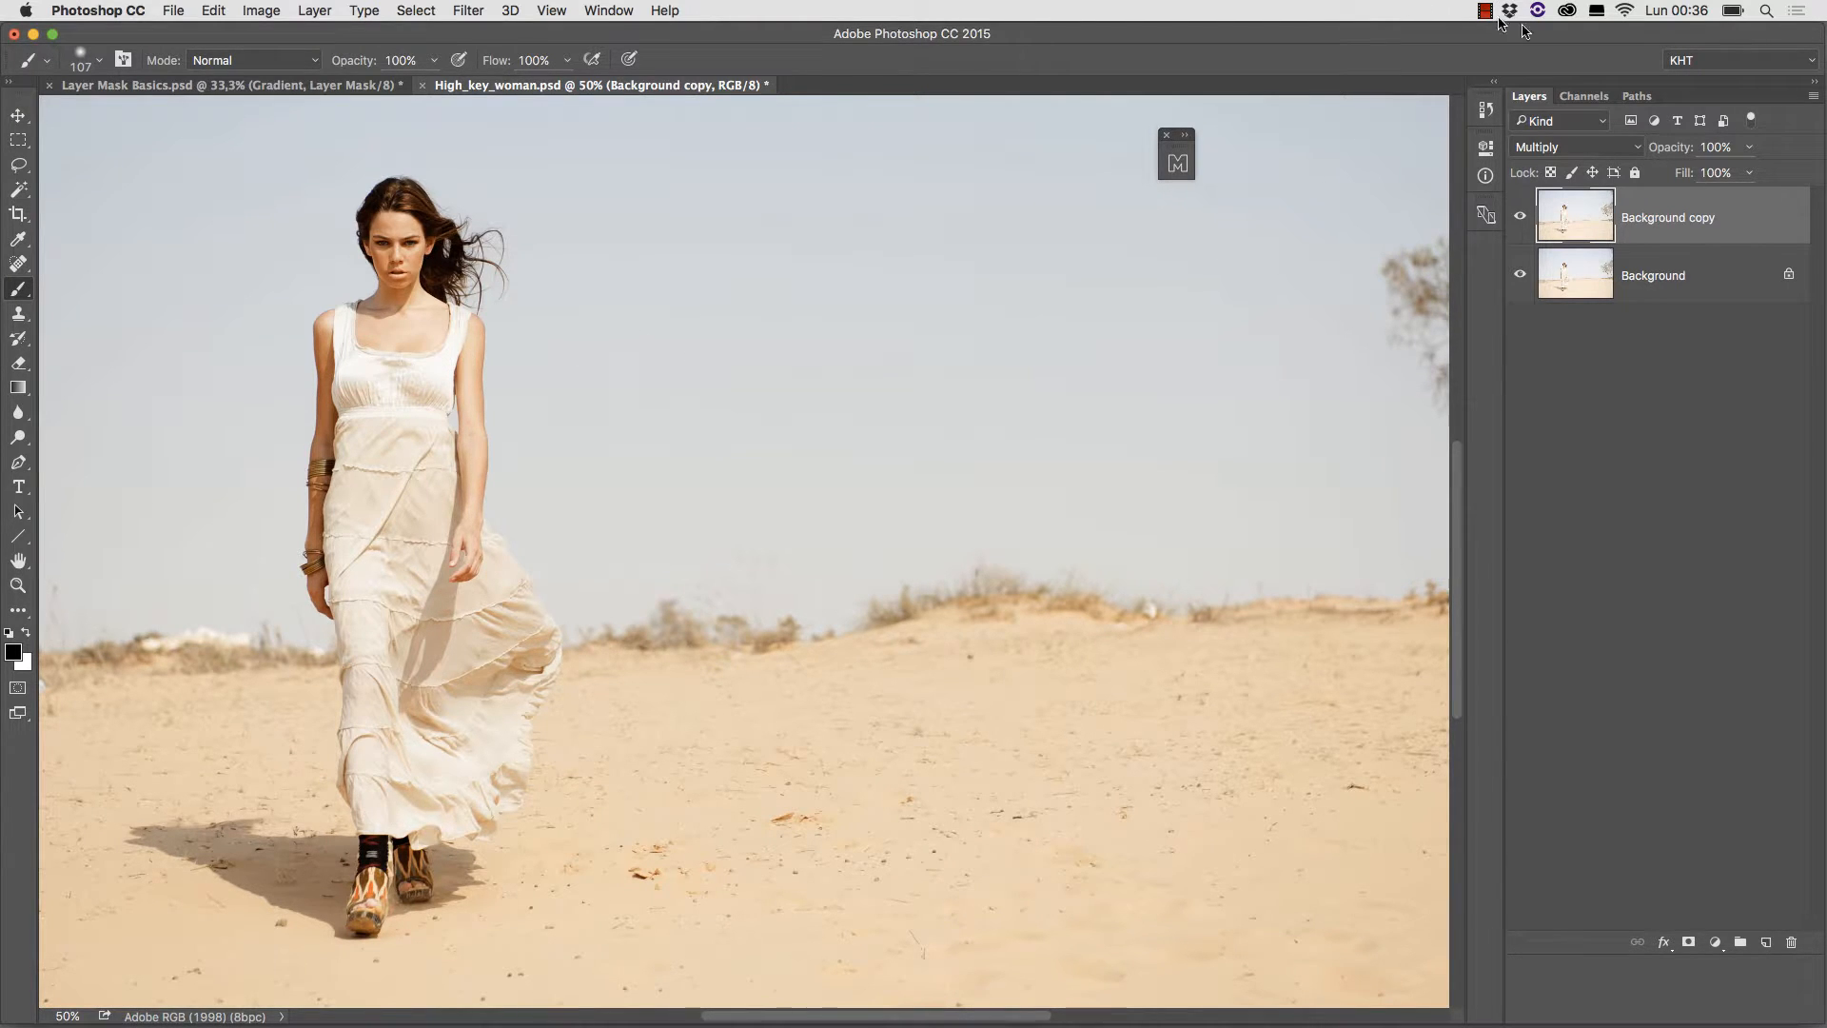
left_click(1586, 95)
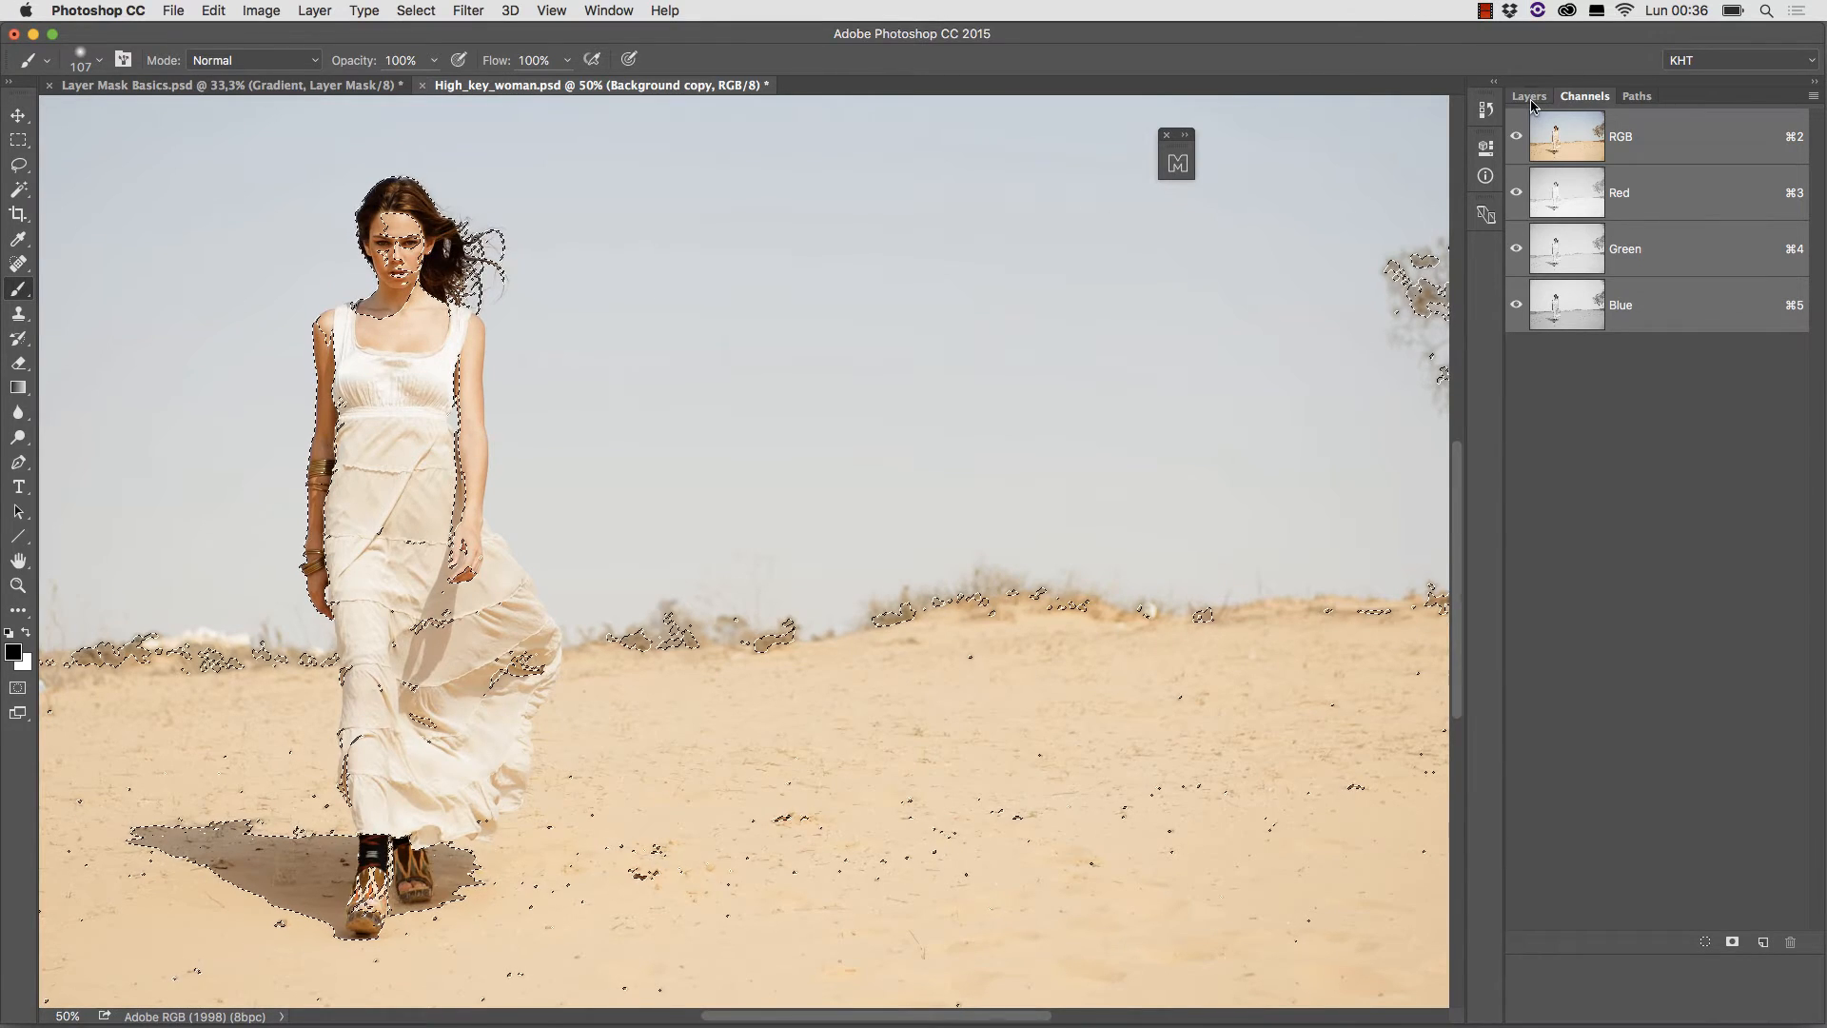
Return to the layers list, view the composite, and remove the layer mask from Background copy.
left_click(1528, 96)
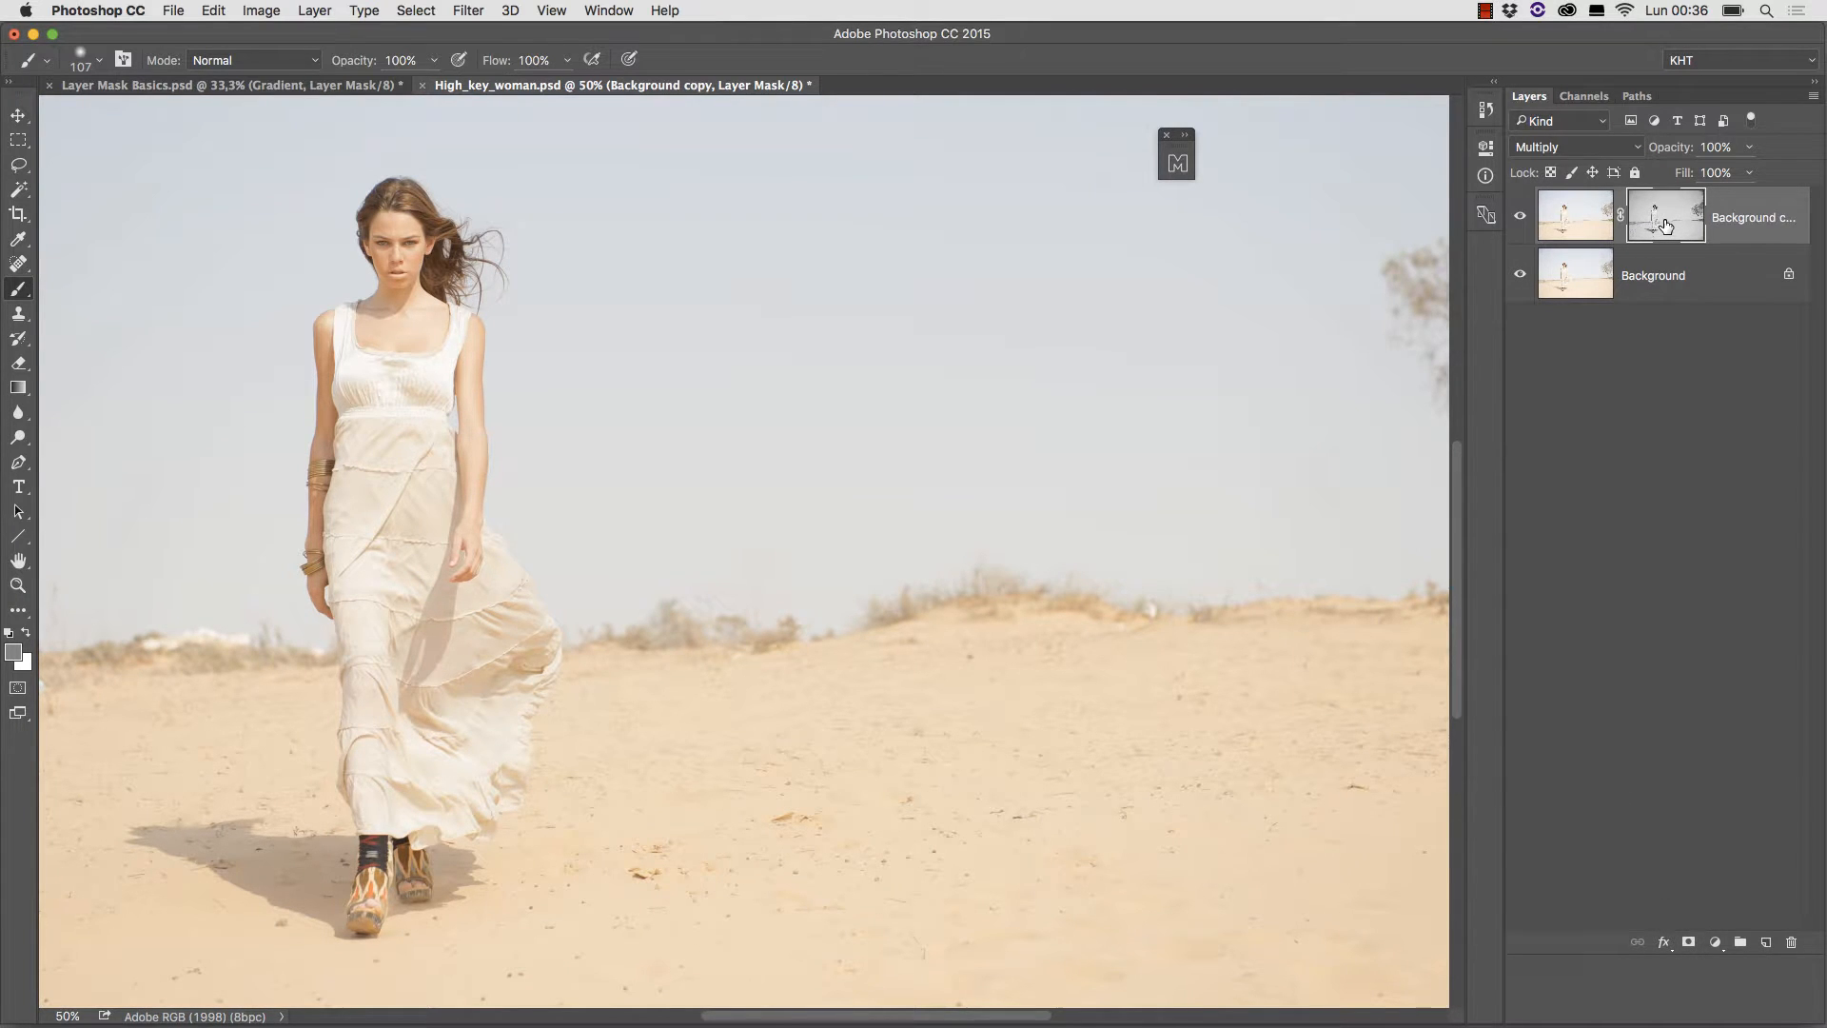
mouse_move(1665, 219)
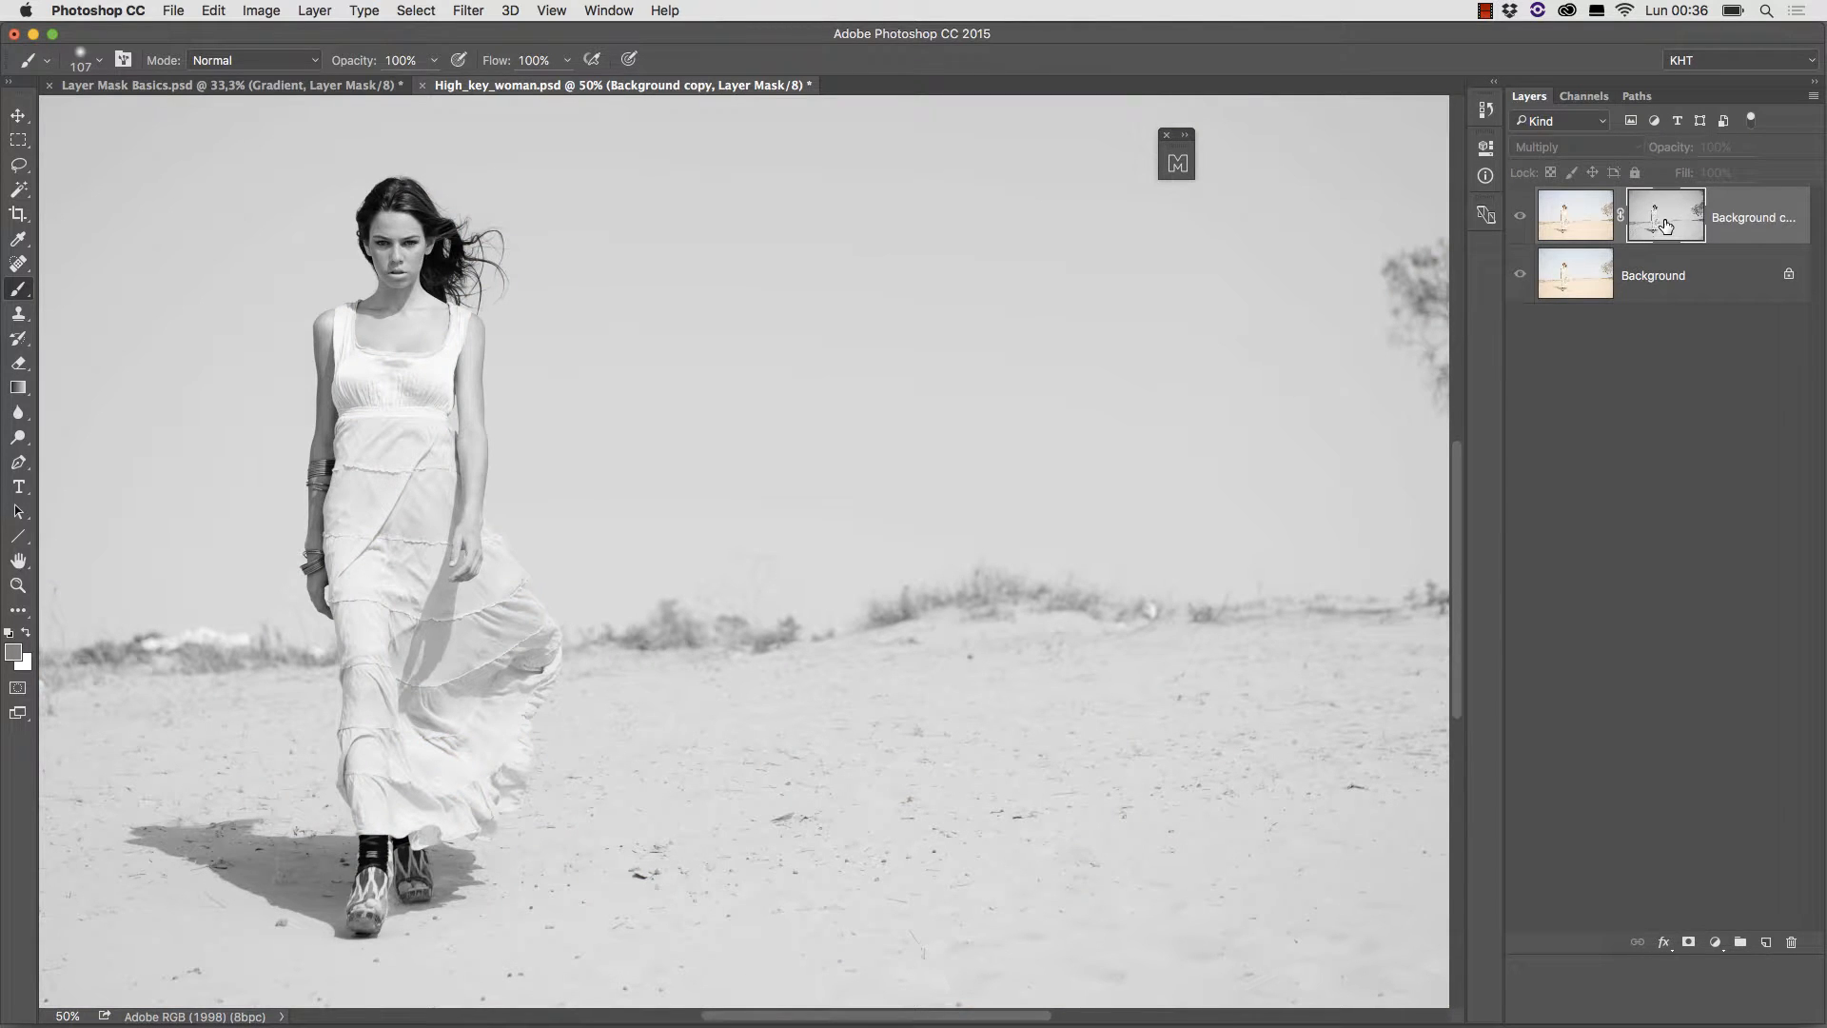
mouse_move(1666, 227)
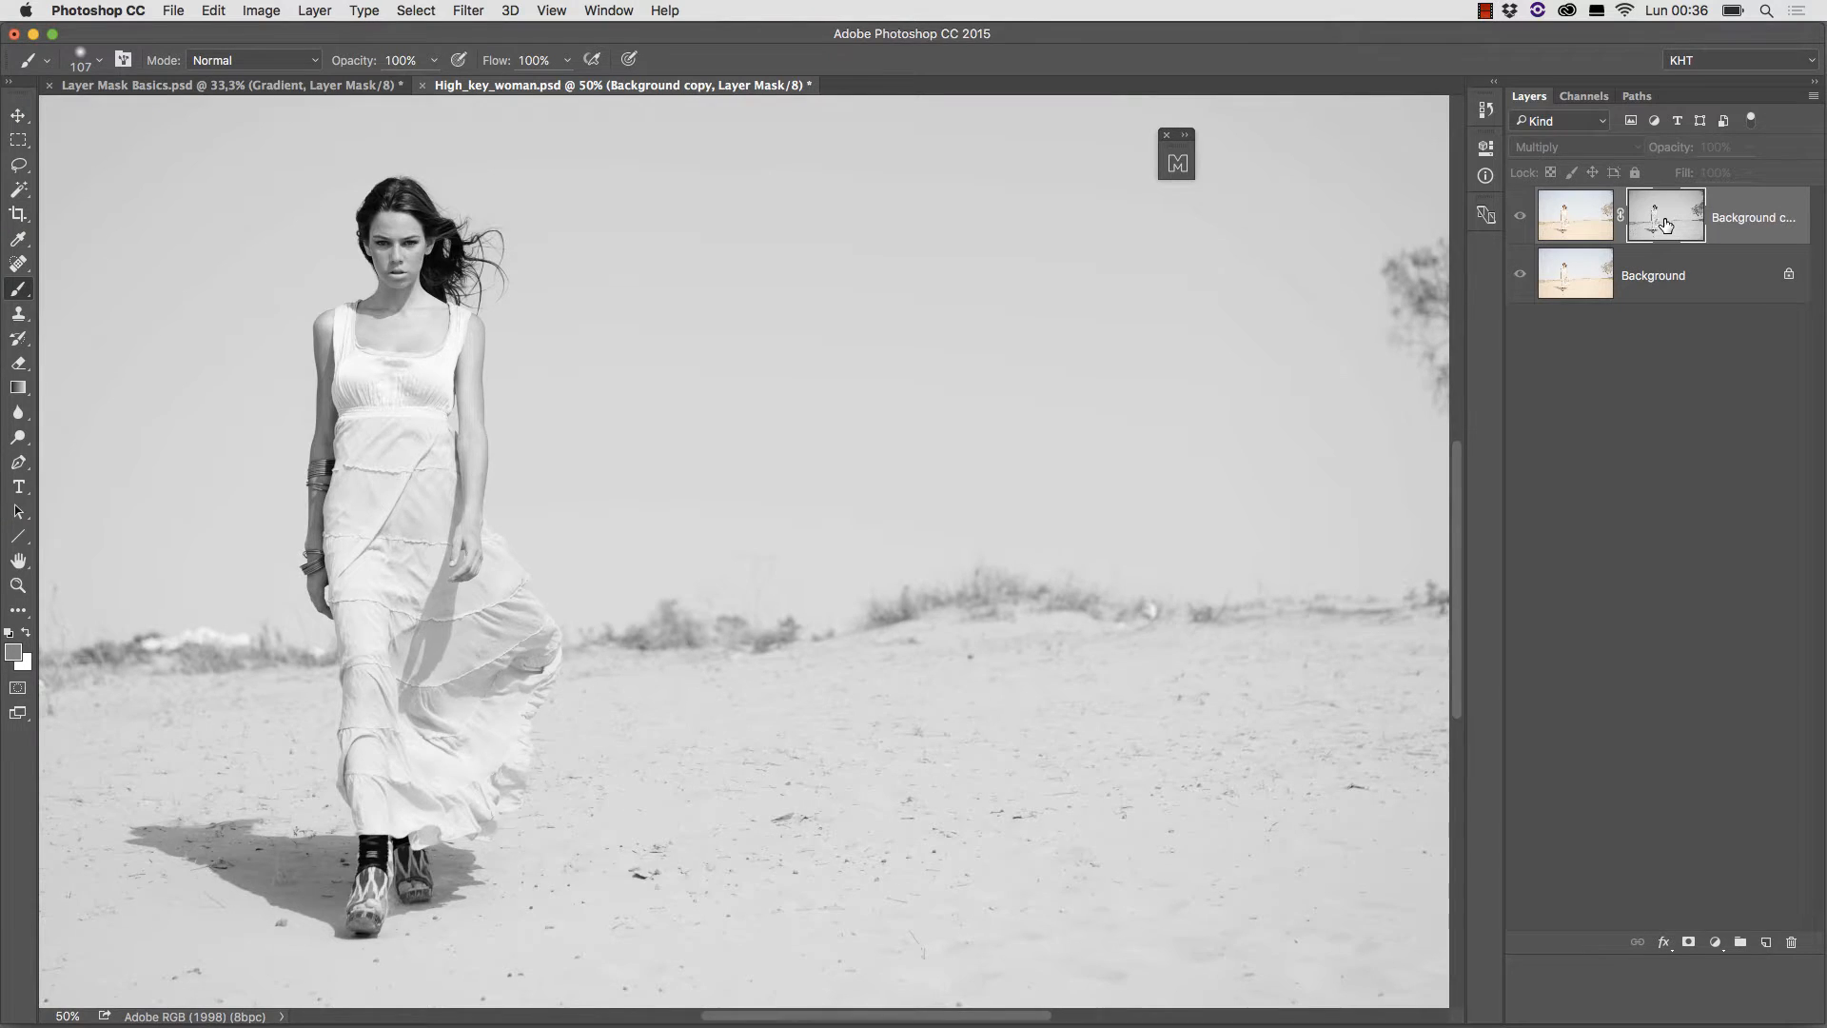
left_click(1520, 217)
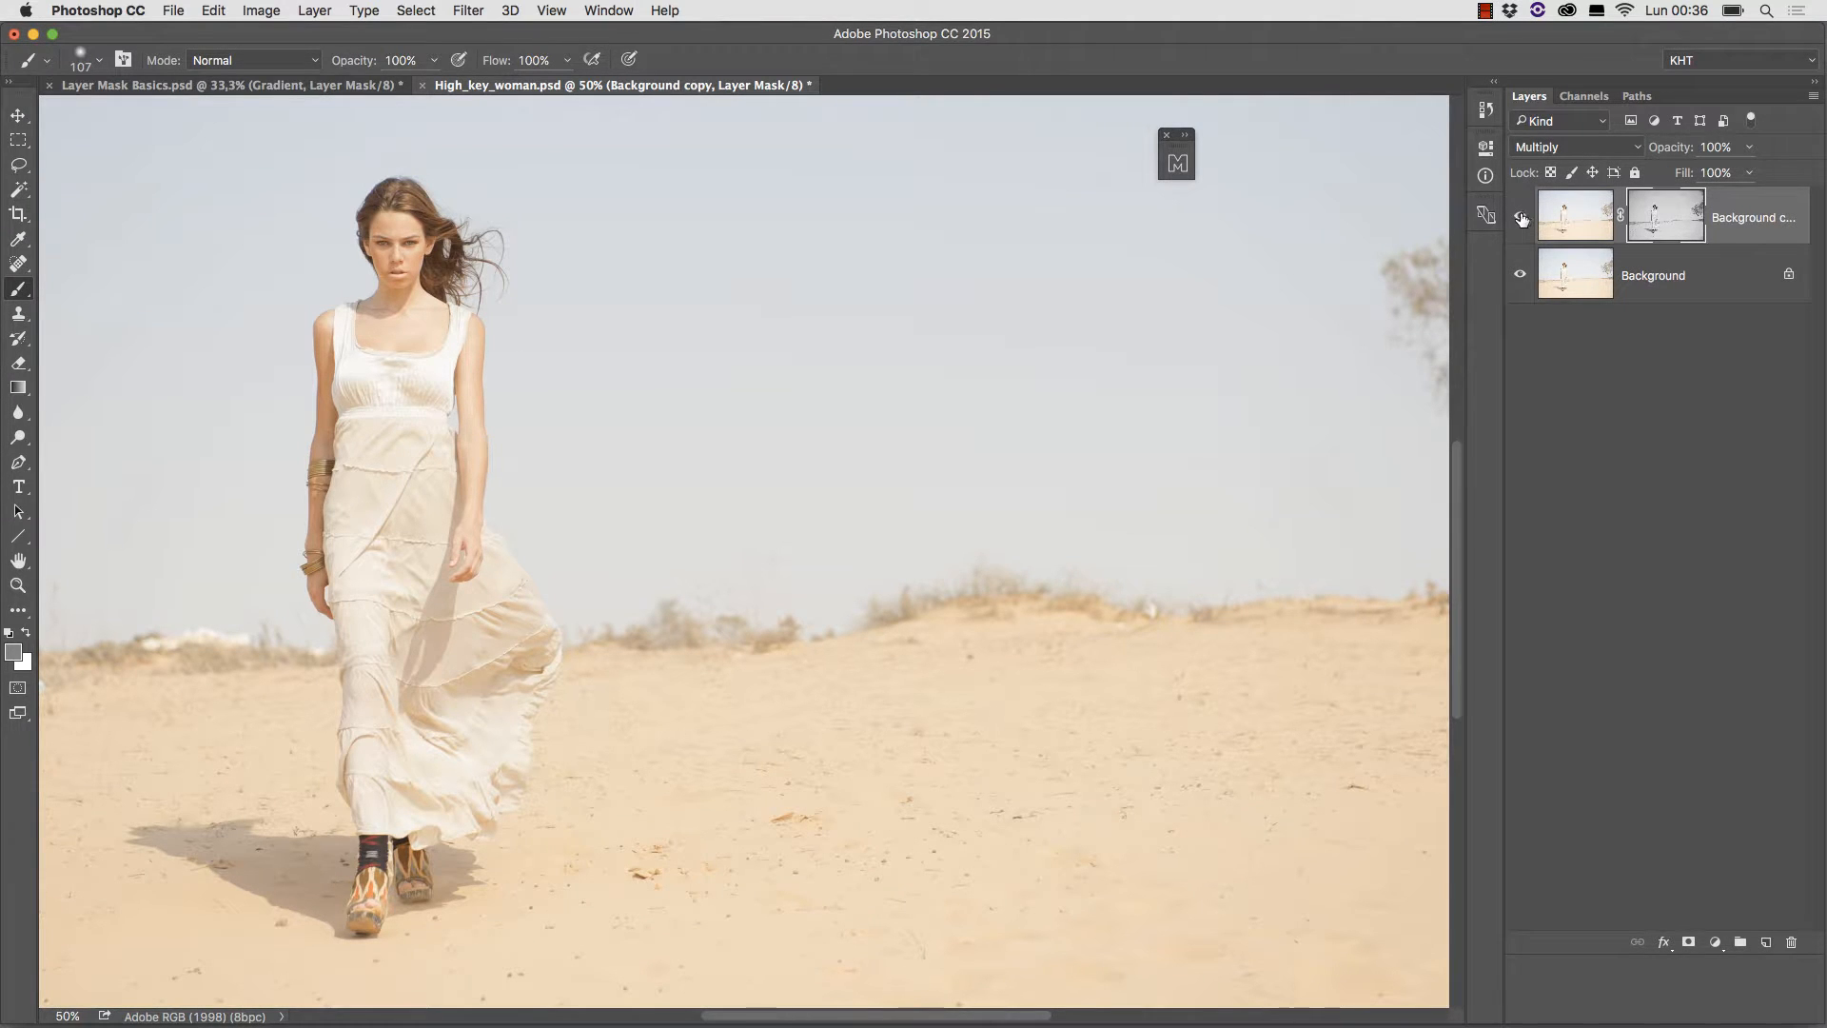
mouse_move(1519, 218)
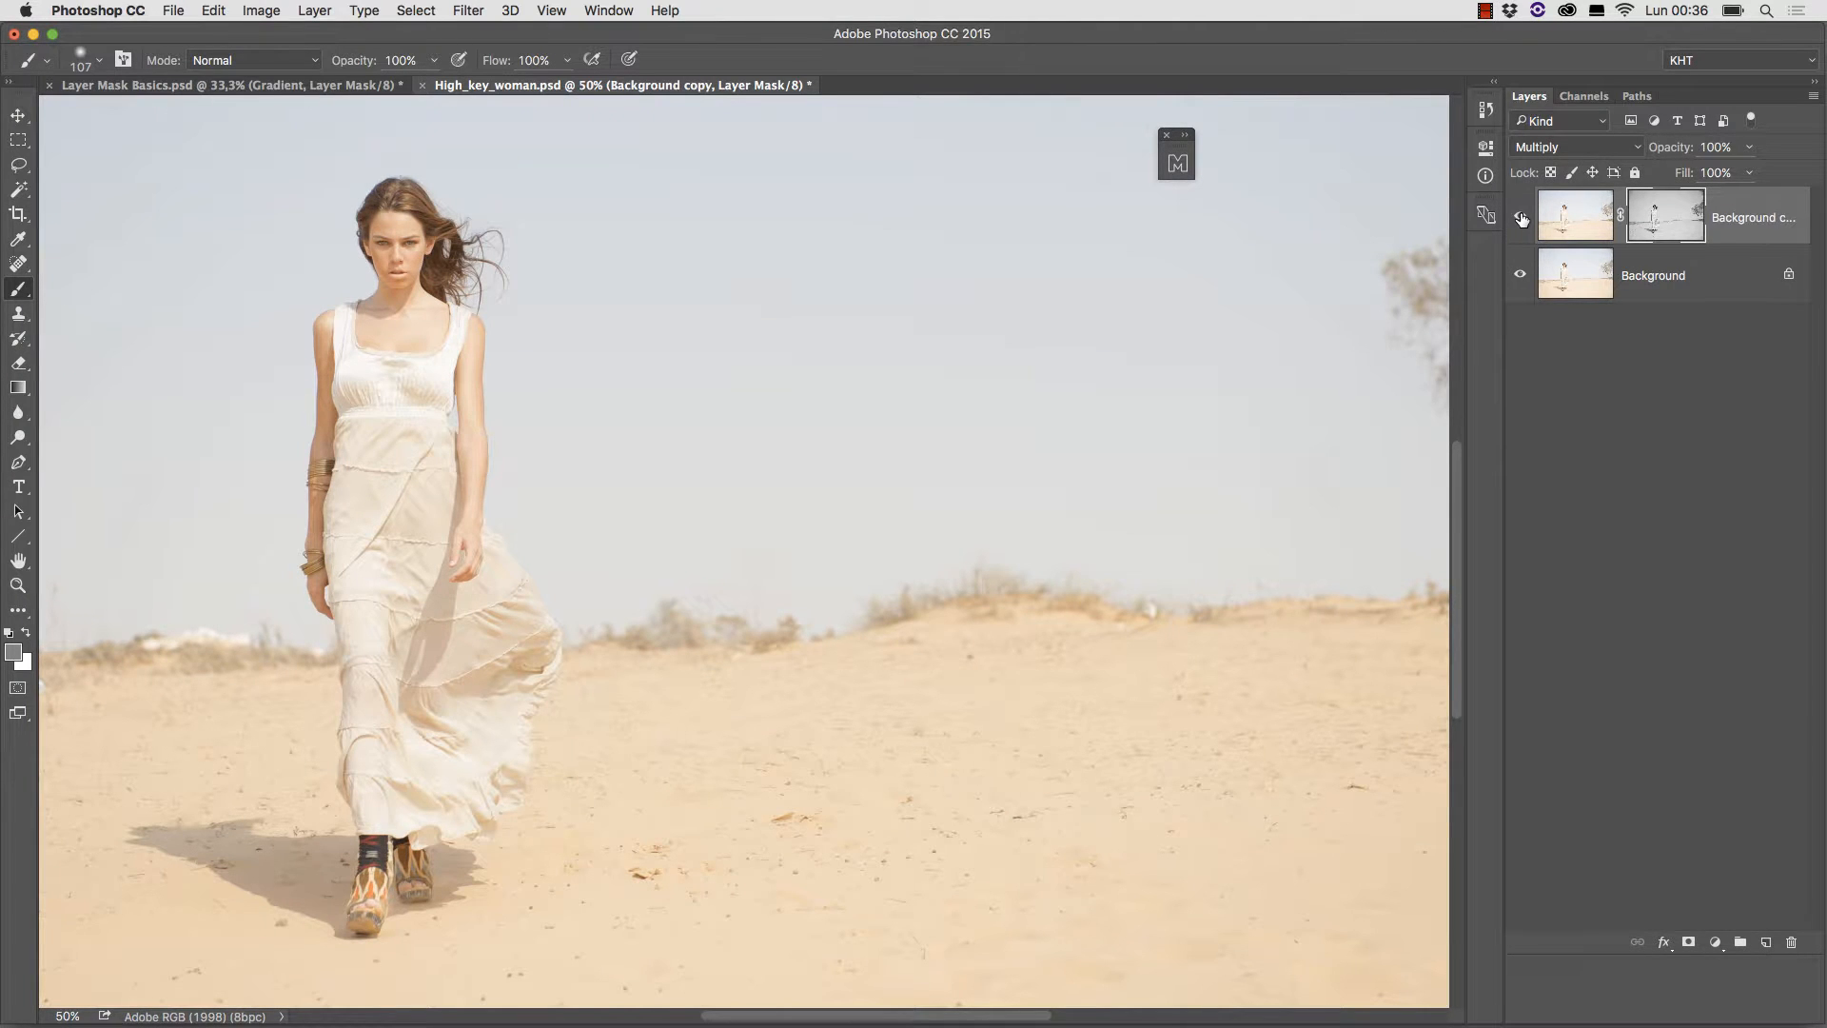
left_click(1519, 217)
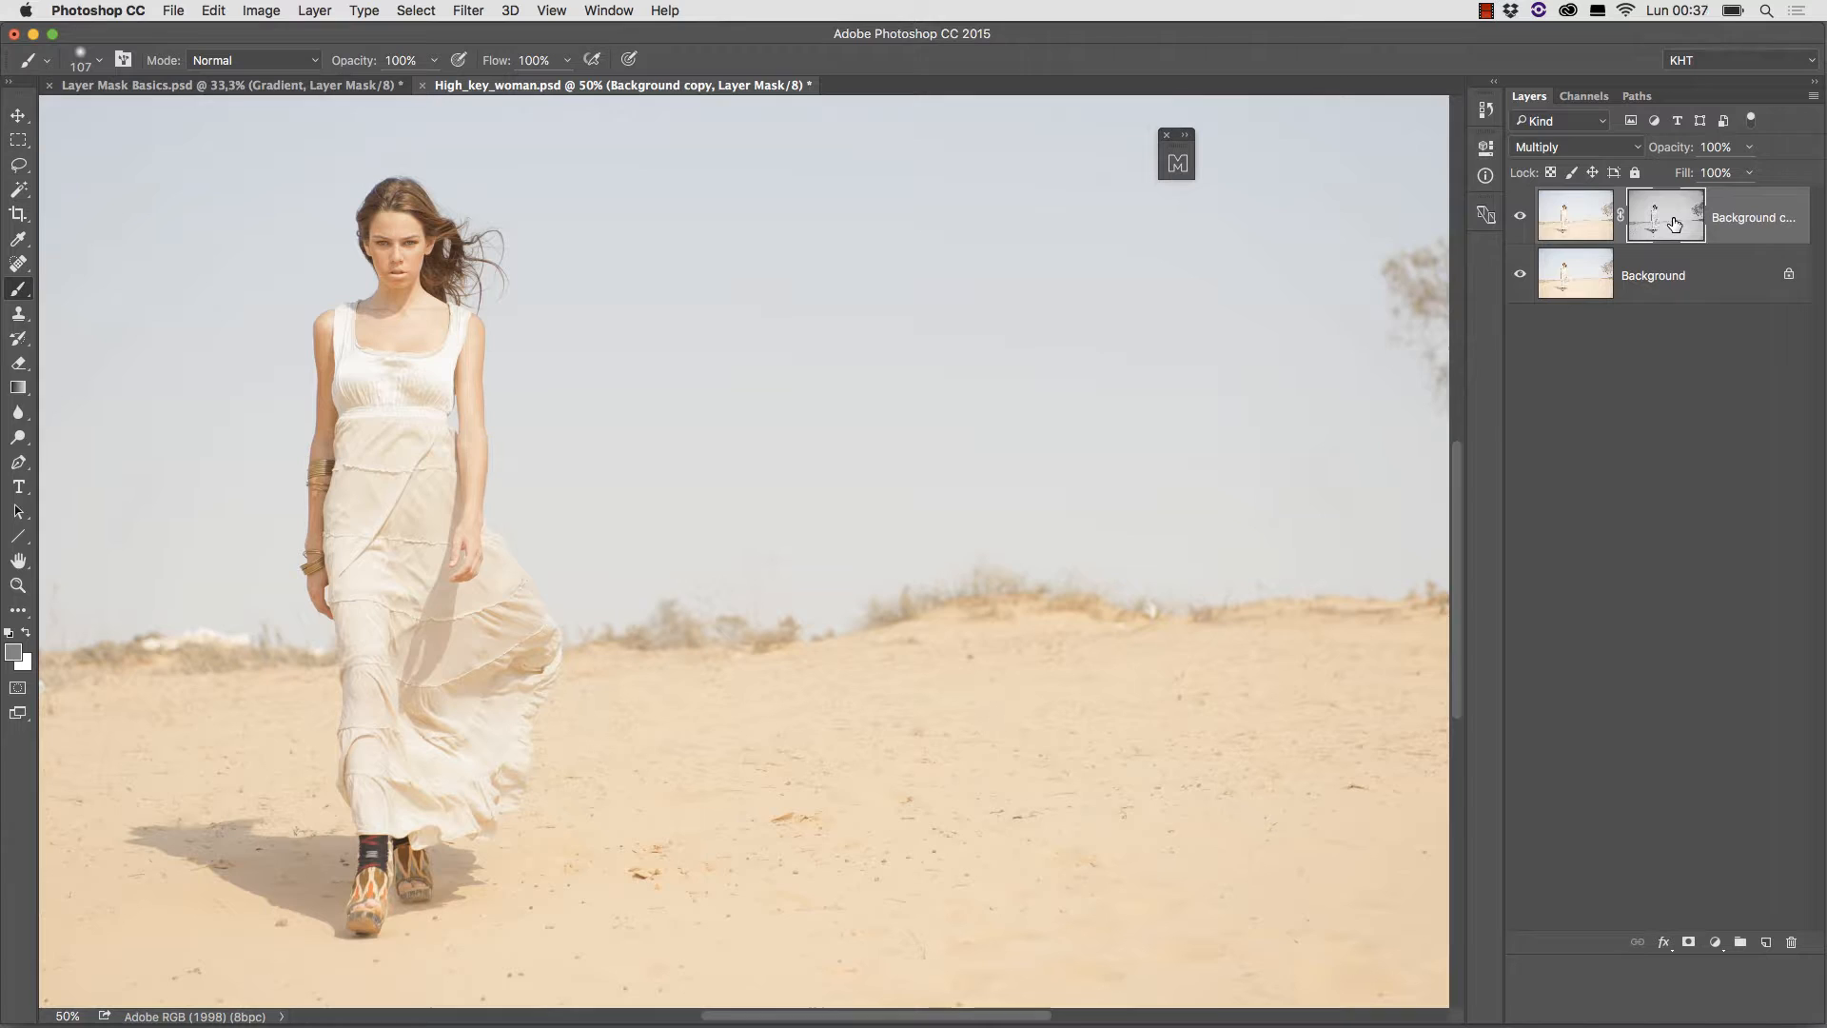
double_click(1663, 216)
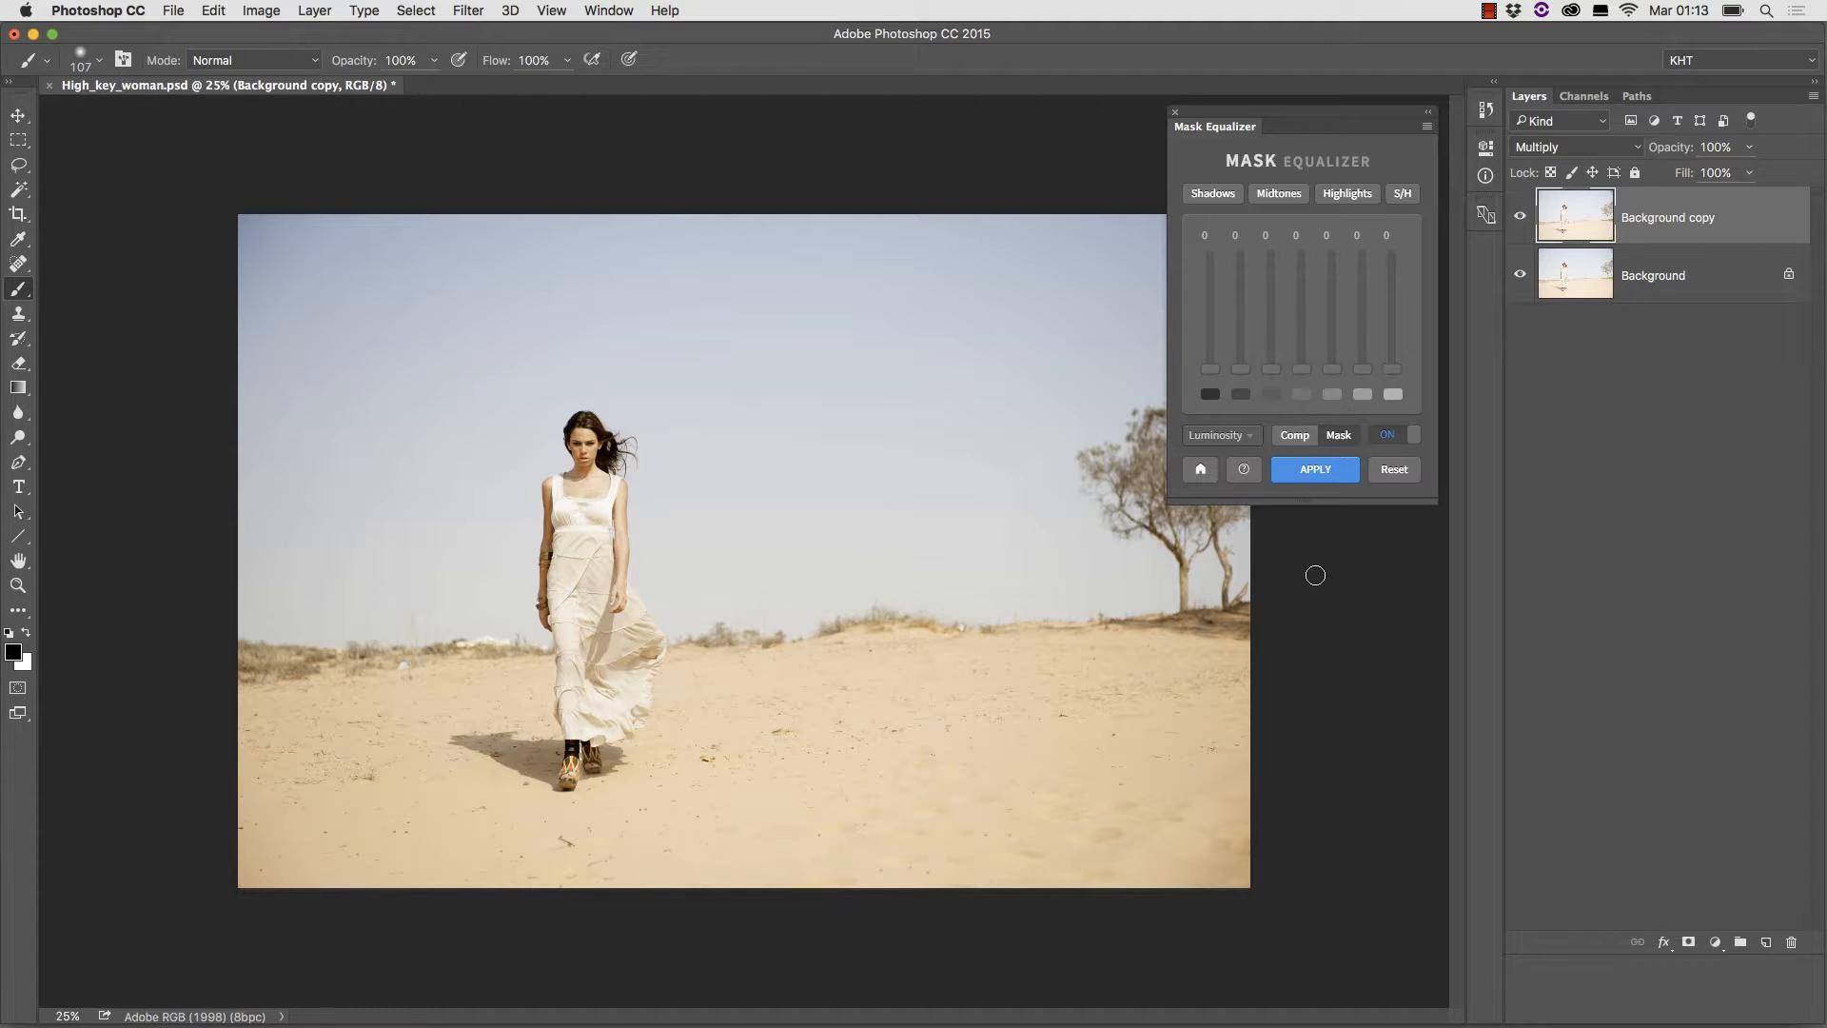
mouse_move(1330, 569)
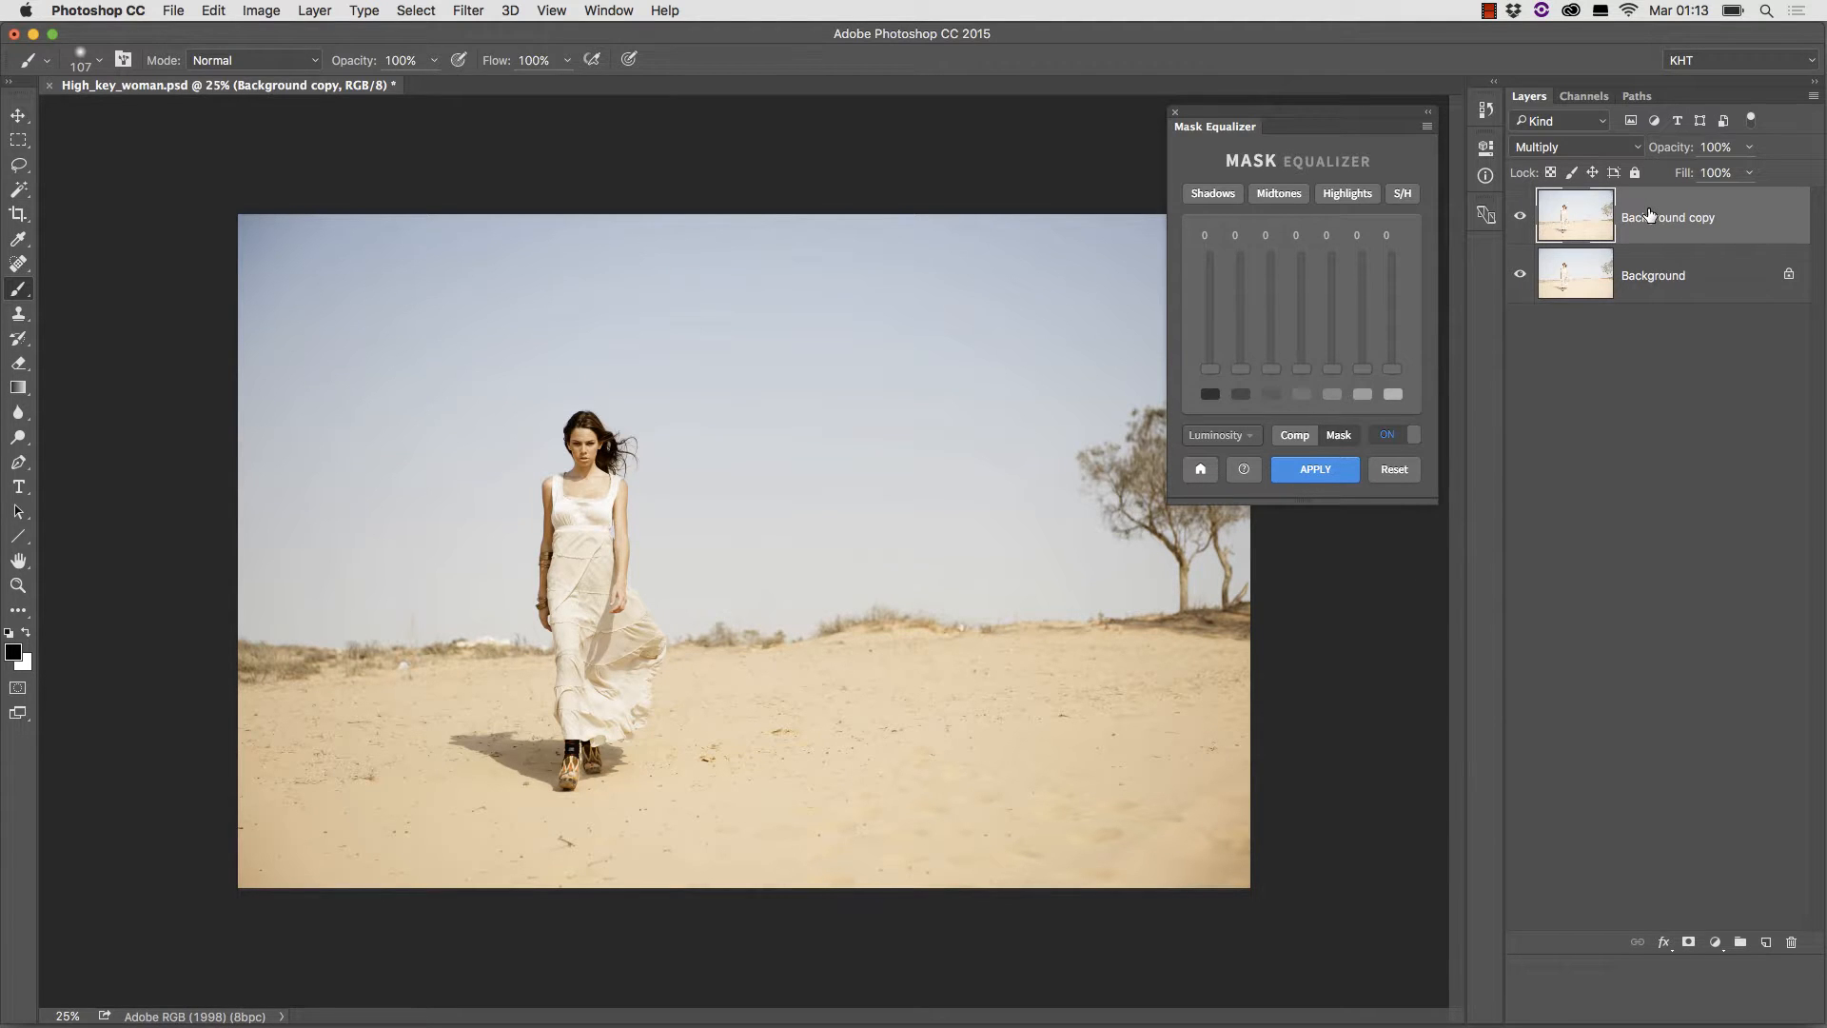
mouse_move(1653, 219)
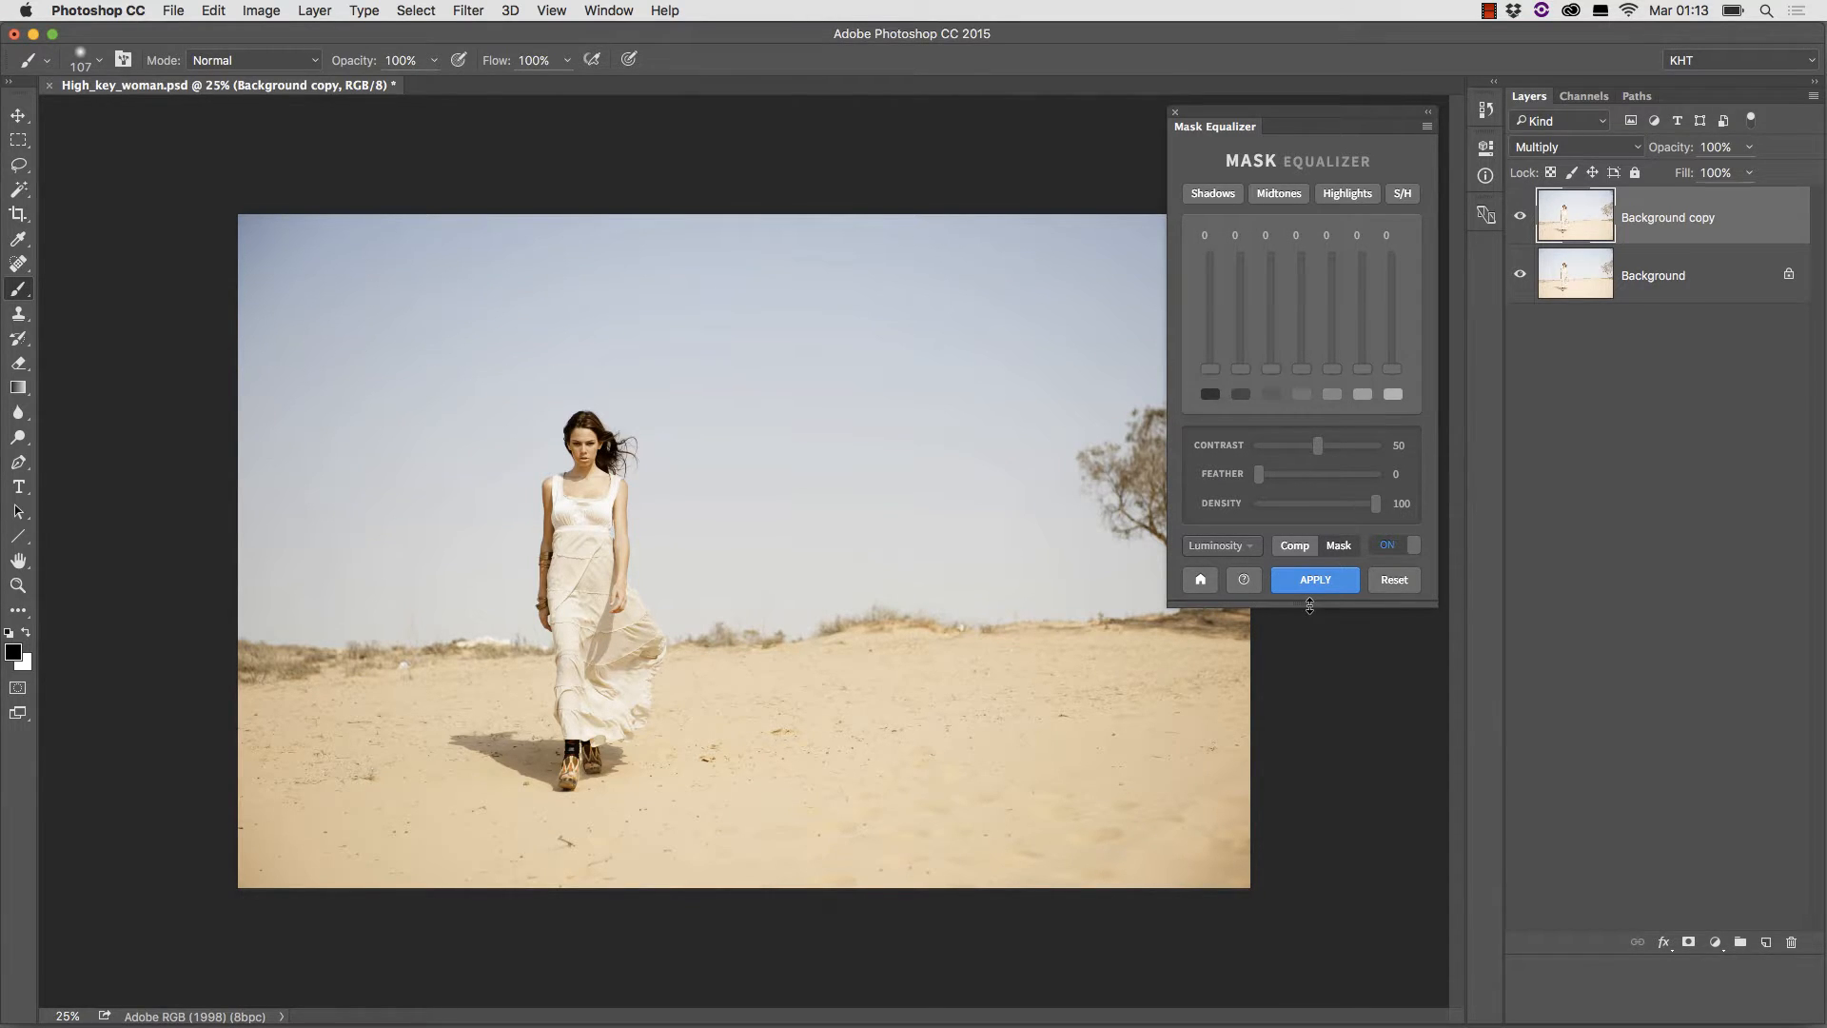
Resize the Mask Equalizer panel taller to show Contrast, Feather and Density sliders.
left_click_drag(1310, 603, 1317, 545)
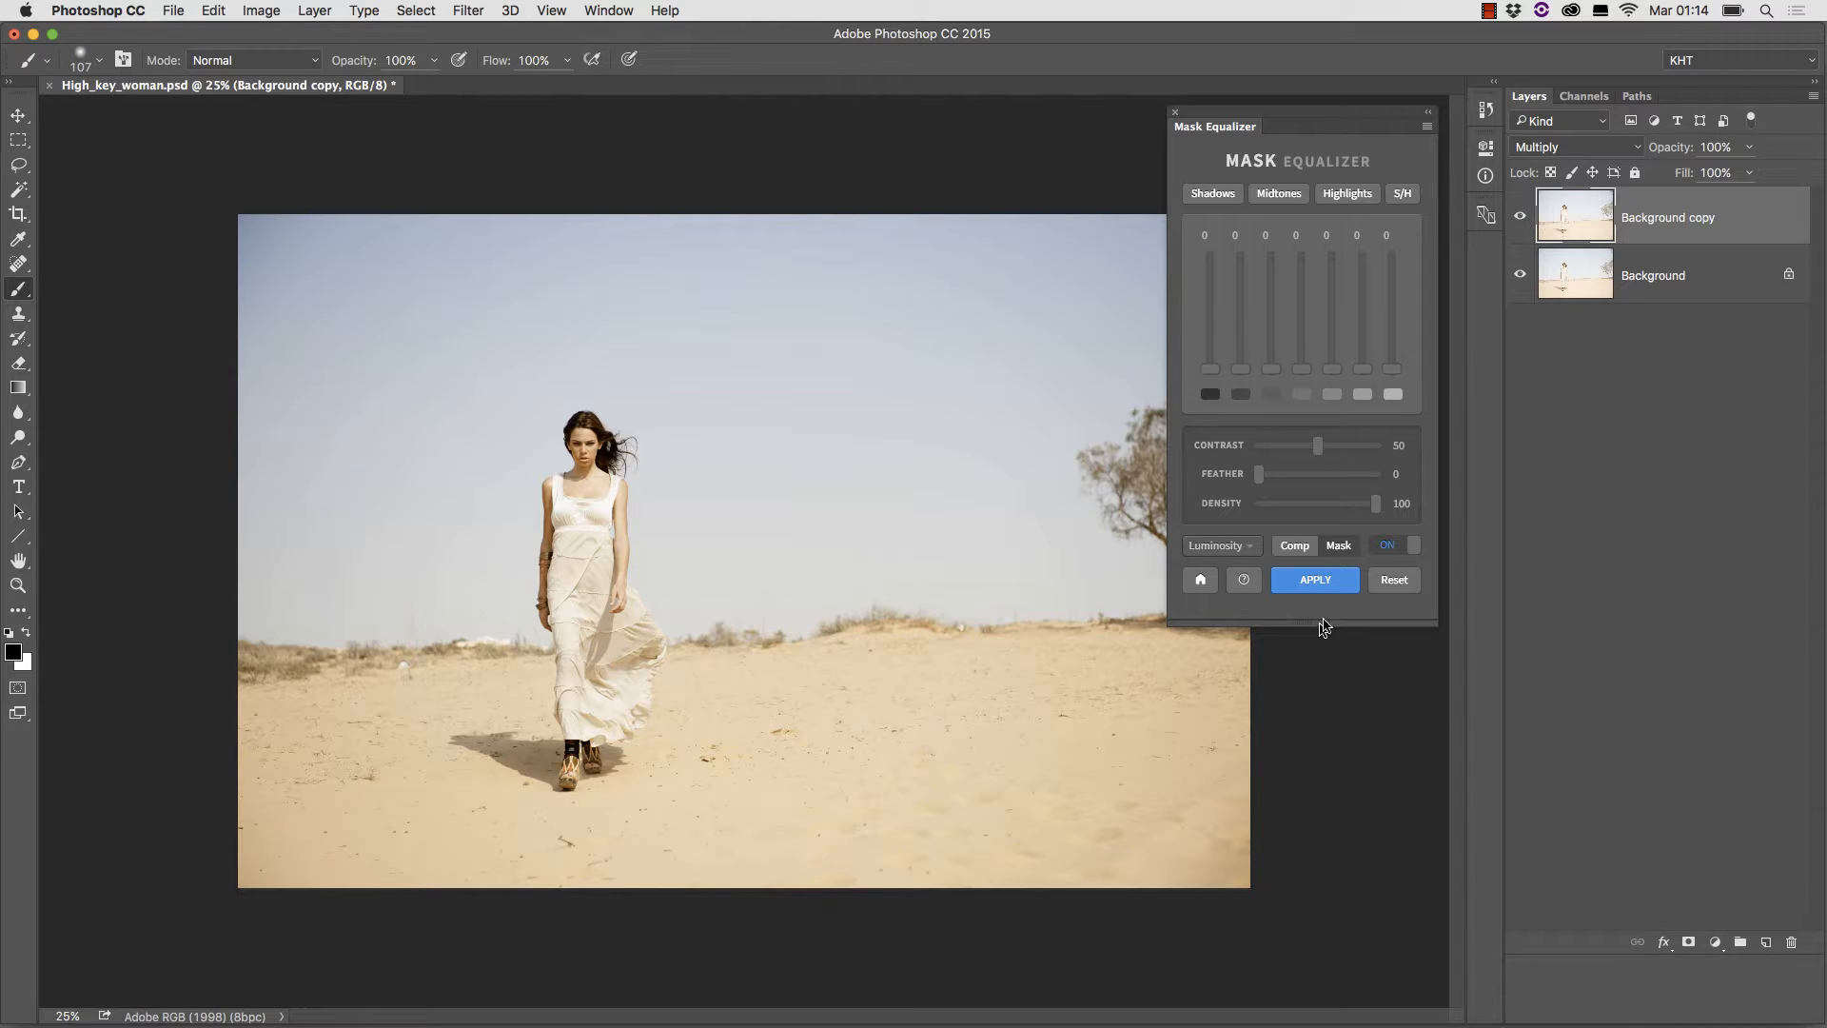
mouse_move(1302, 474)
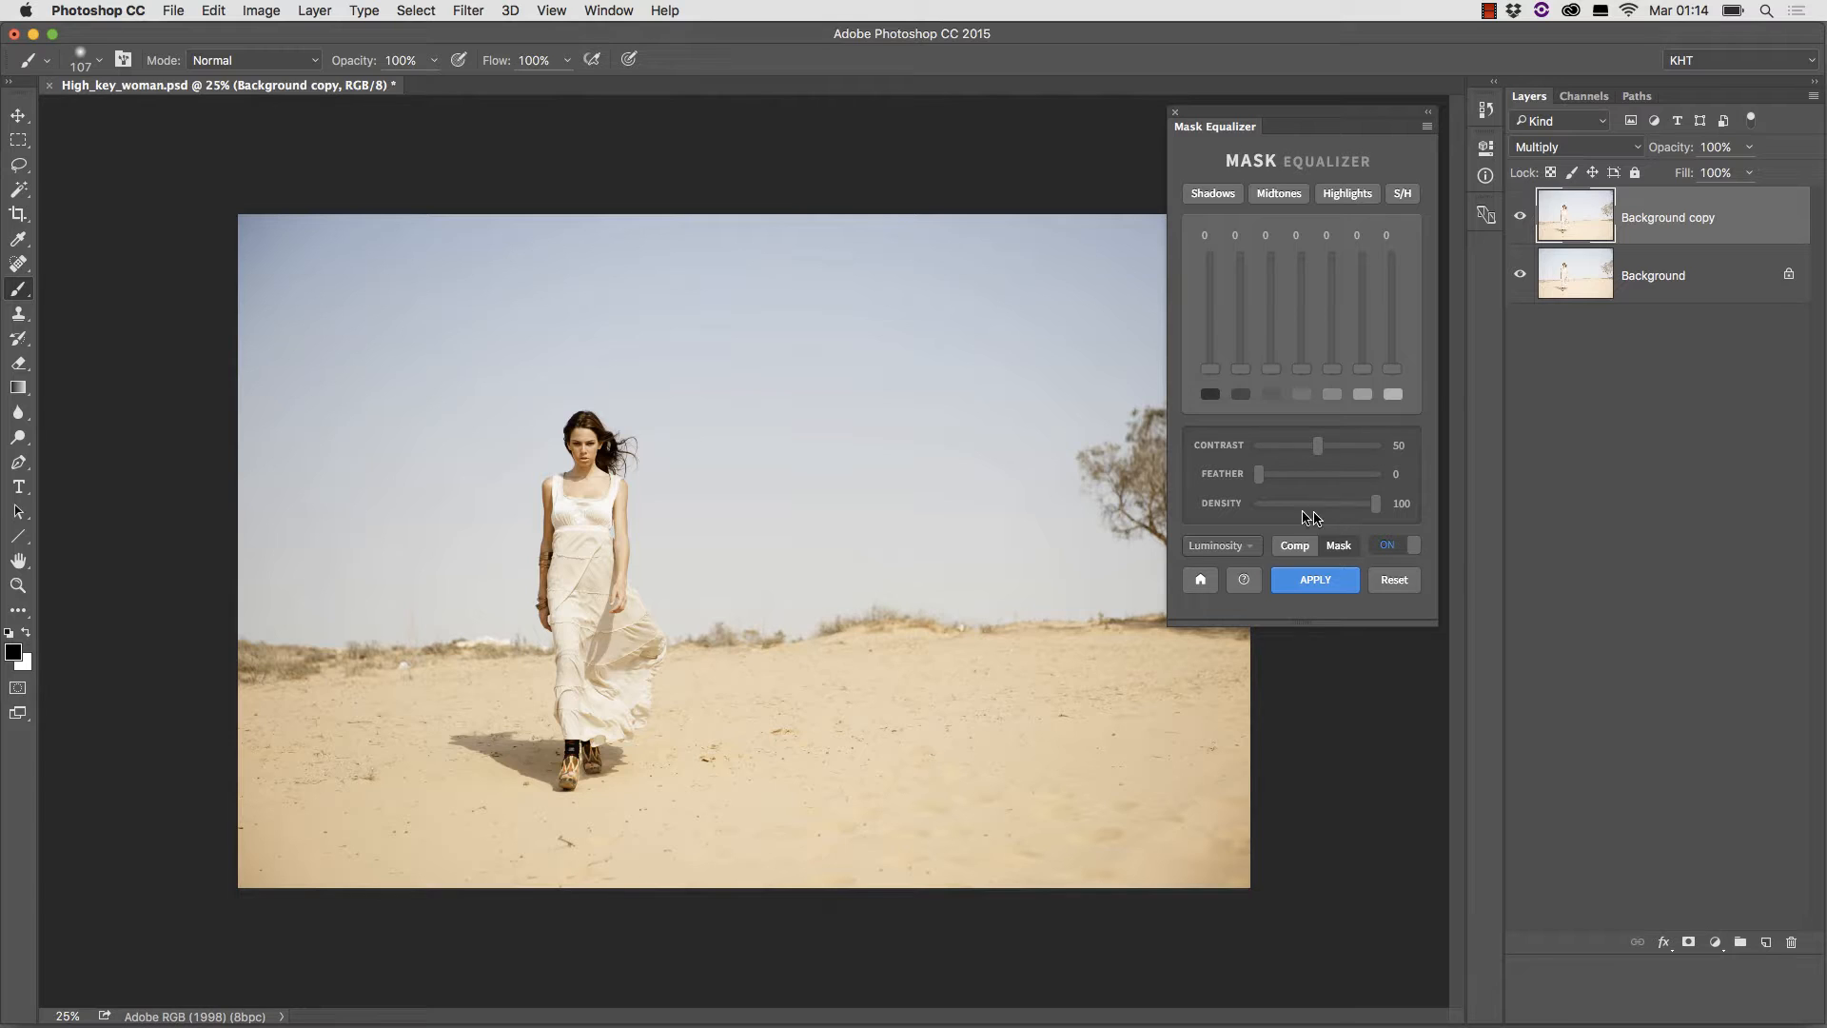
mouse_move(1329, 517)
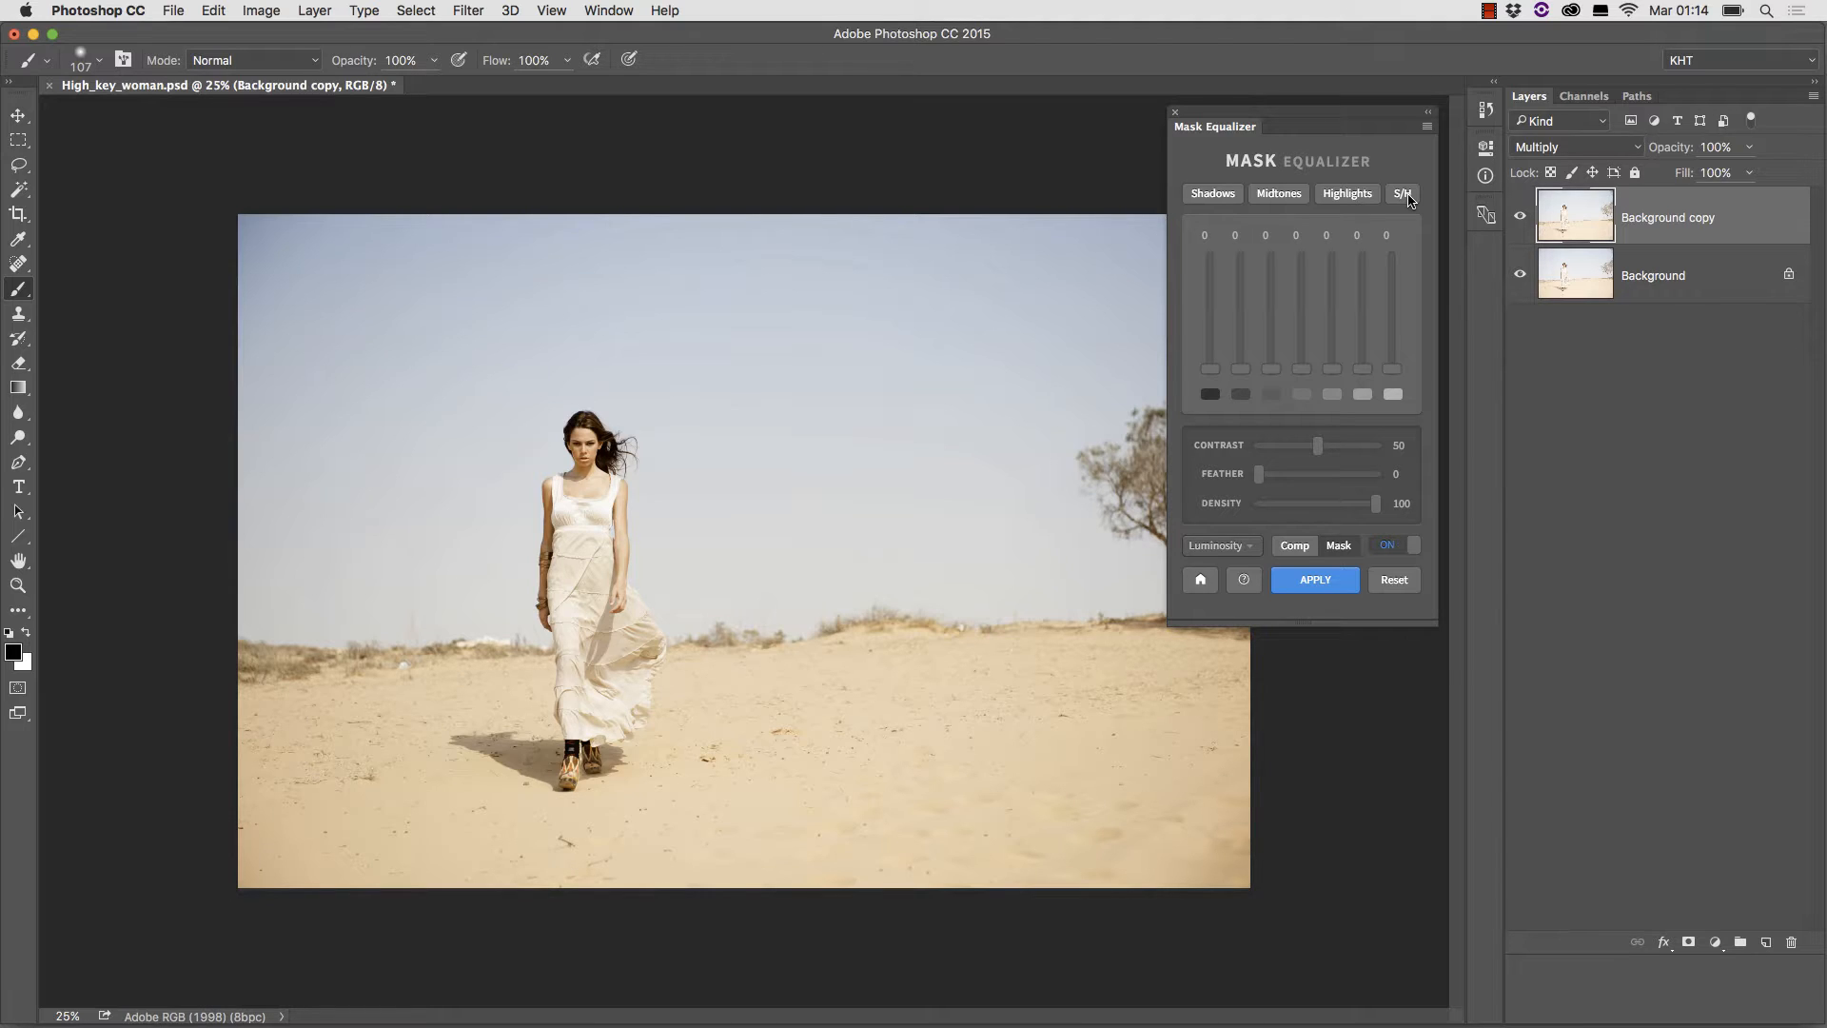
mouse_move(1336, 213)
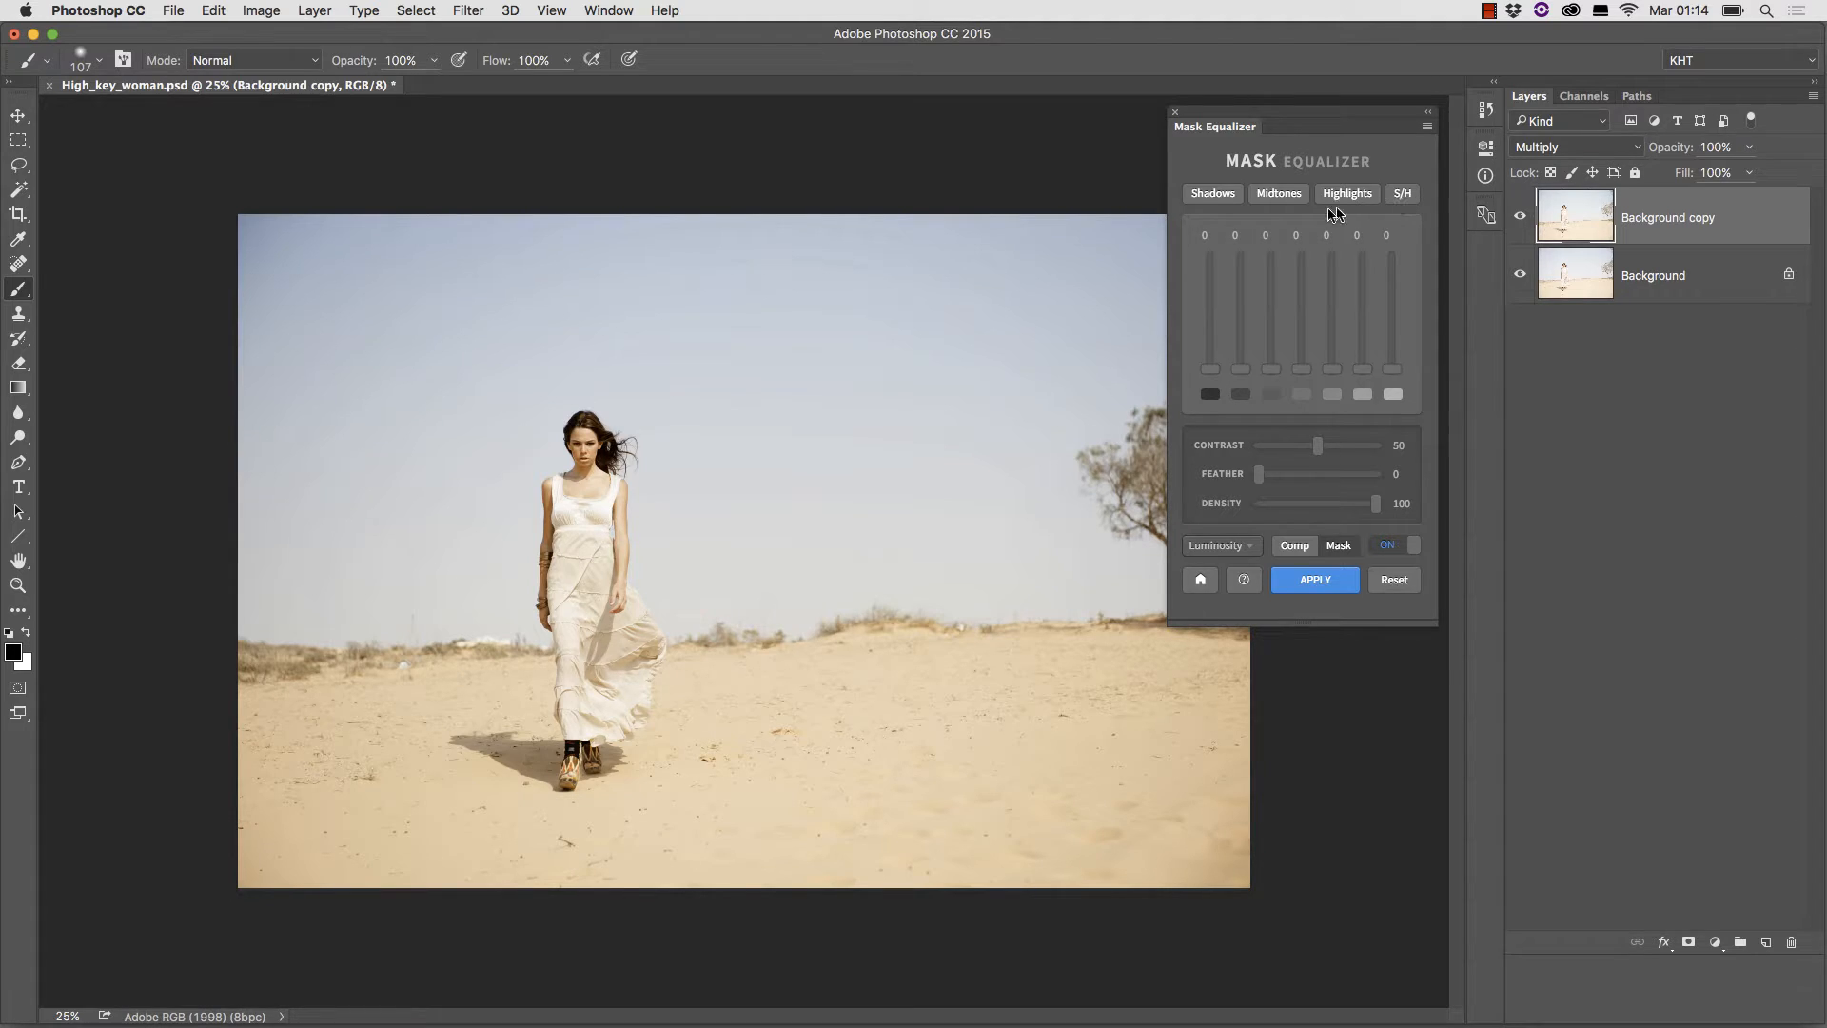
Build a Shadows luminosity mask on Background copy and compare Comp and Mask views, ending on Comp.
left_click(1212, 194)
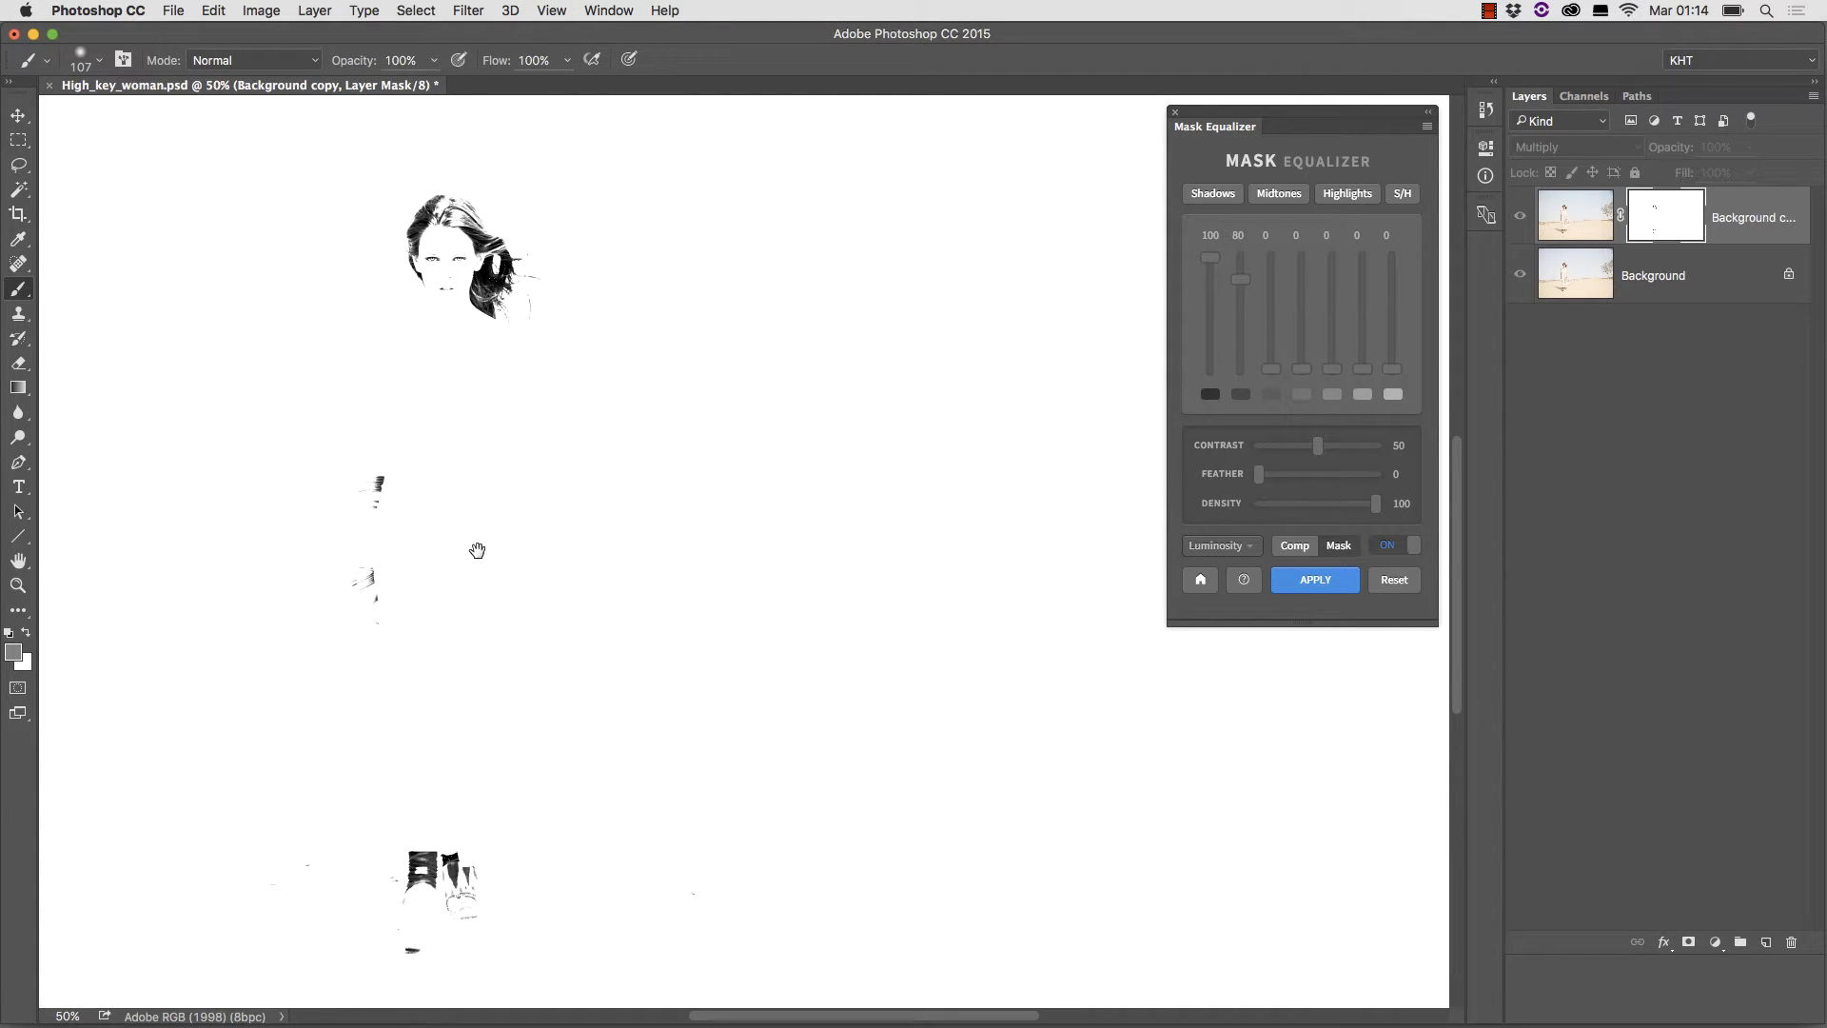
mouse_move(477, 550)
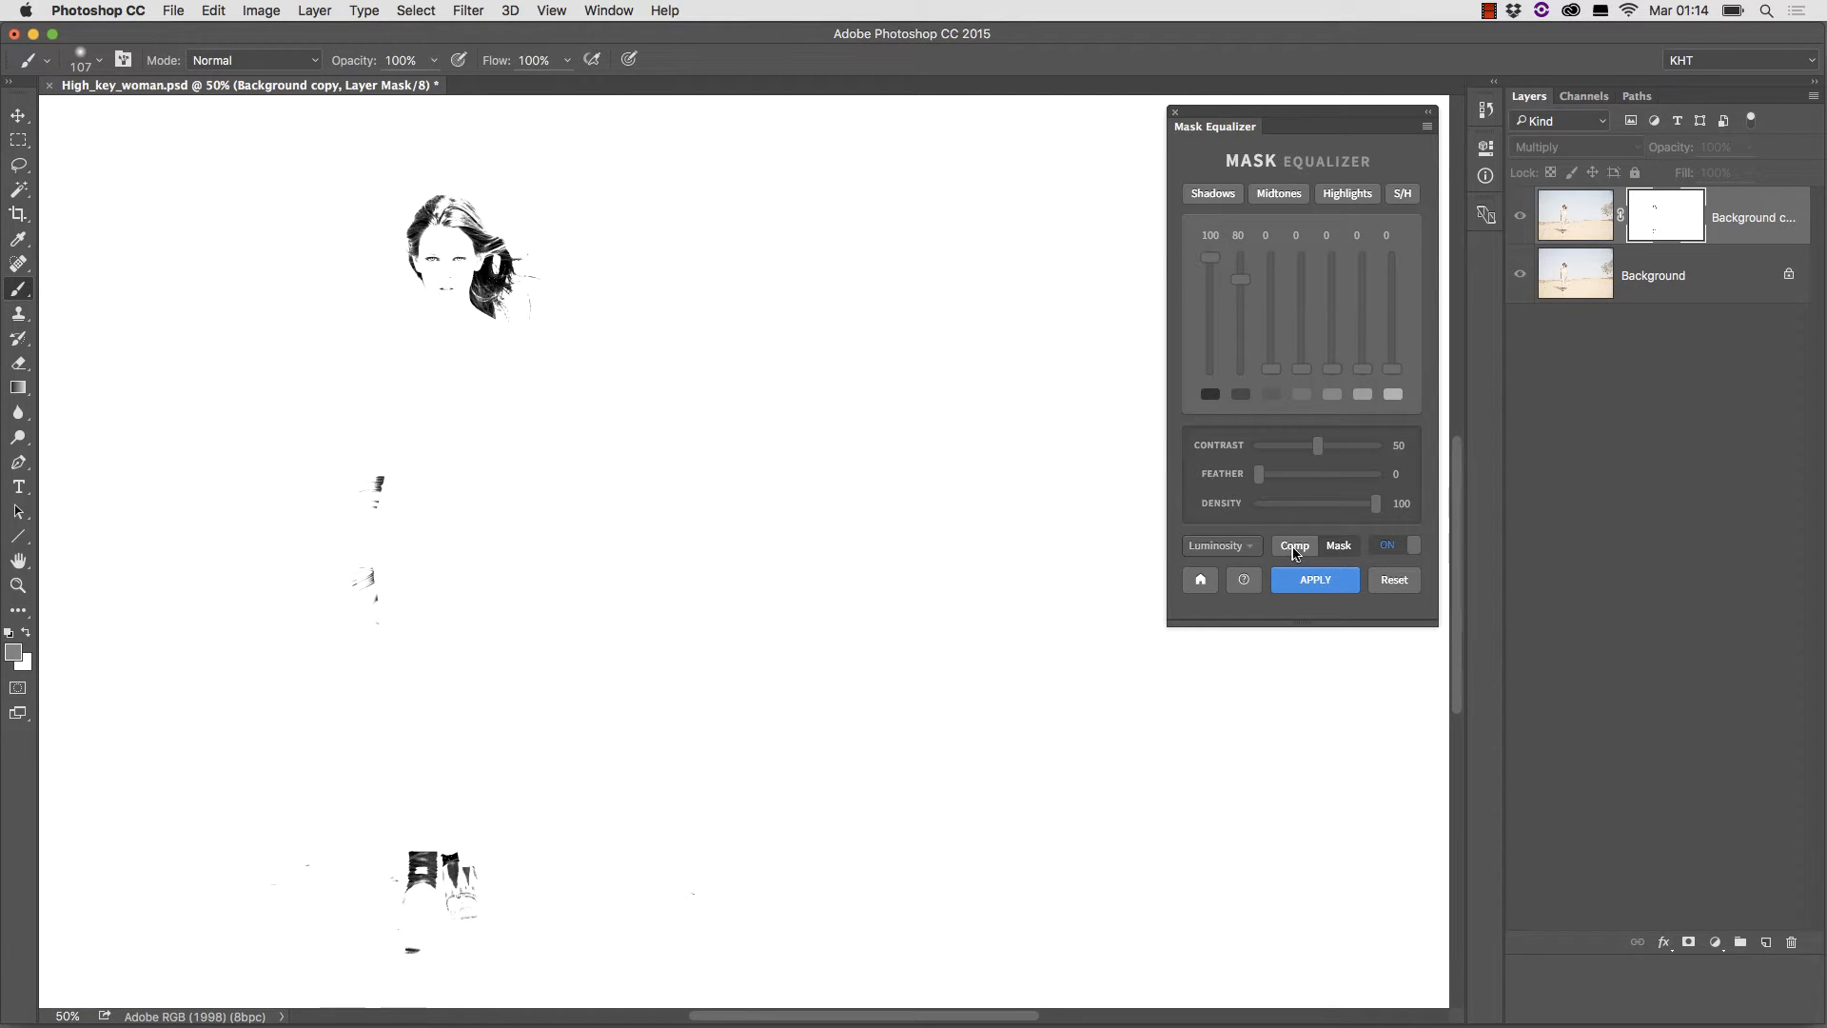
left_click(1294, 546)
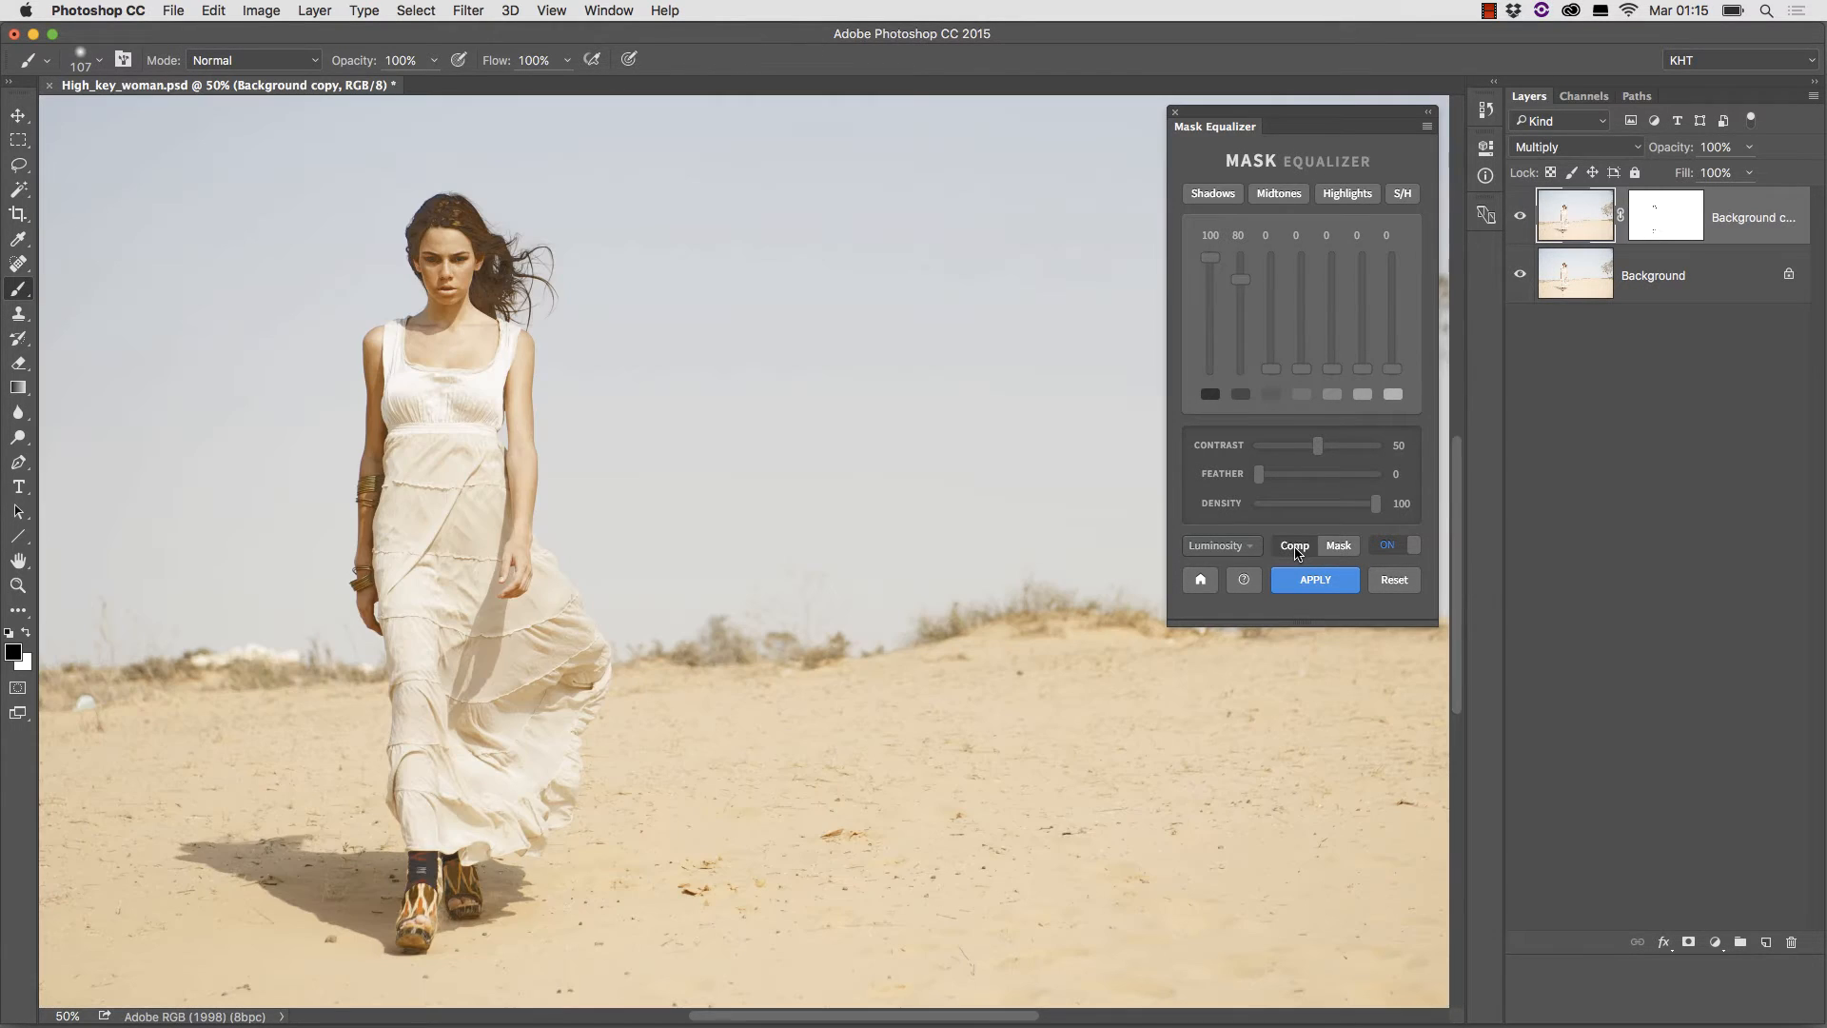
left_click(1338, 546)
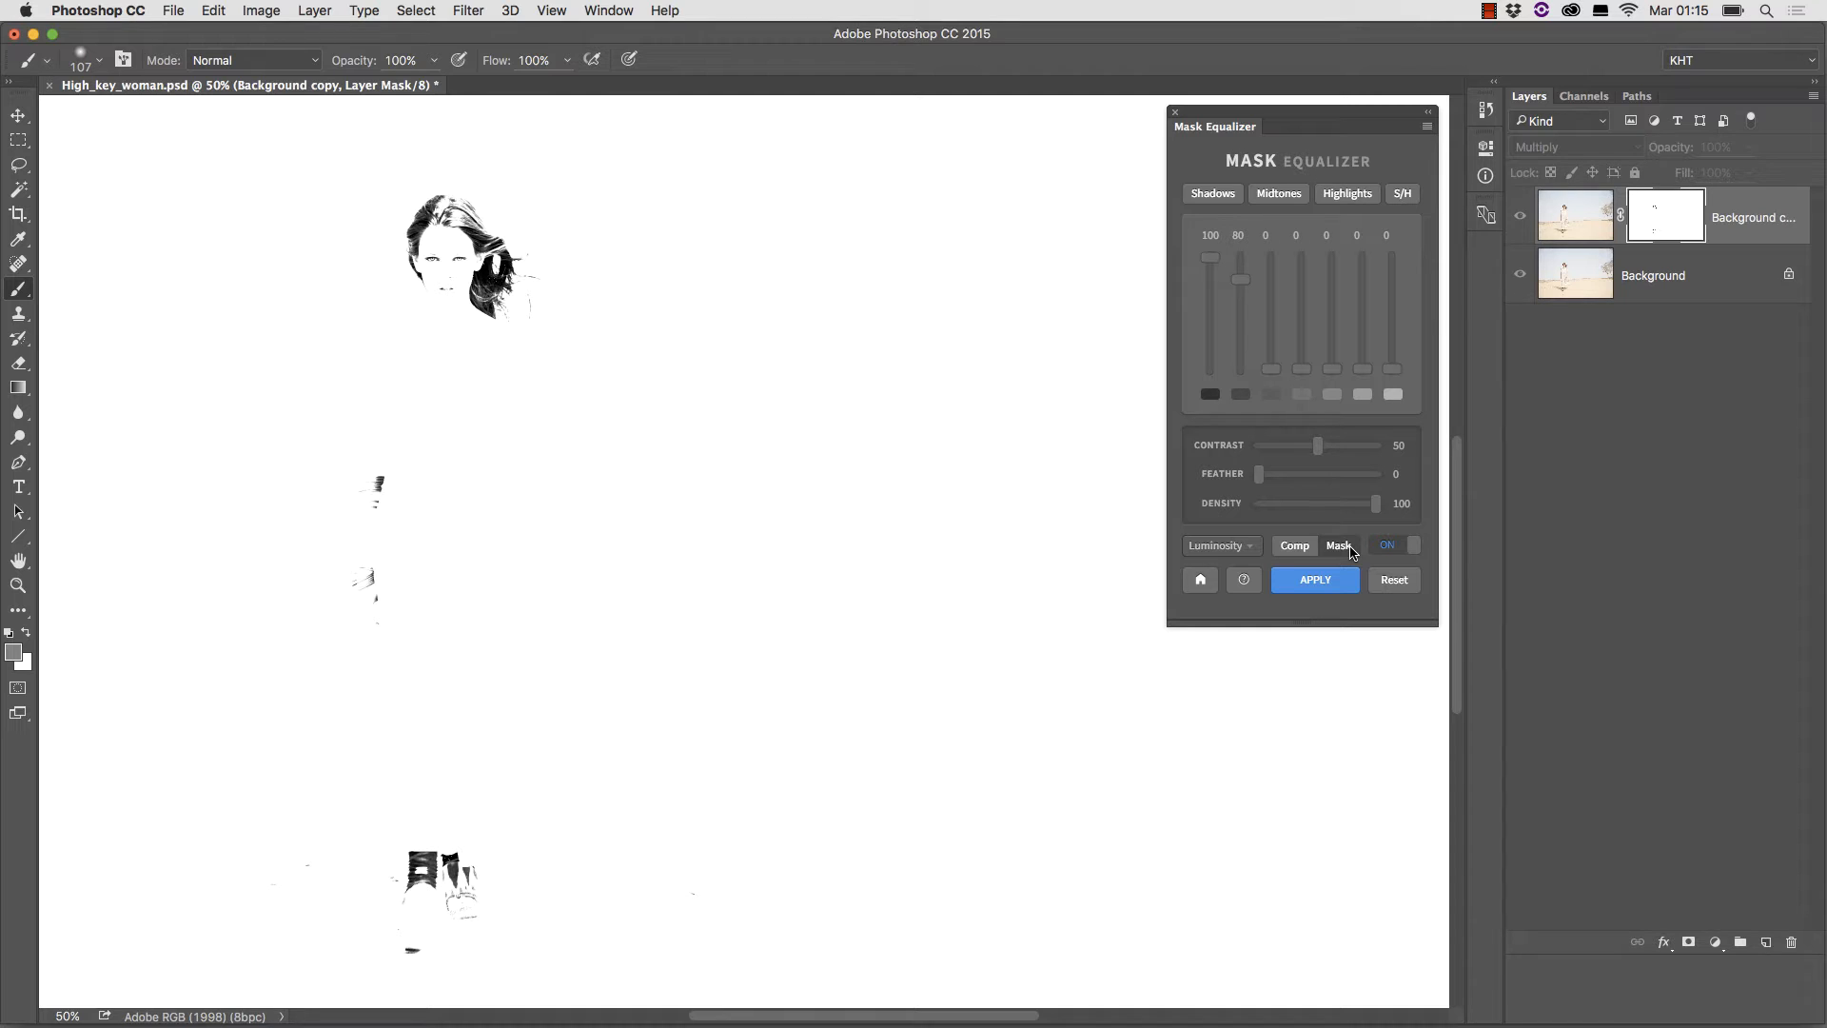
left_click(1295, 546)
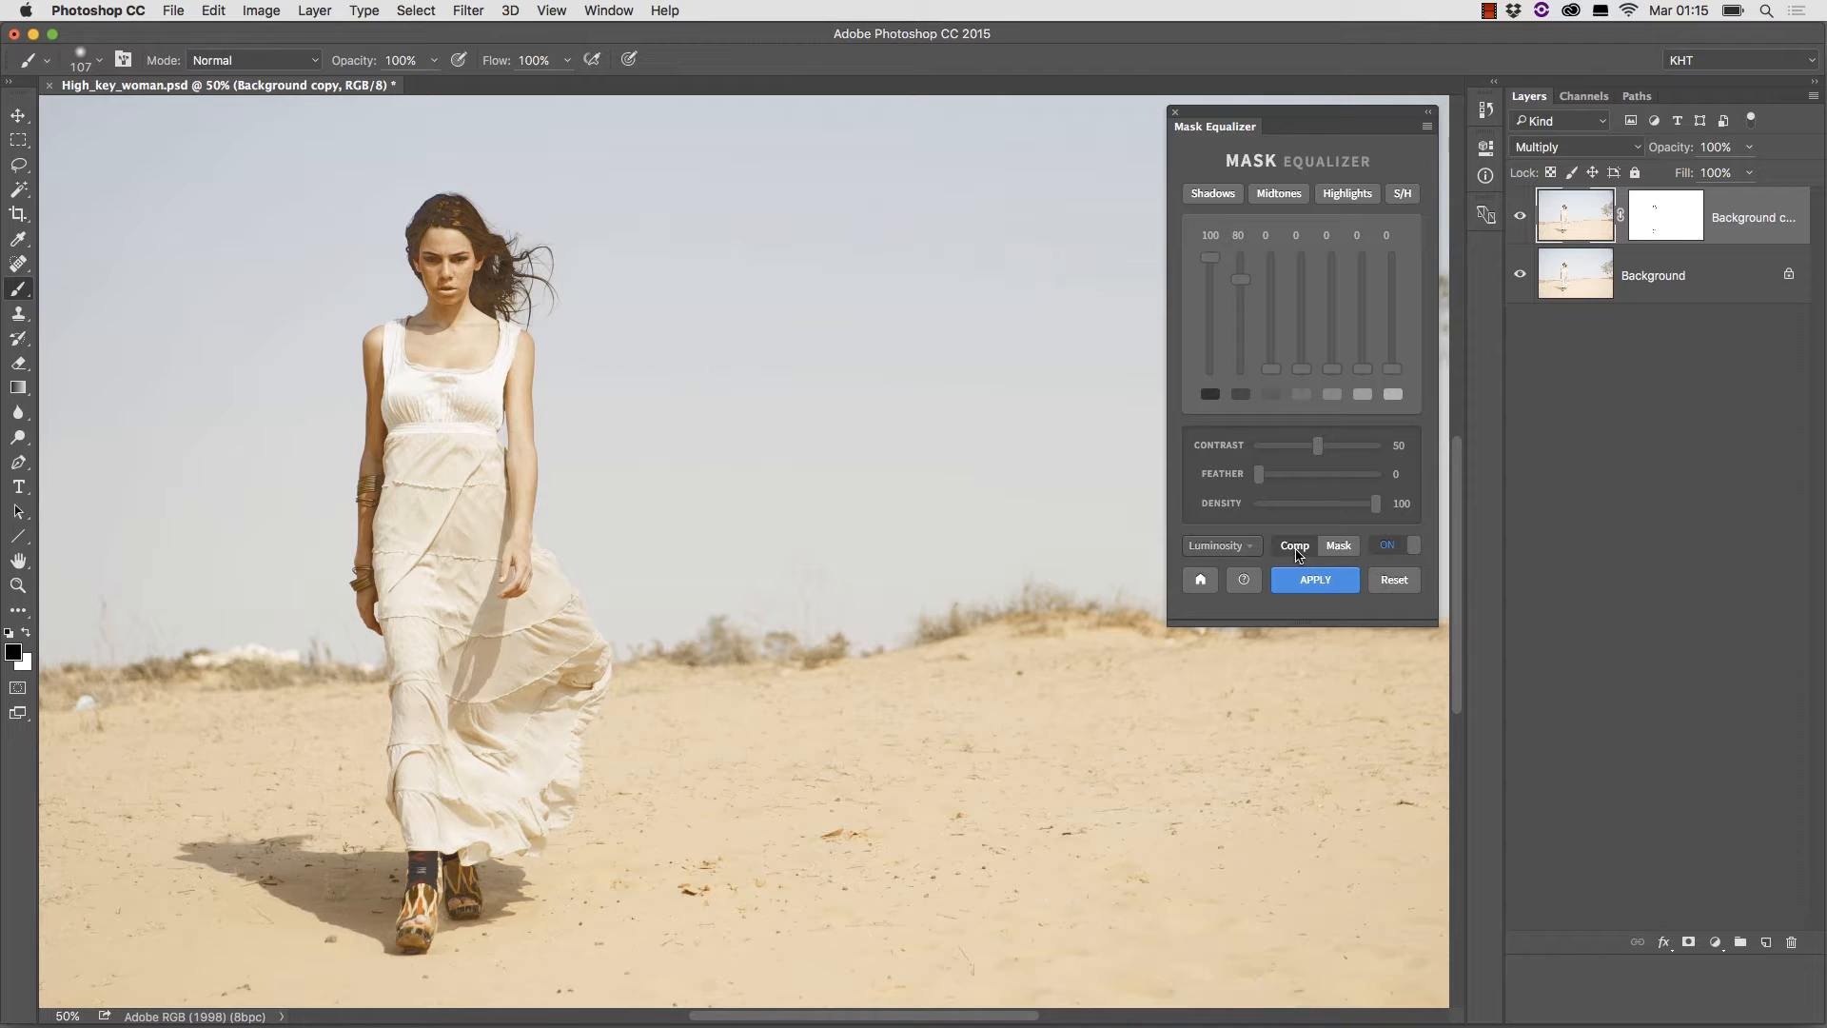
Raise the mask Feather to 50 to soften its edges.
left_click_drag(1258, 474, 1315, 474)
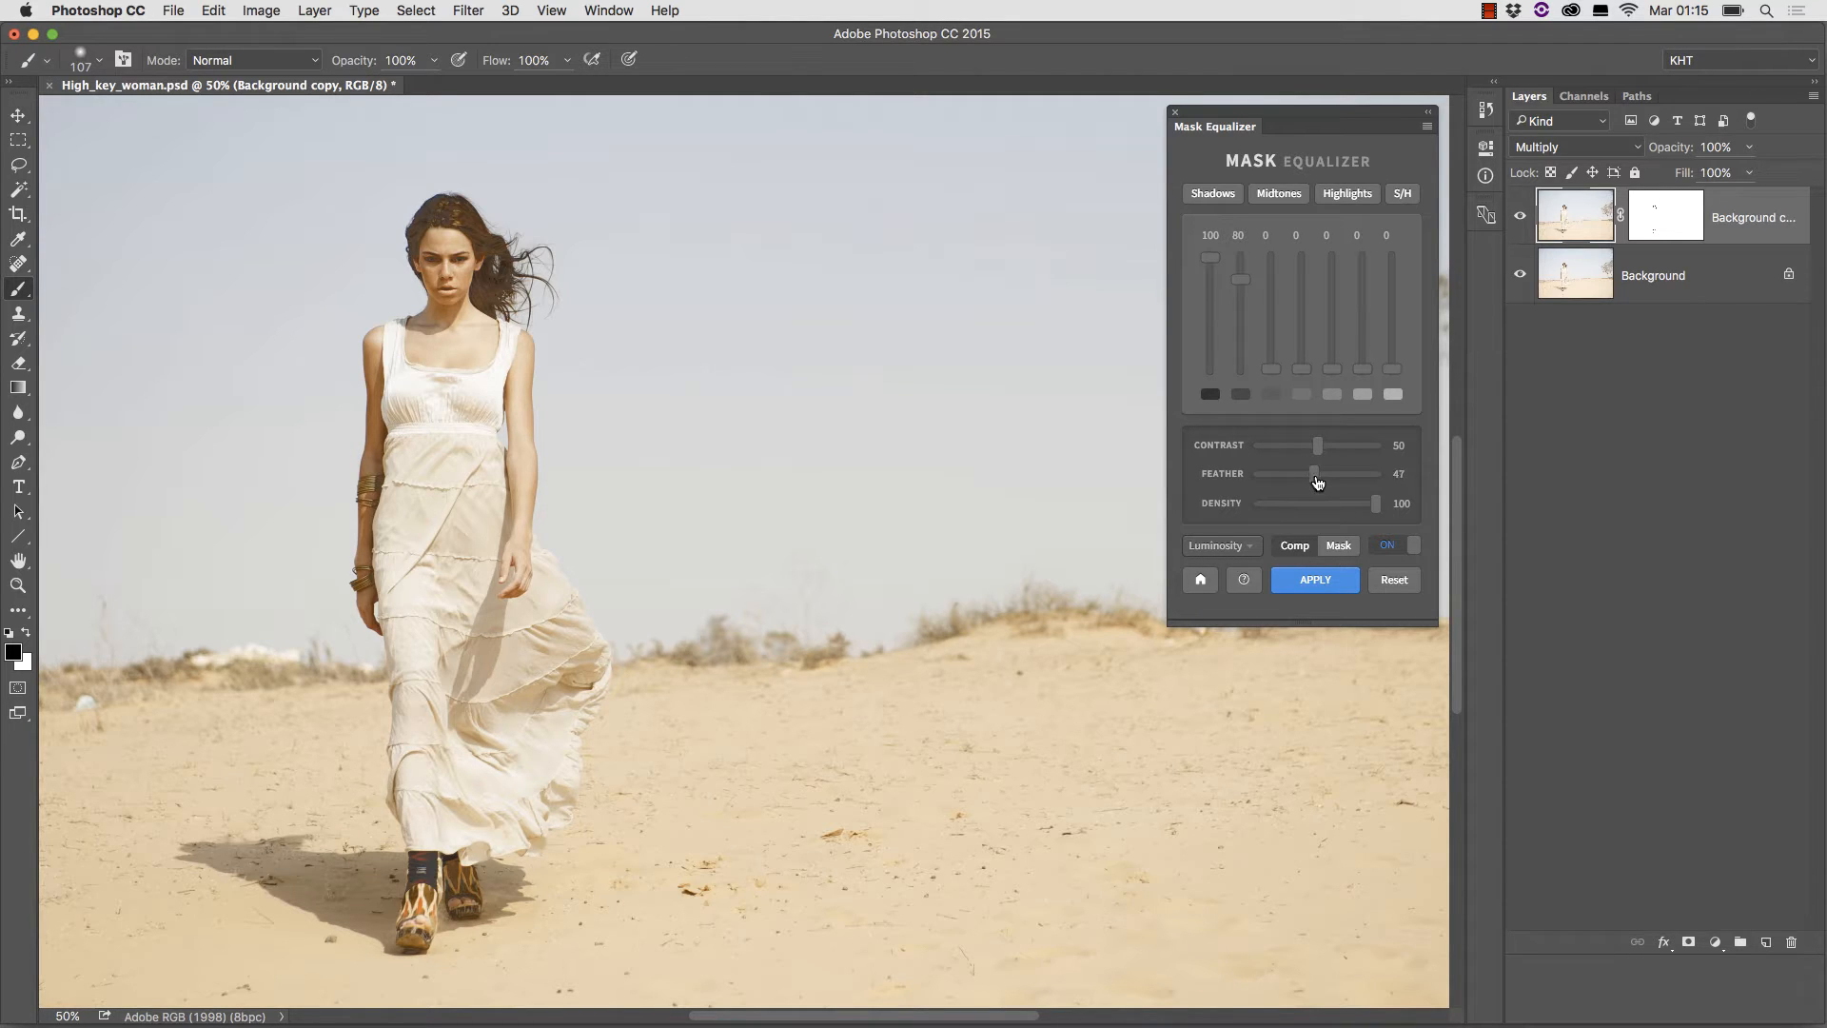
left_click_drag(1311, 474, 1317, 474)
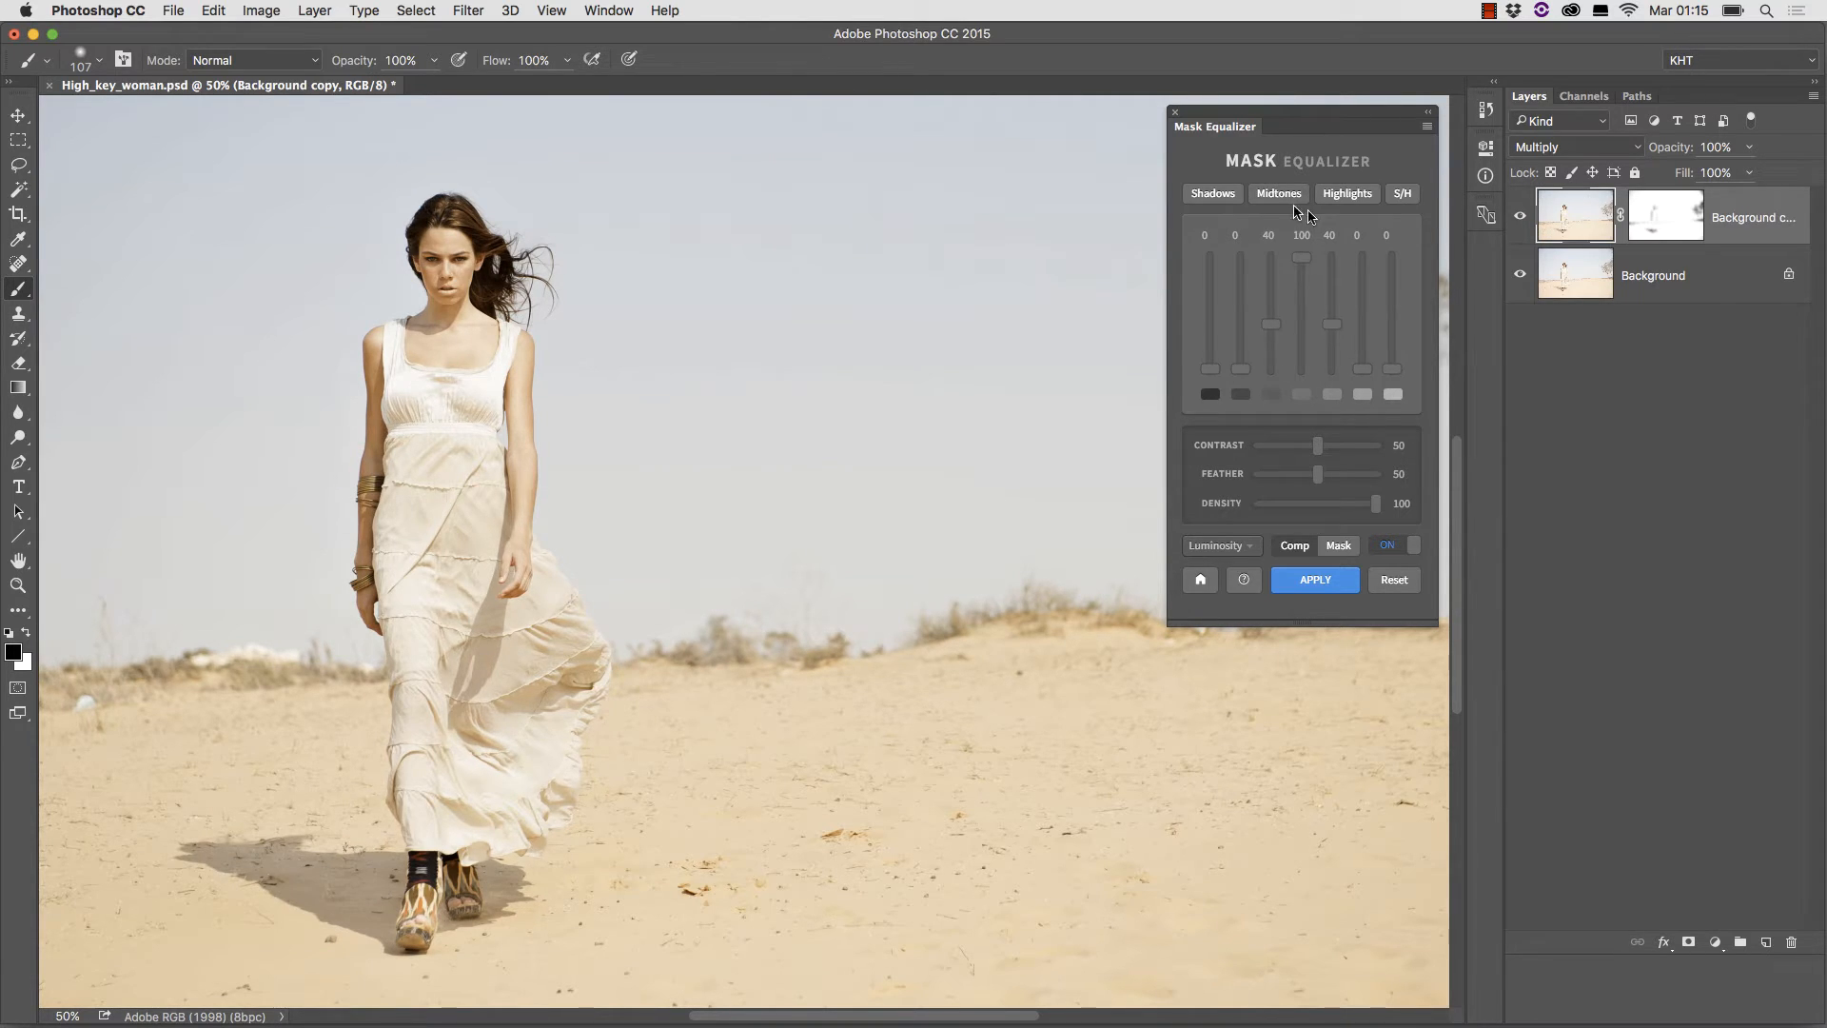
Try Highlights and S/H presets in Mask view, then settle on Midtones and return to Comp.
left_click(1345, 194)
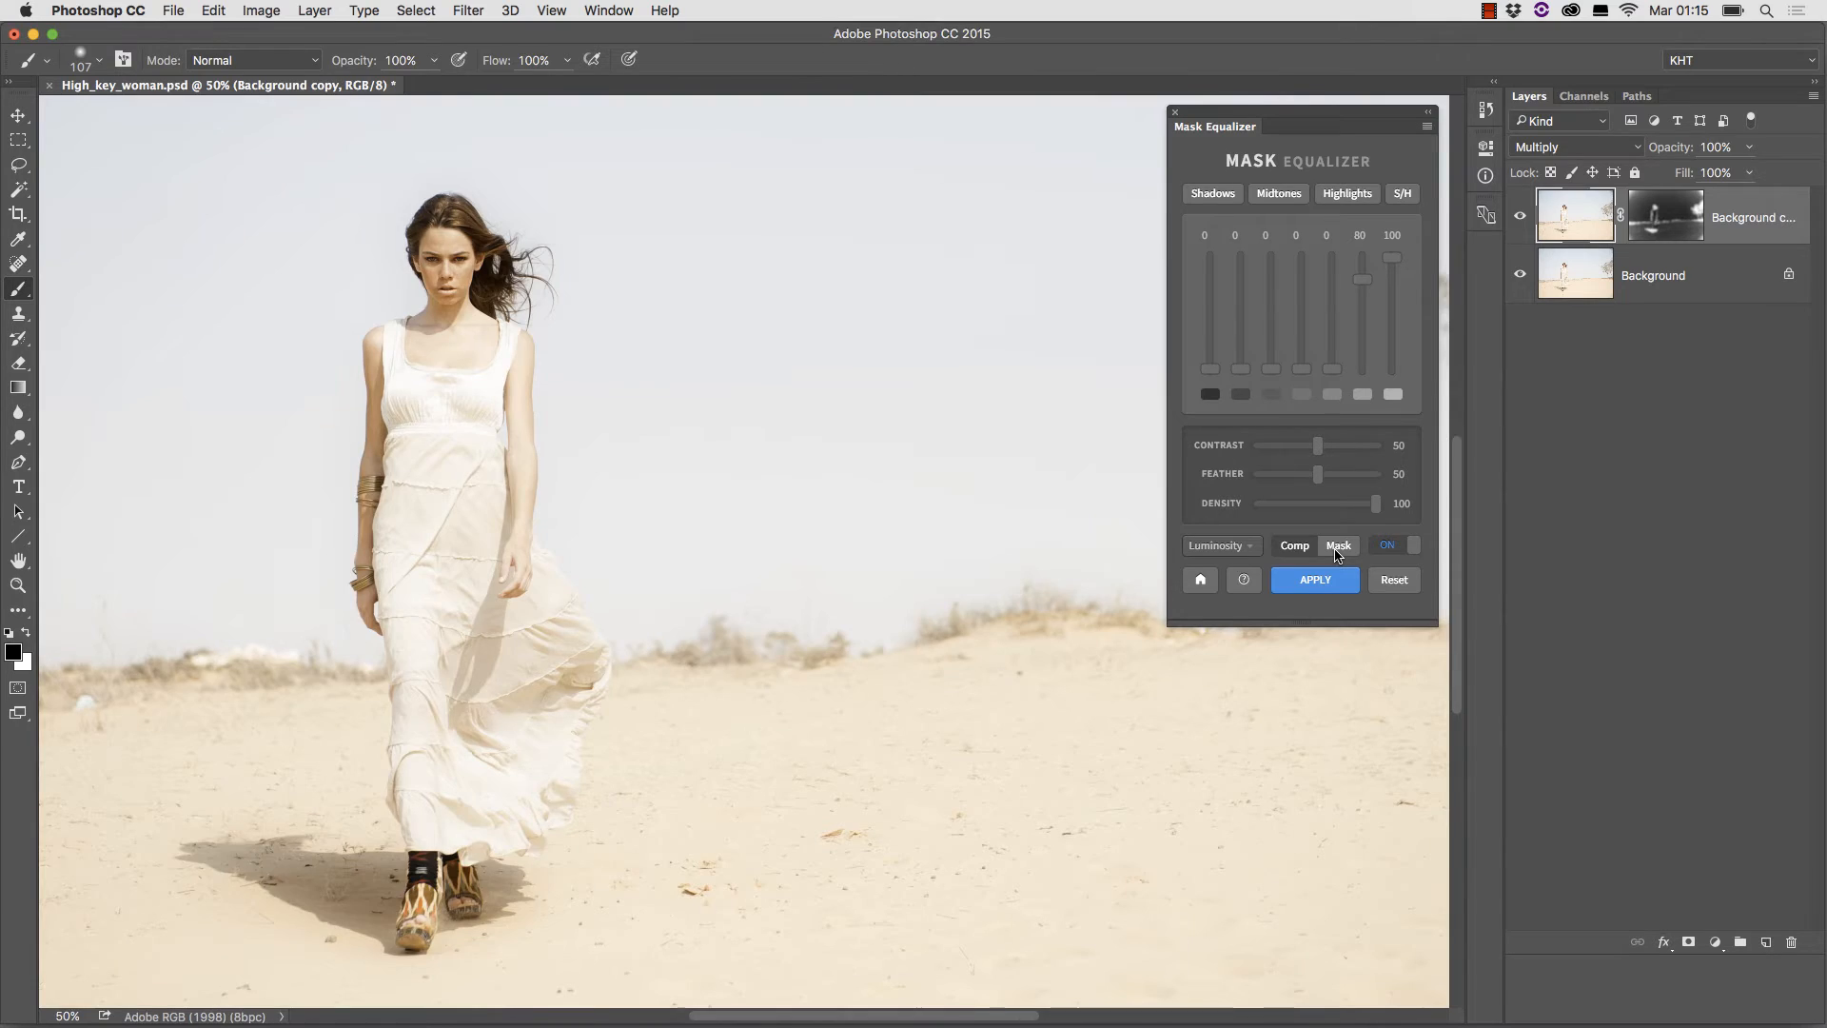
left_click(1338, 547)
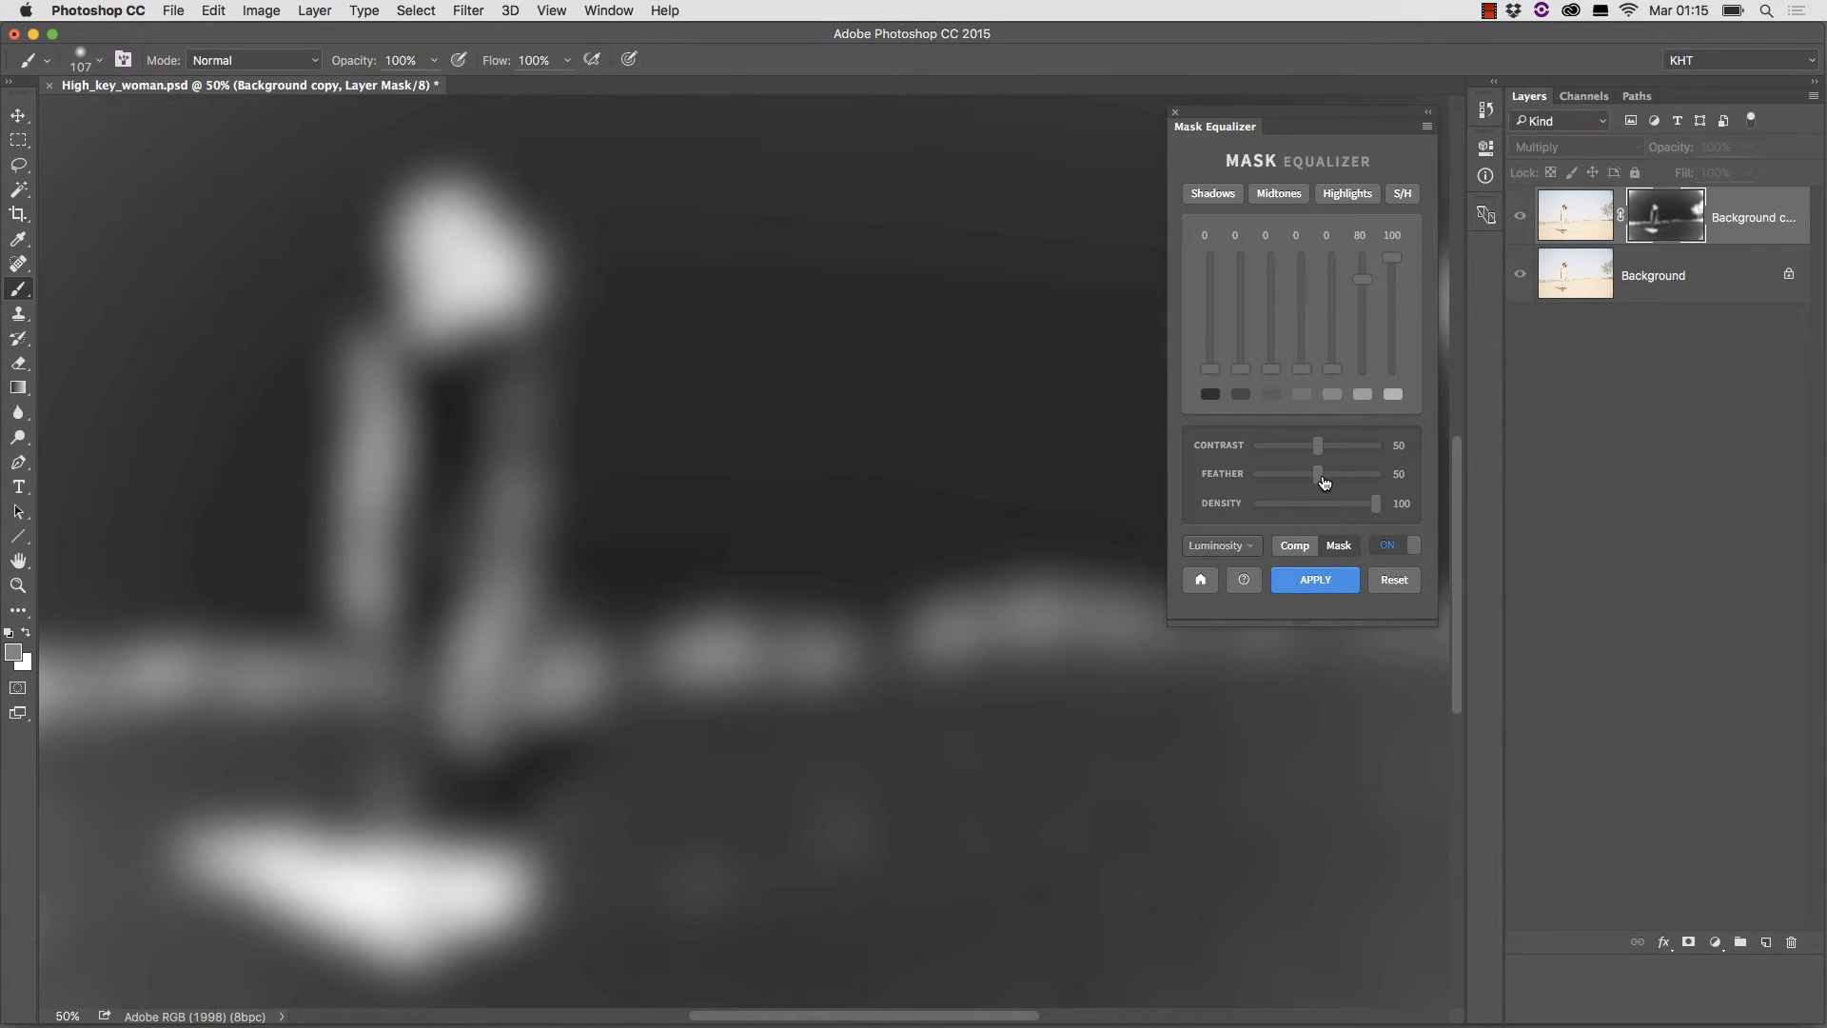
left_click(1403, 194)
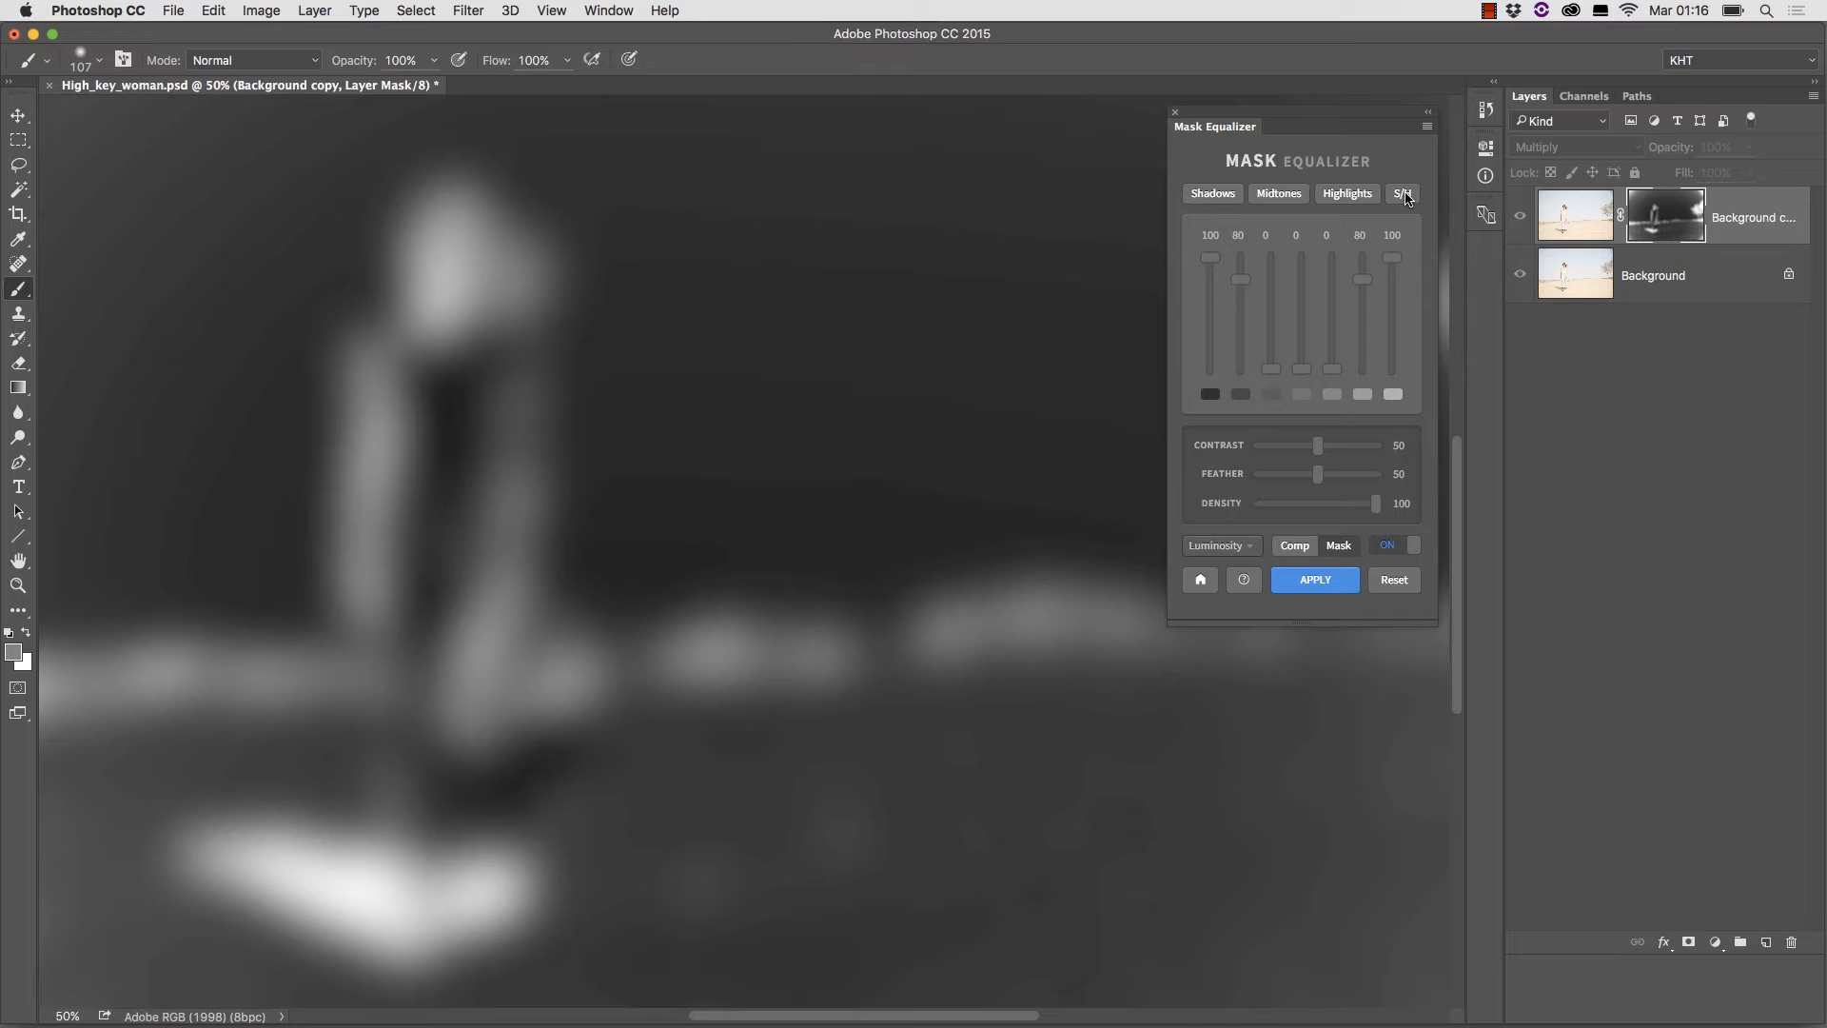
left_click(1277, 194)
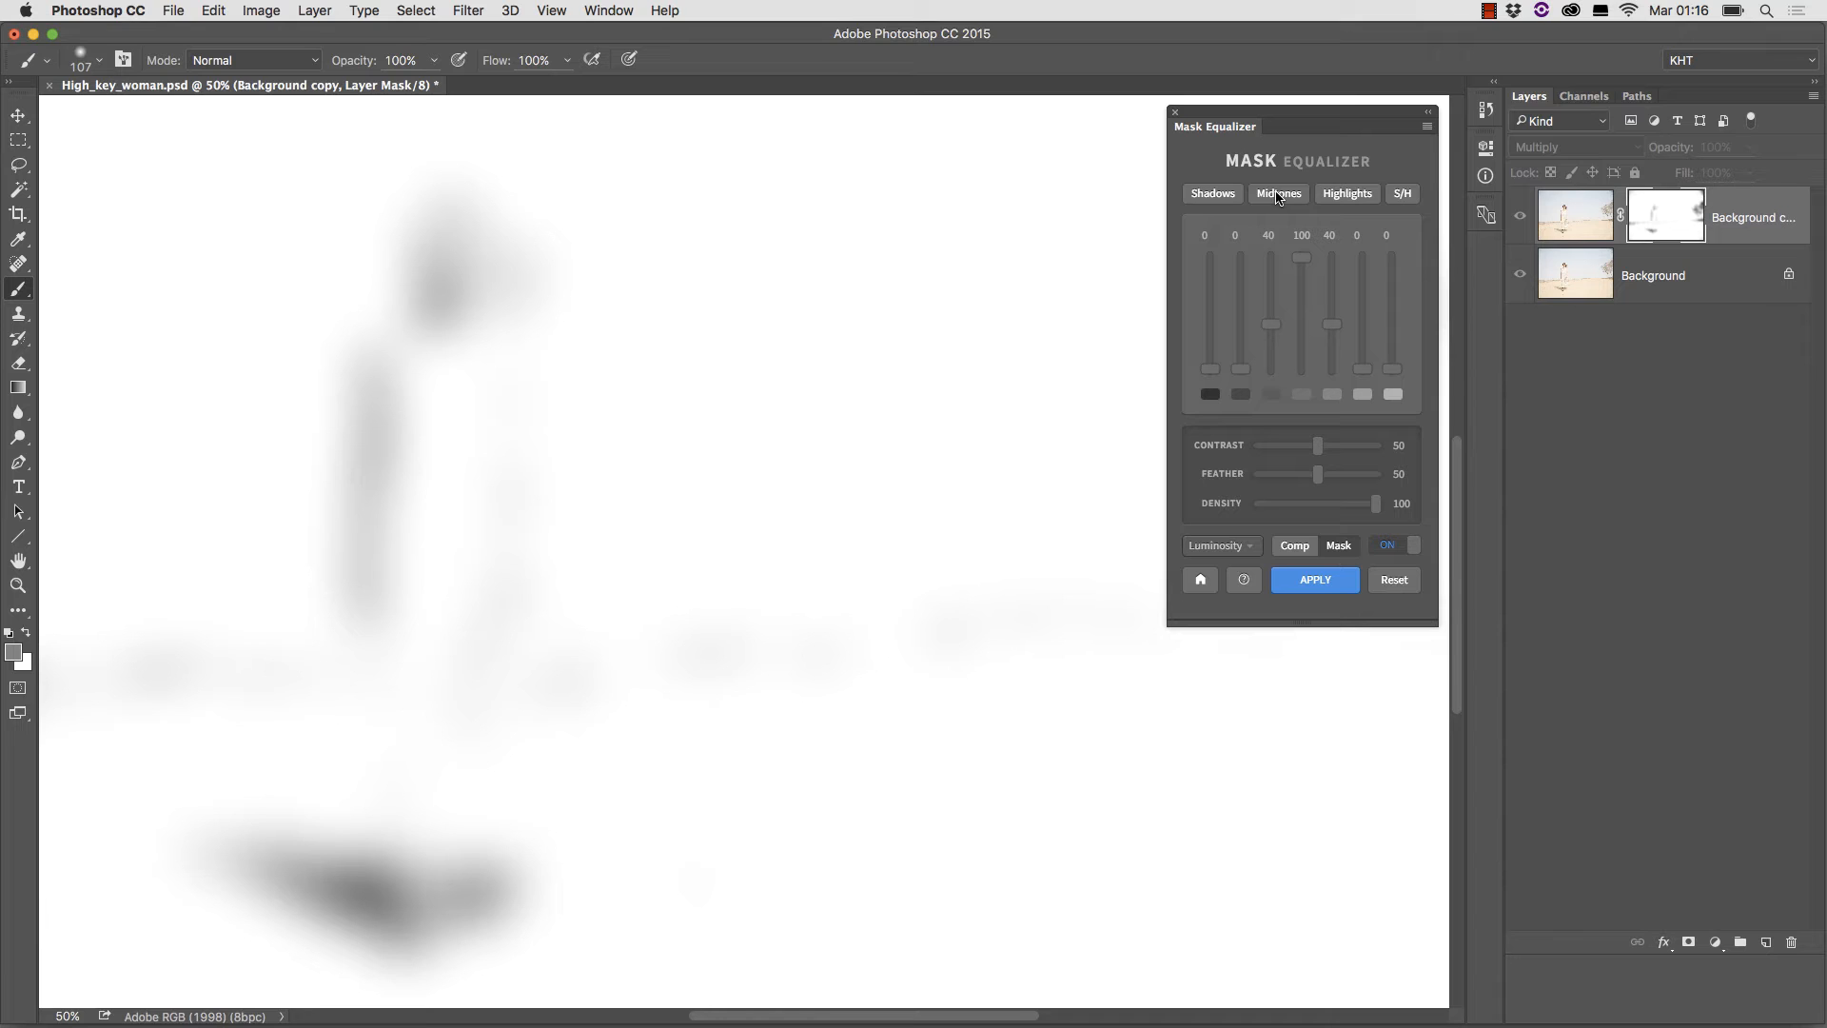
left_click(1294, 546)
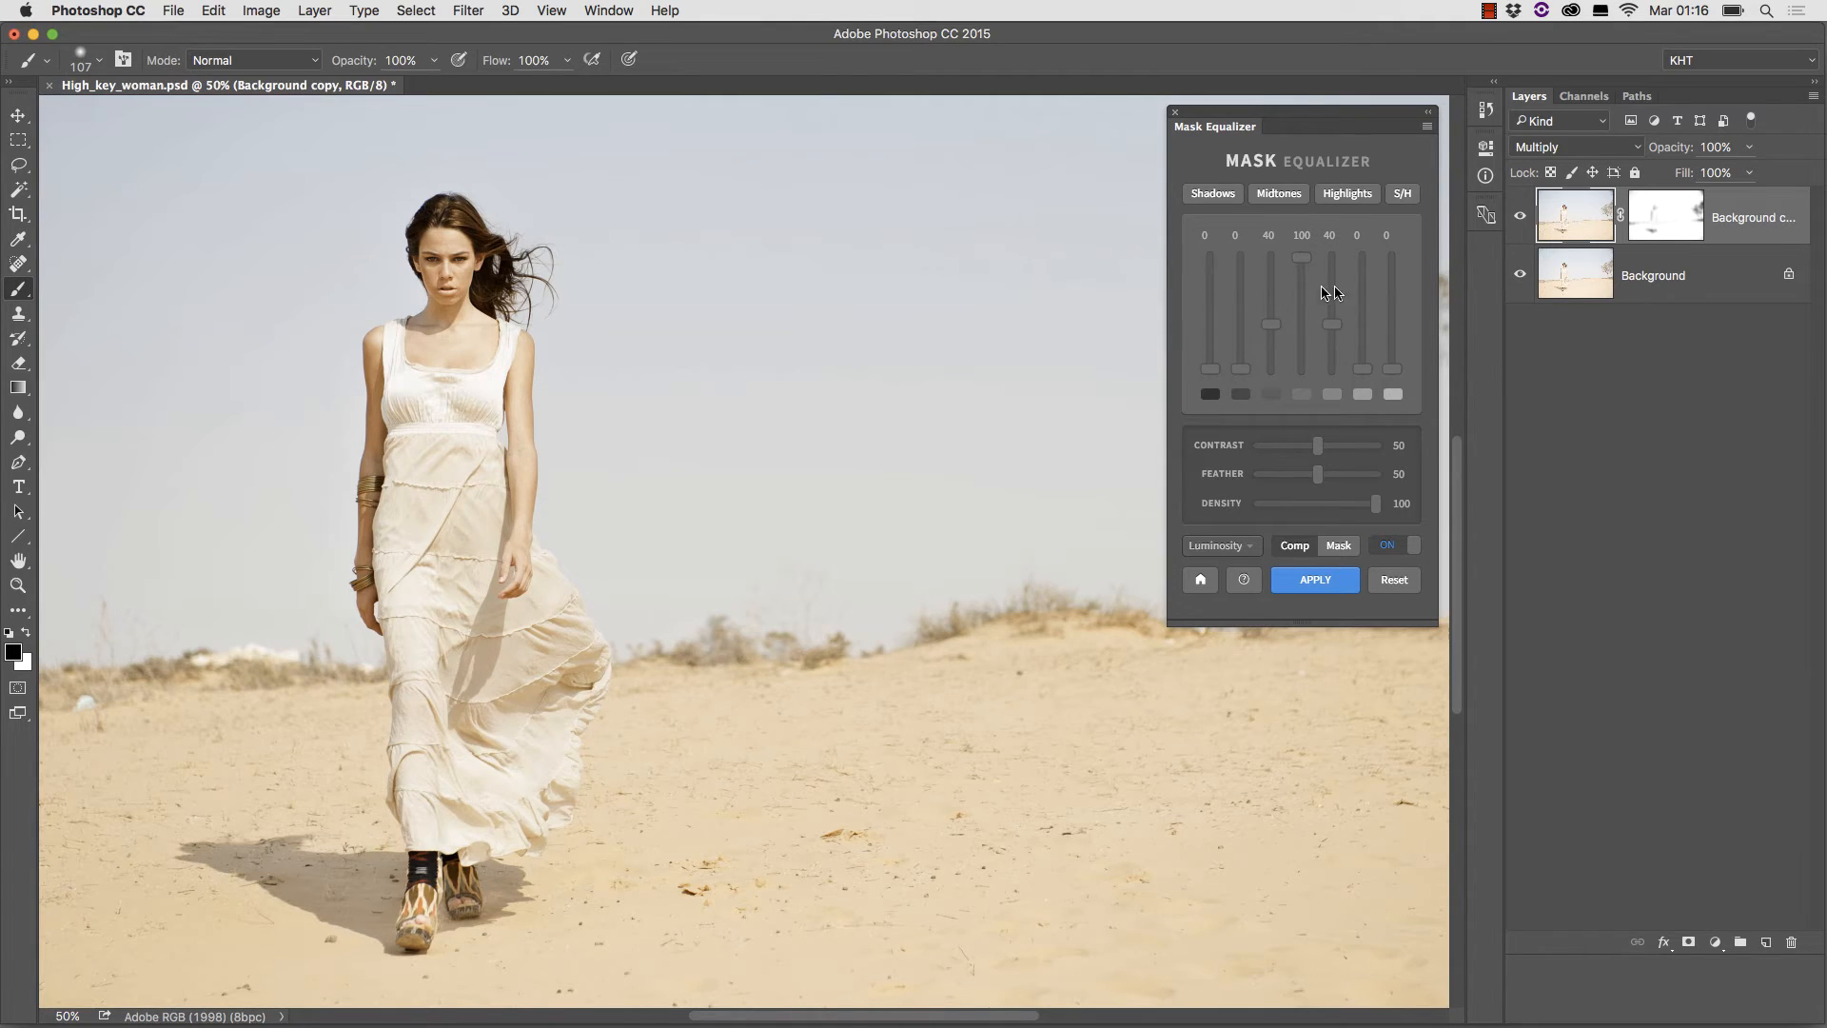
mouse_move(1241, 301)
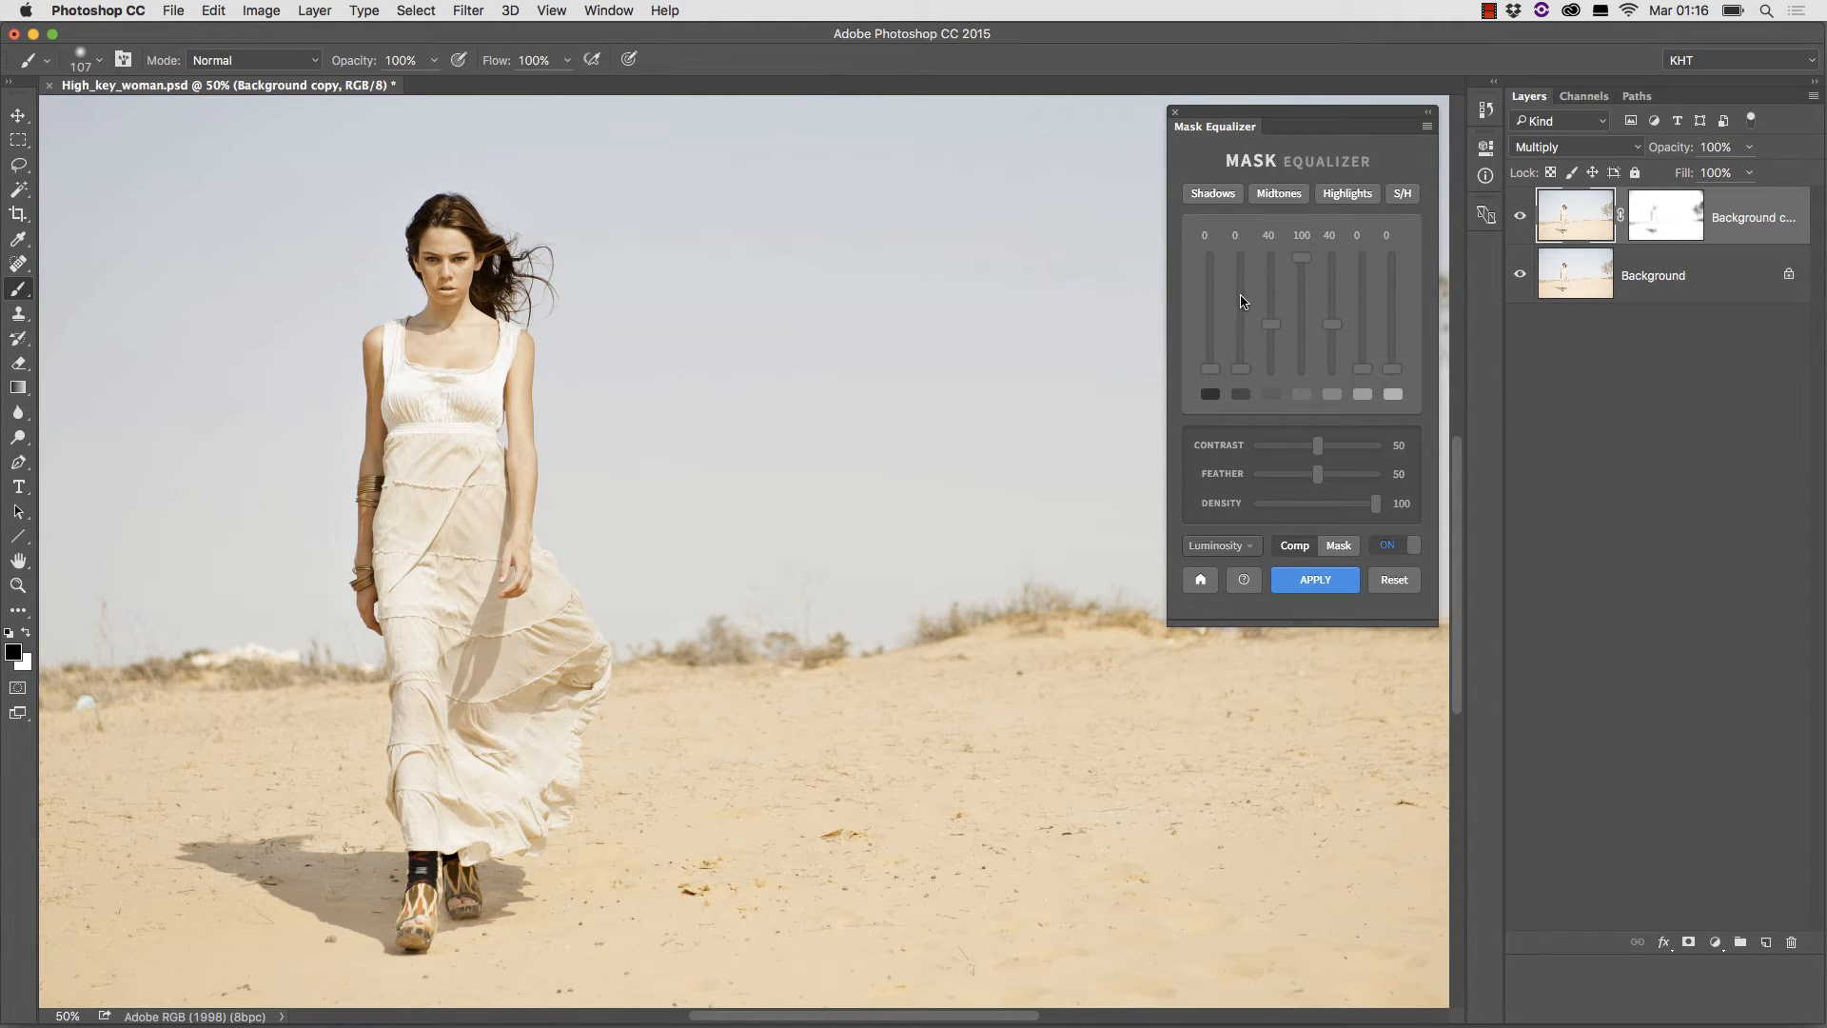
mouse_move(1203, 310)
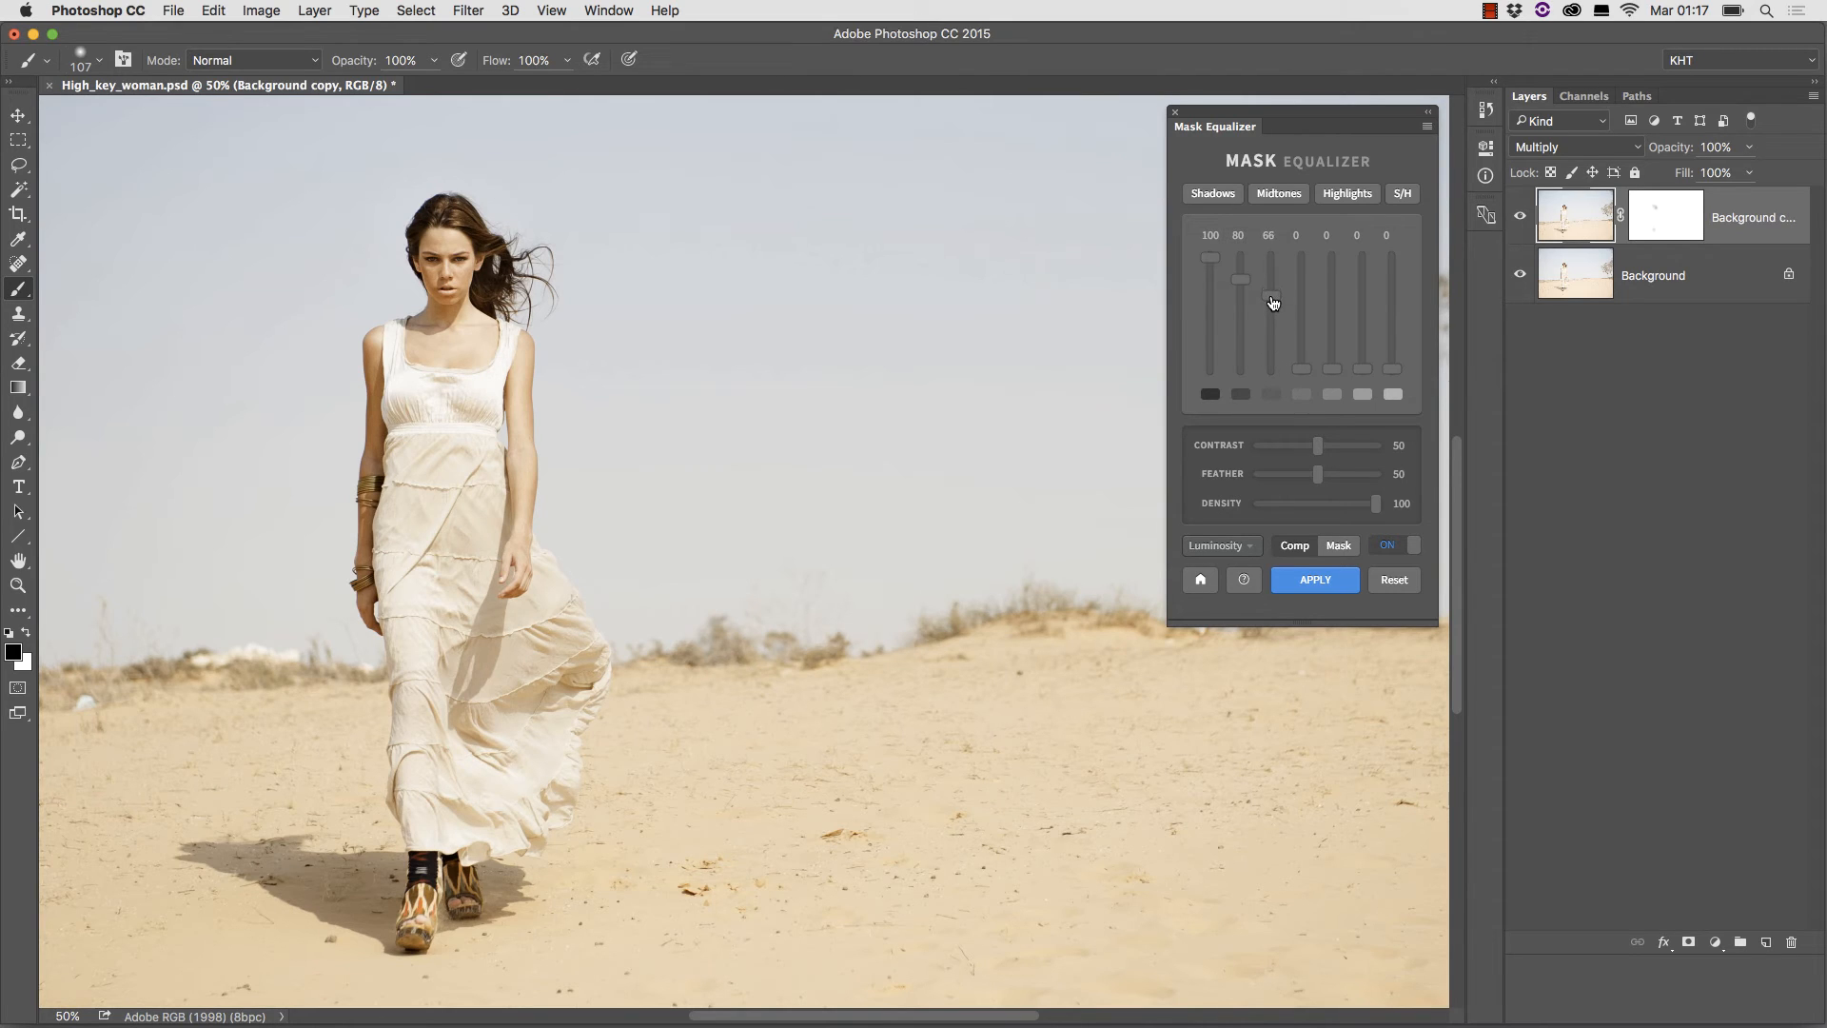
Raise the third darkest tone level to 60, preview the mask, then return to the masked photo view.
left_click_drag(1272, 280, 1272, 303)
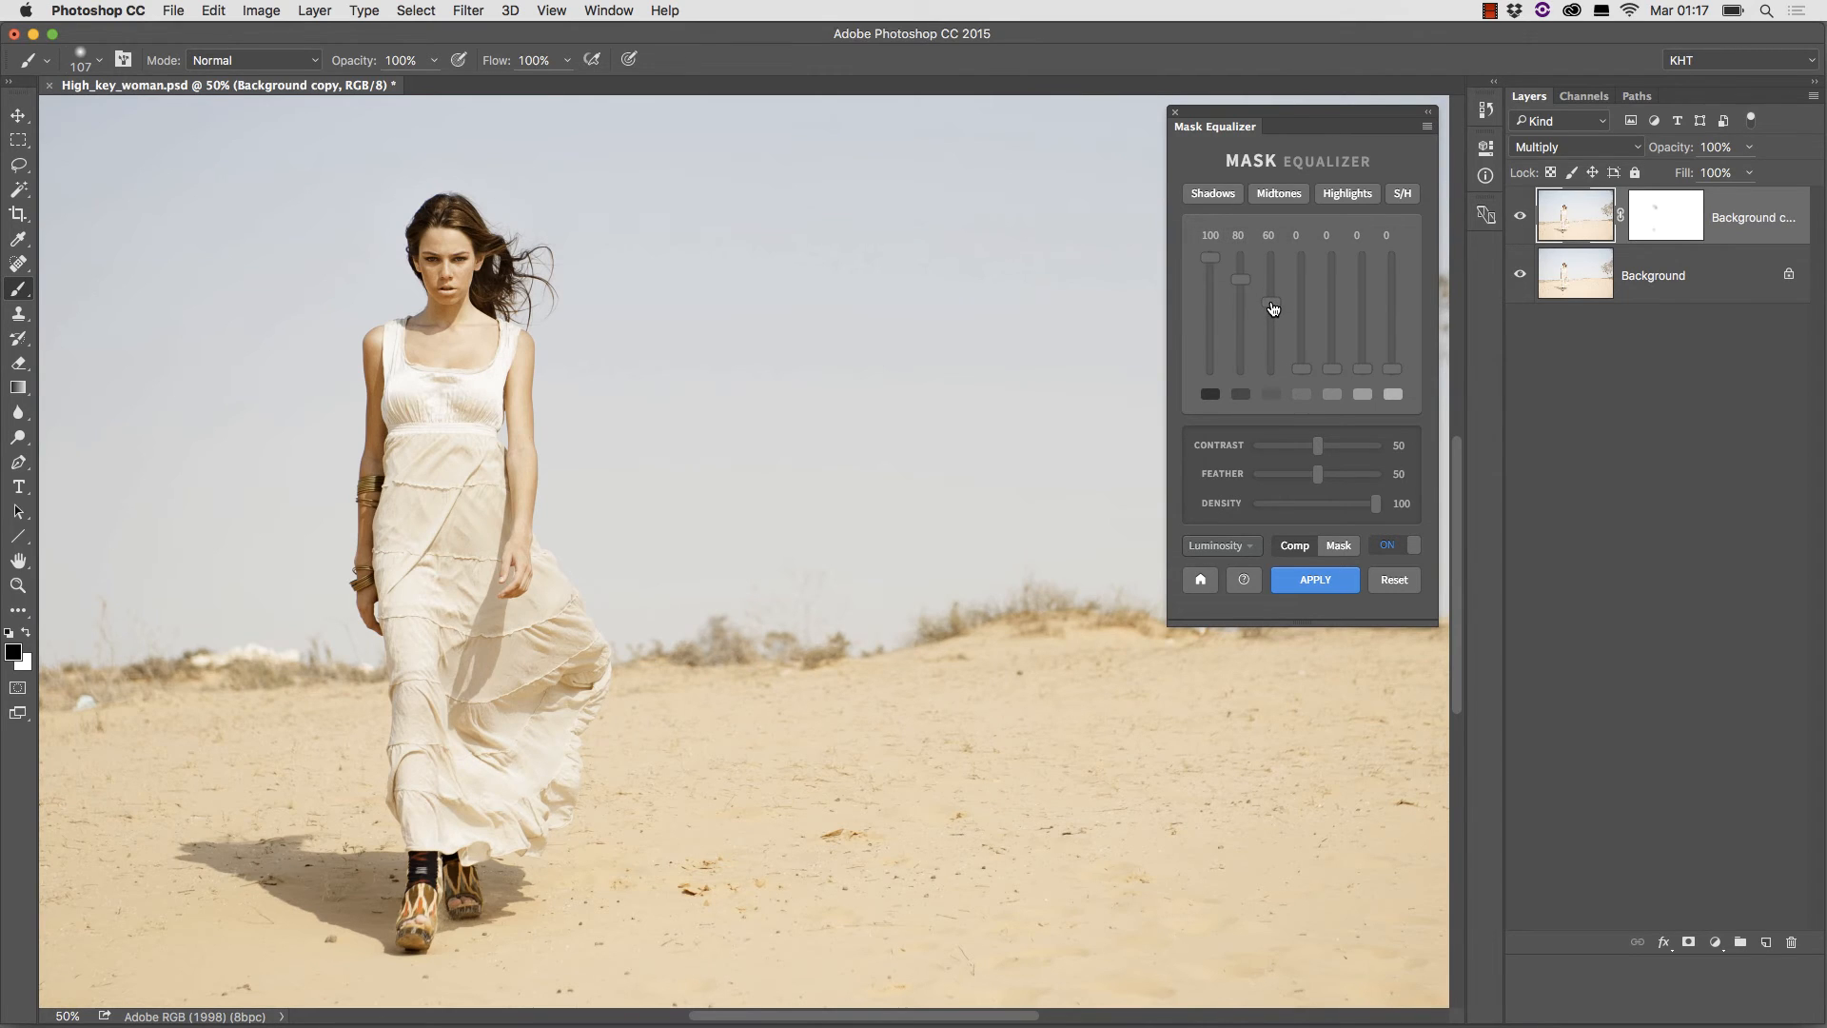
left_click(1269, 305)
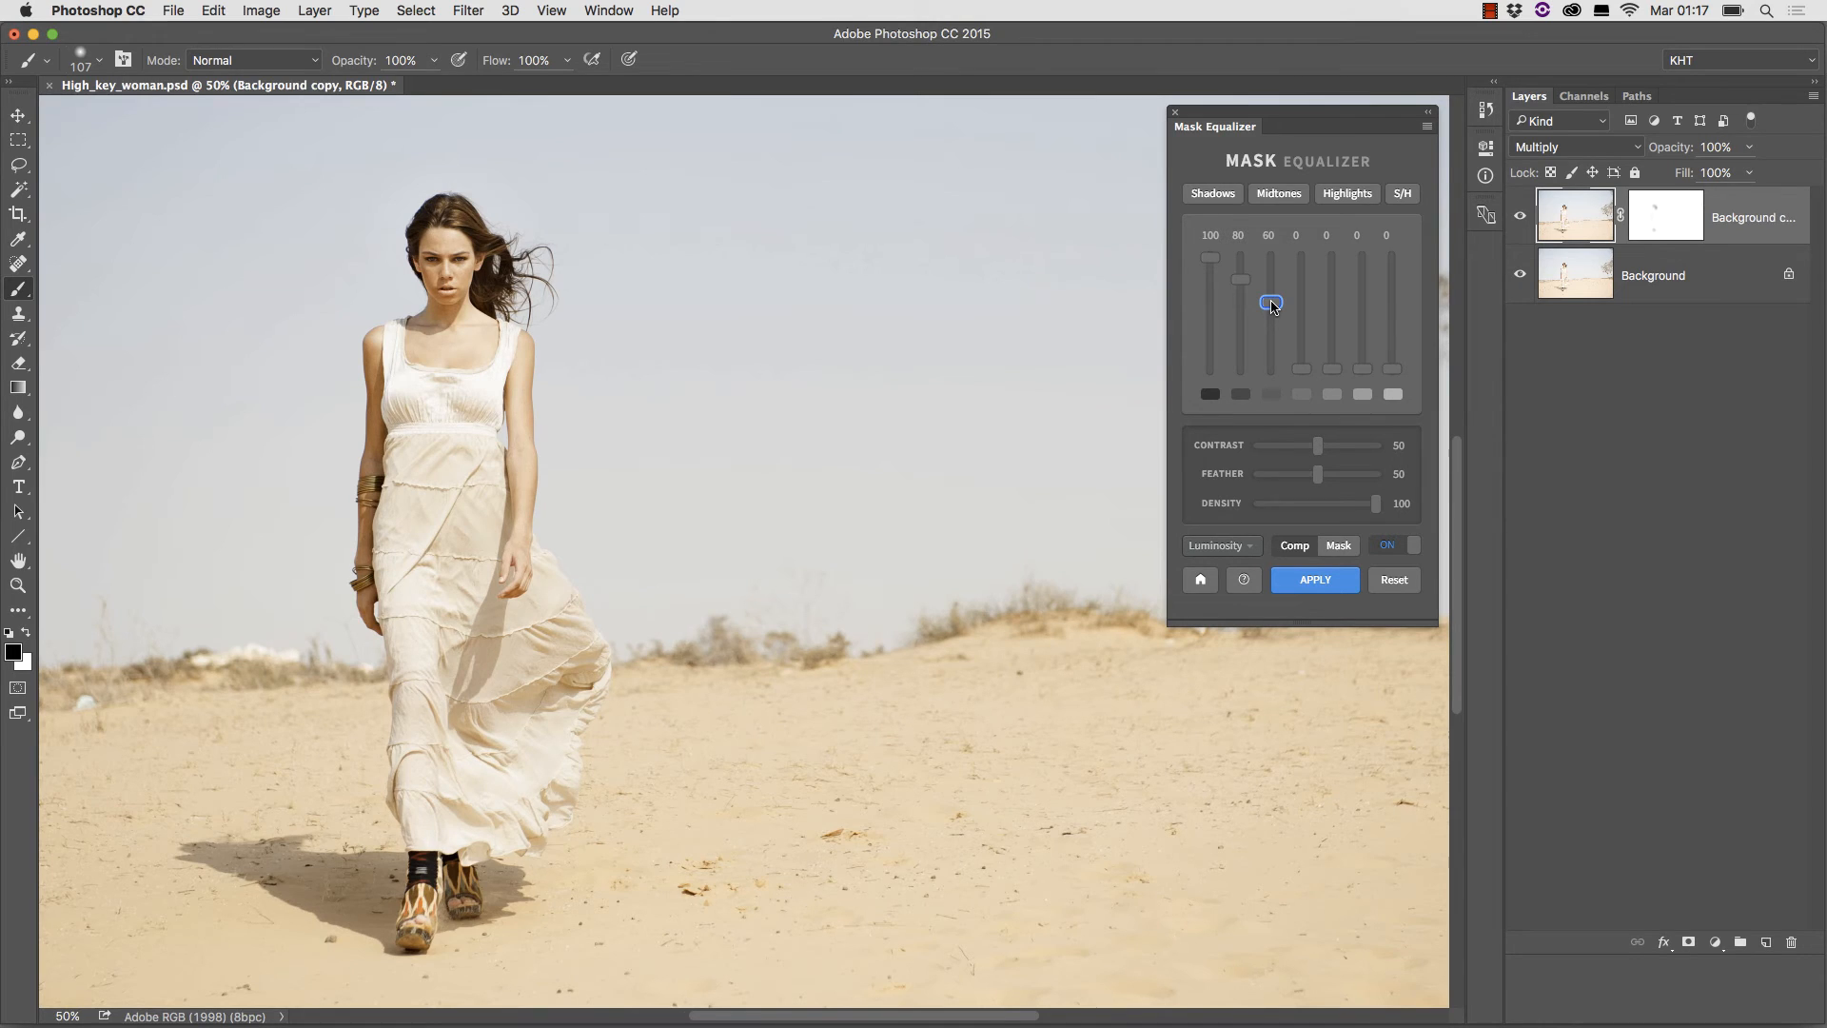
left_click(1338, 544)
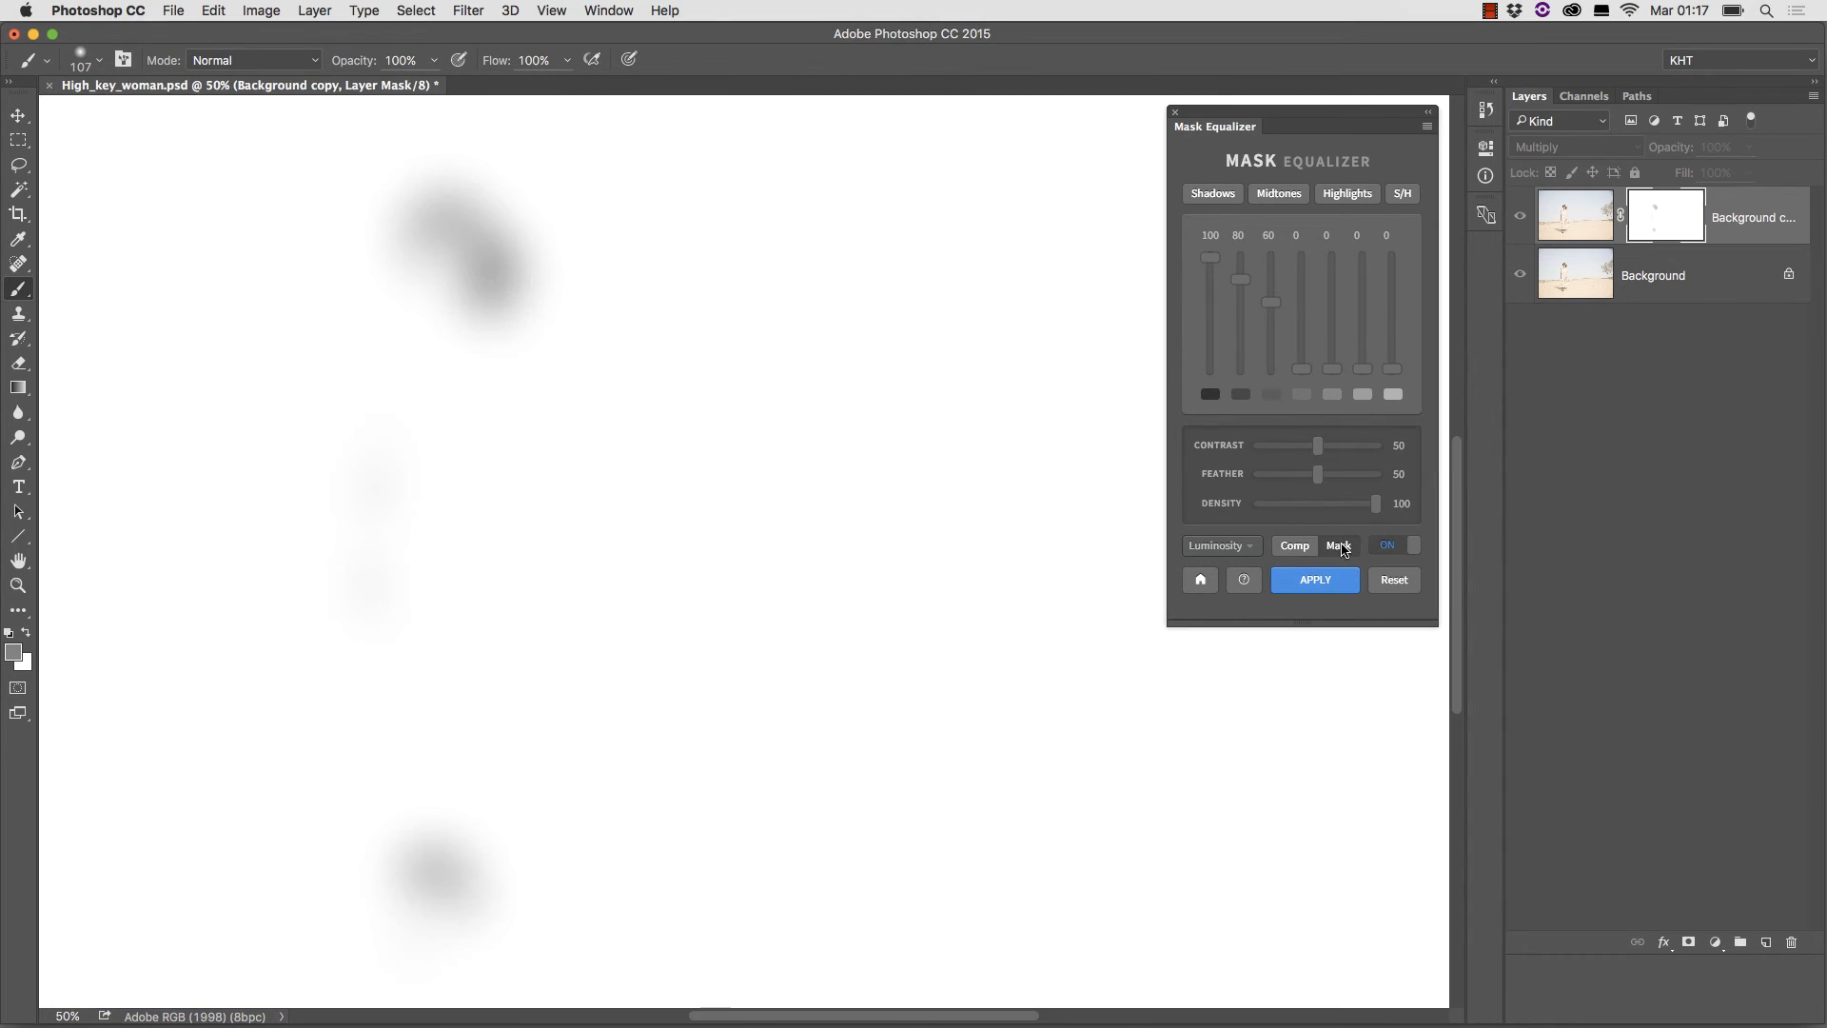
left_click(1294, 546)
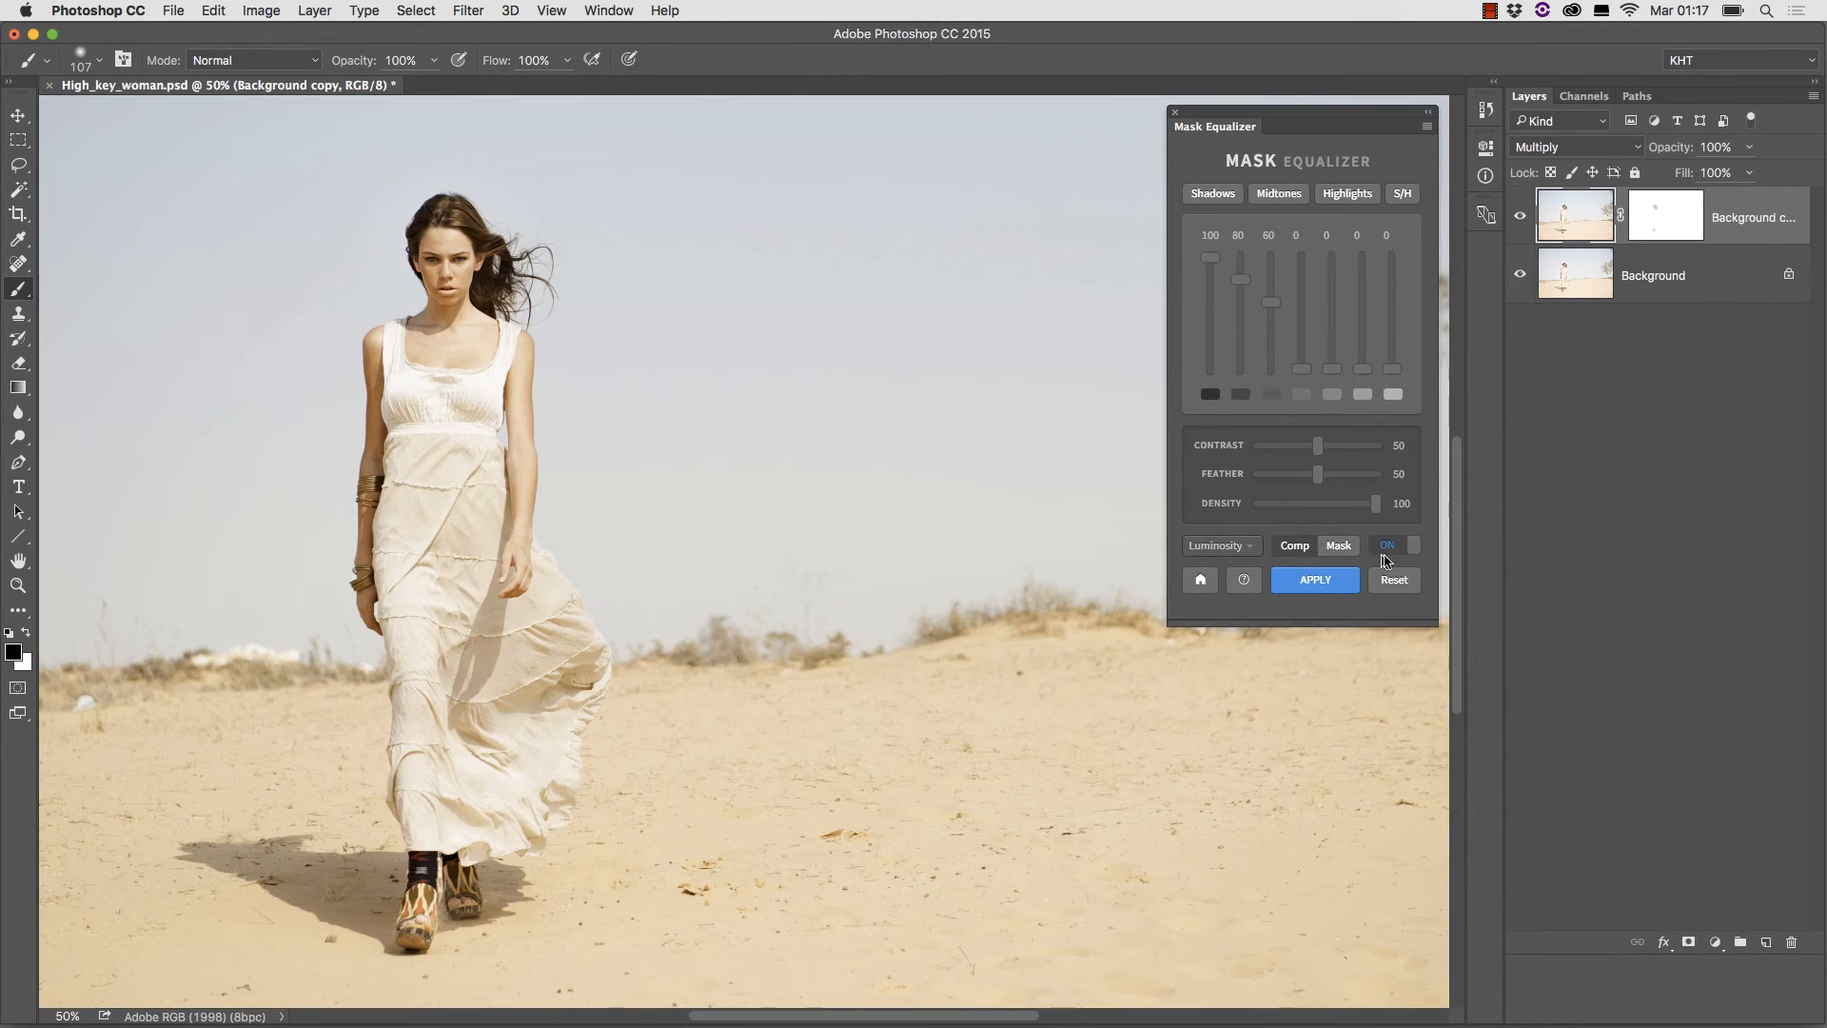
left_click(1395, 546)
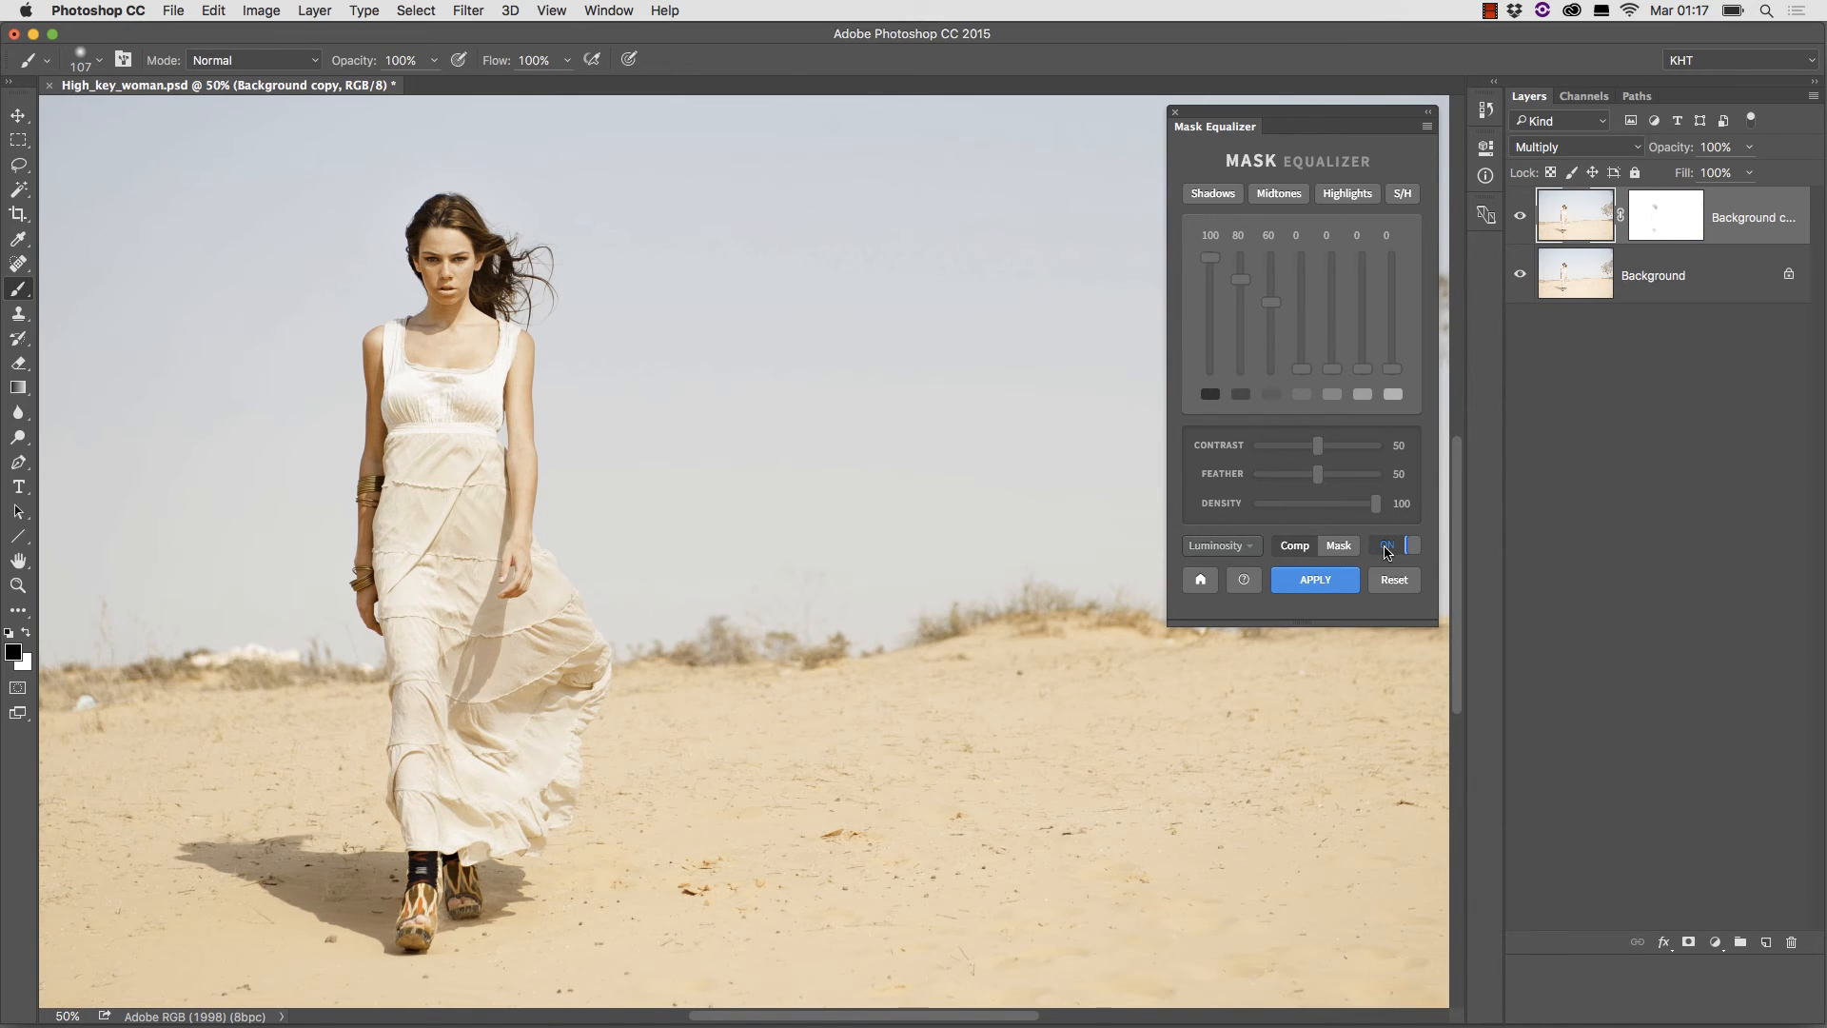
left_click(1387, 546)
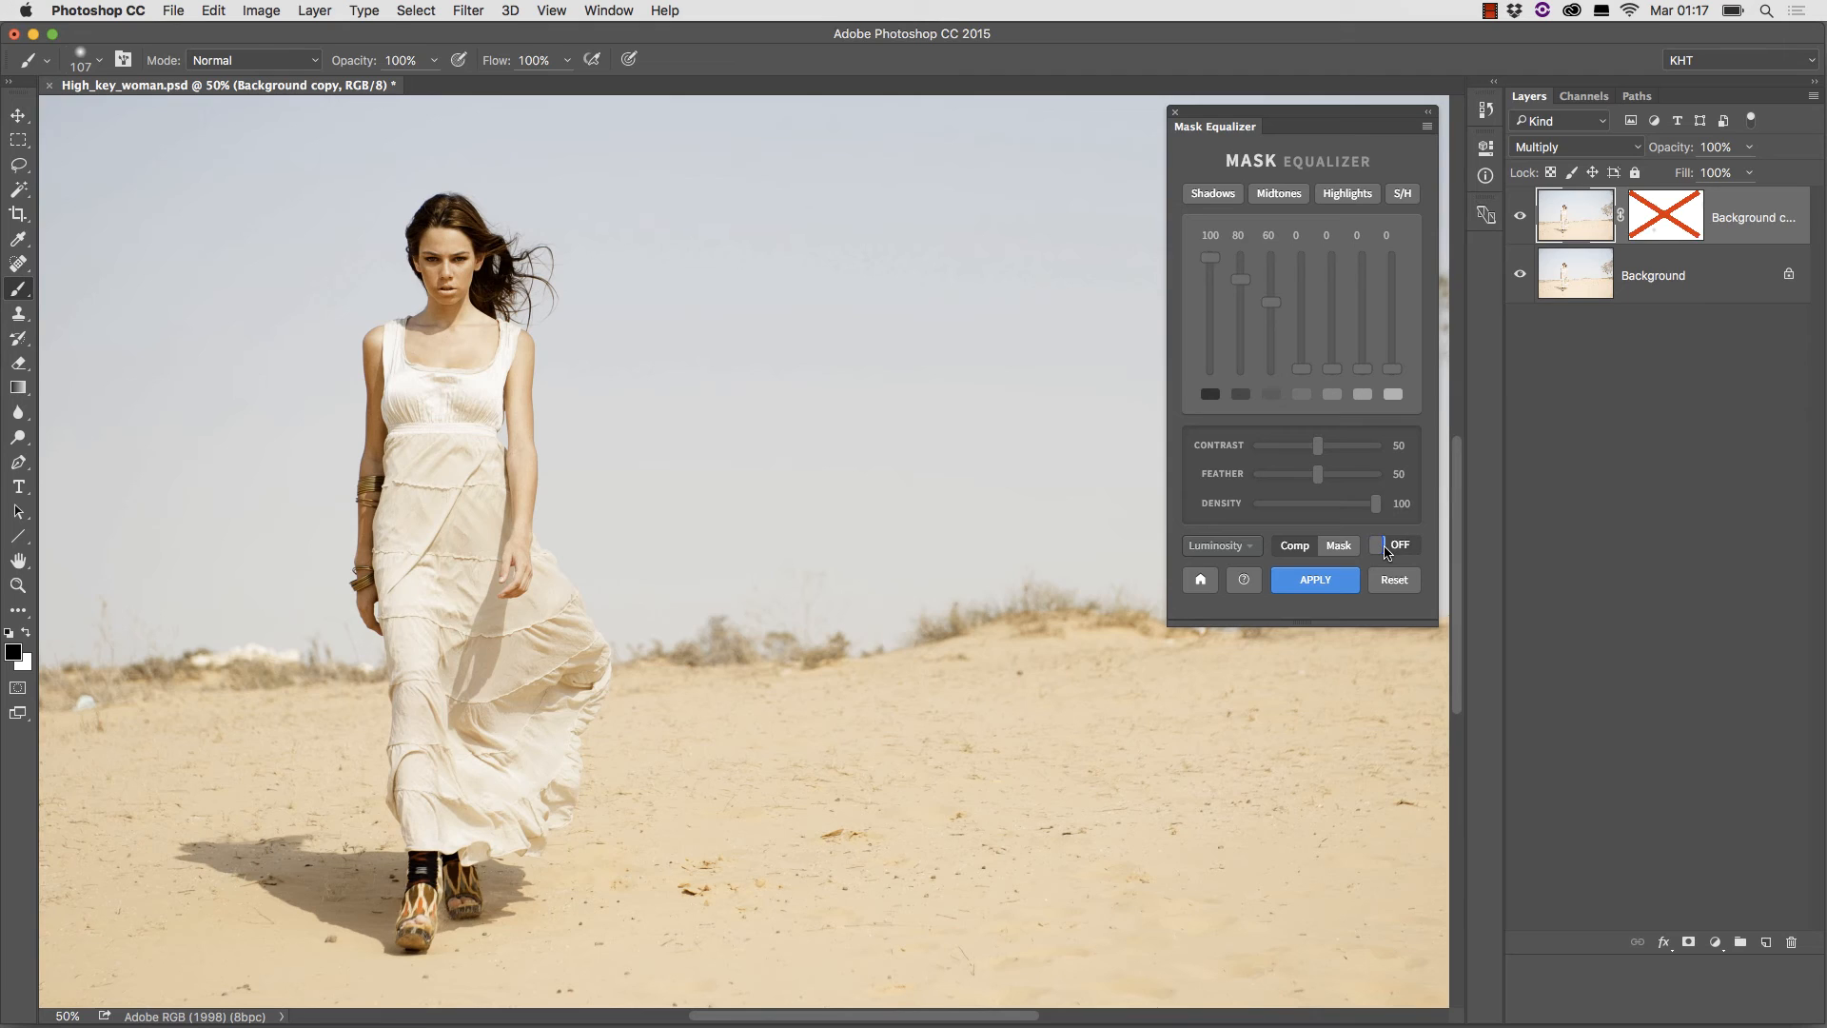
left_click(1388, 544)
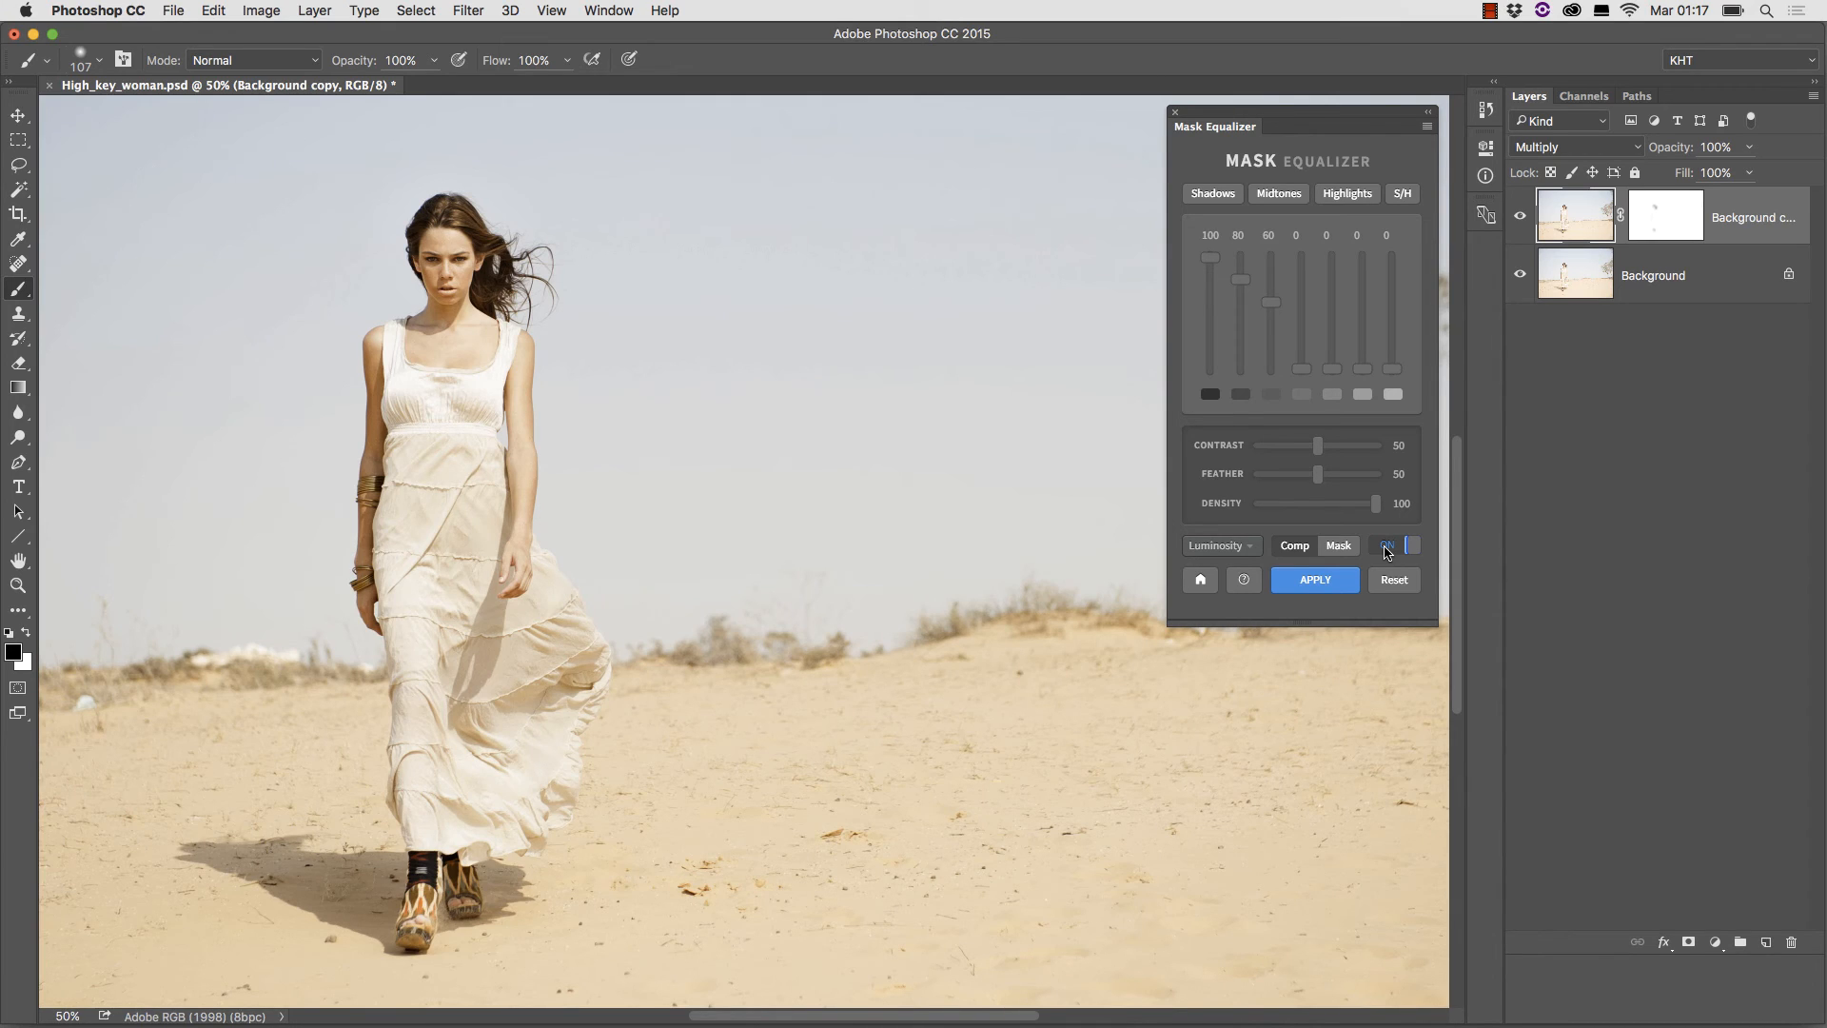
left_click(1387, 544)
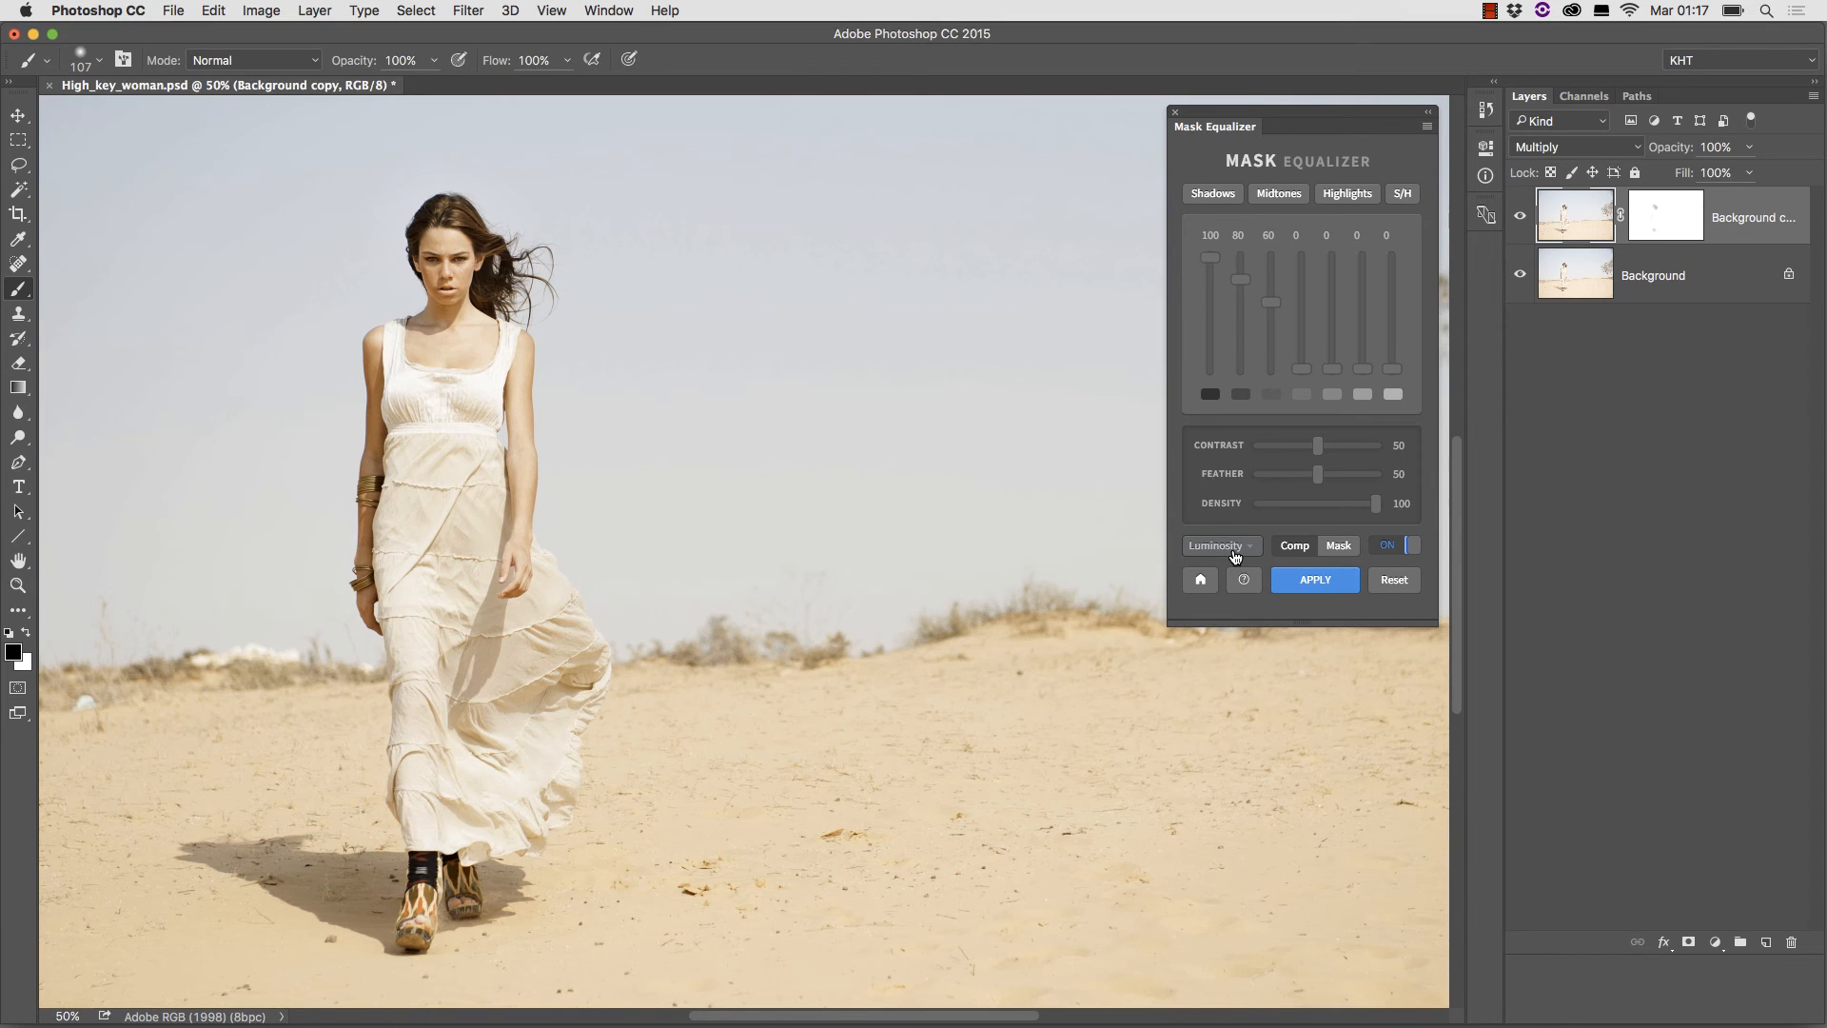
mouse_move(1298, 436)
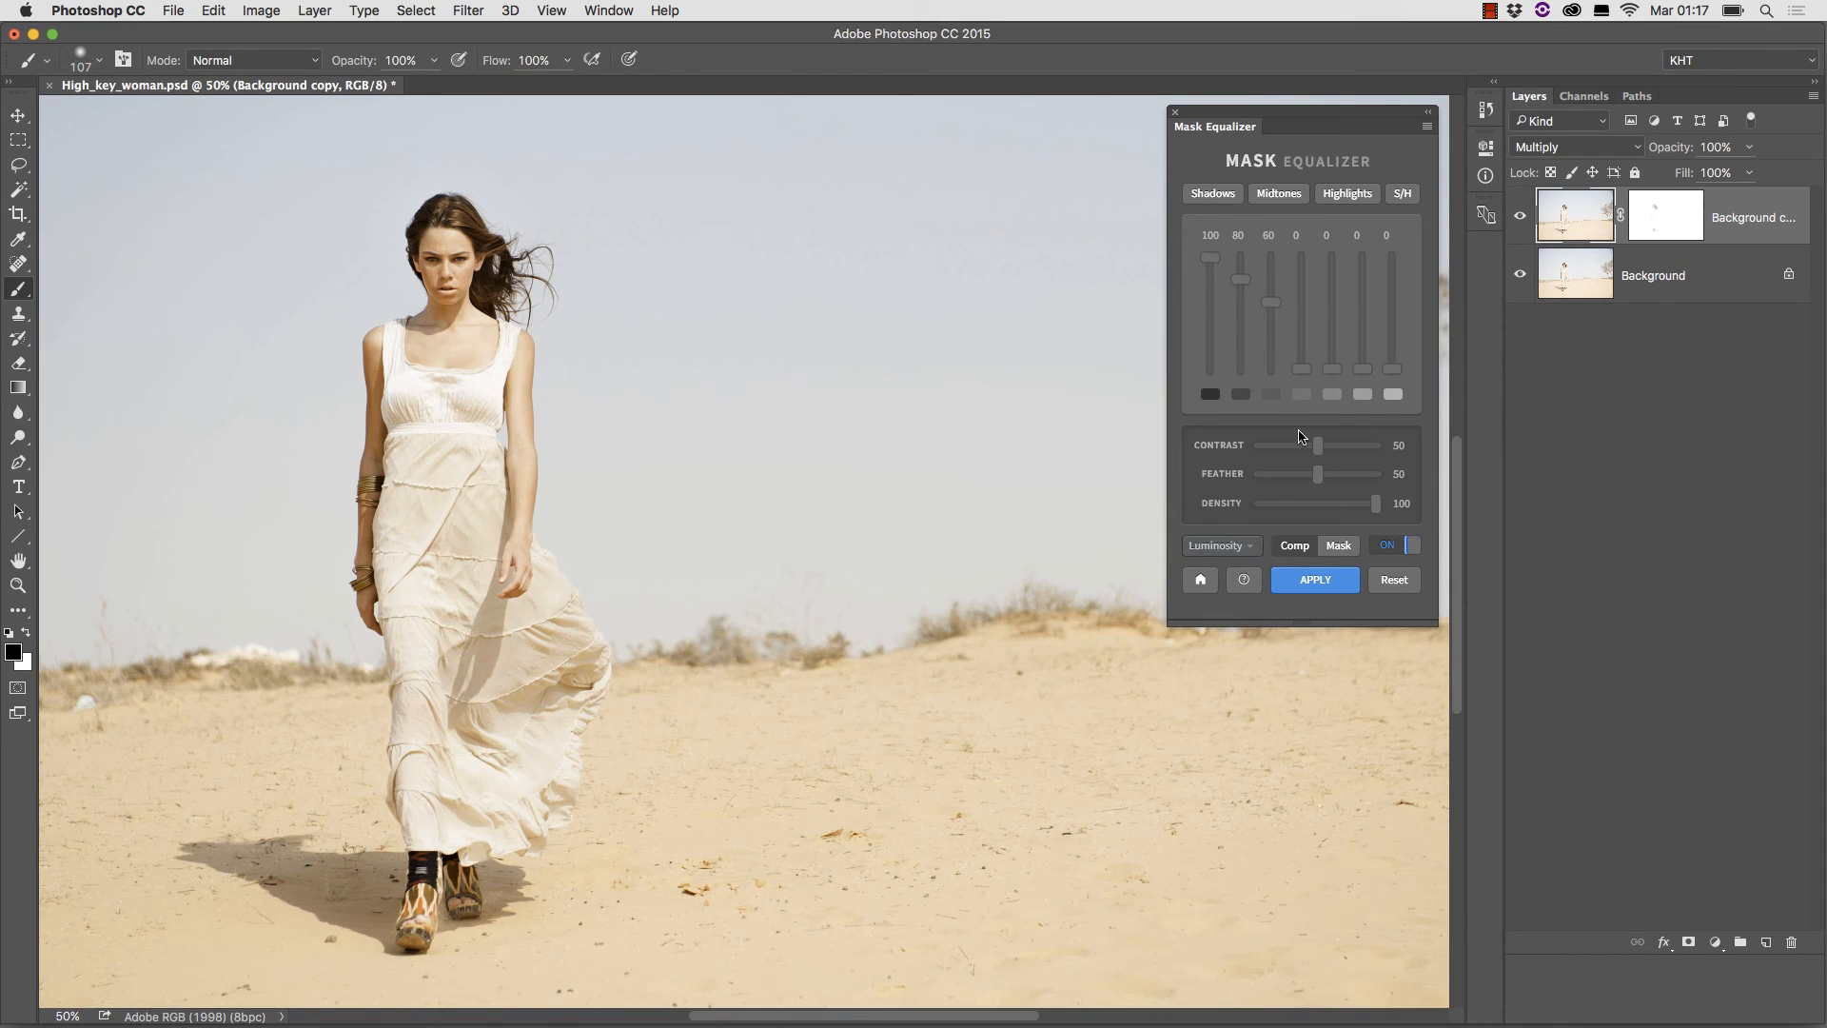